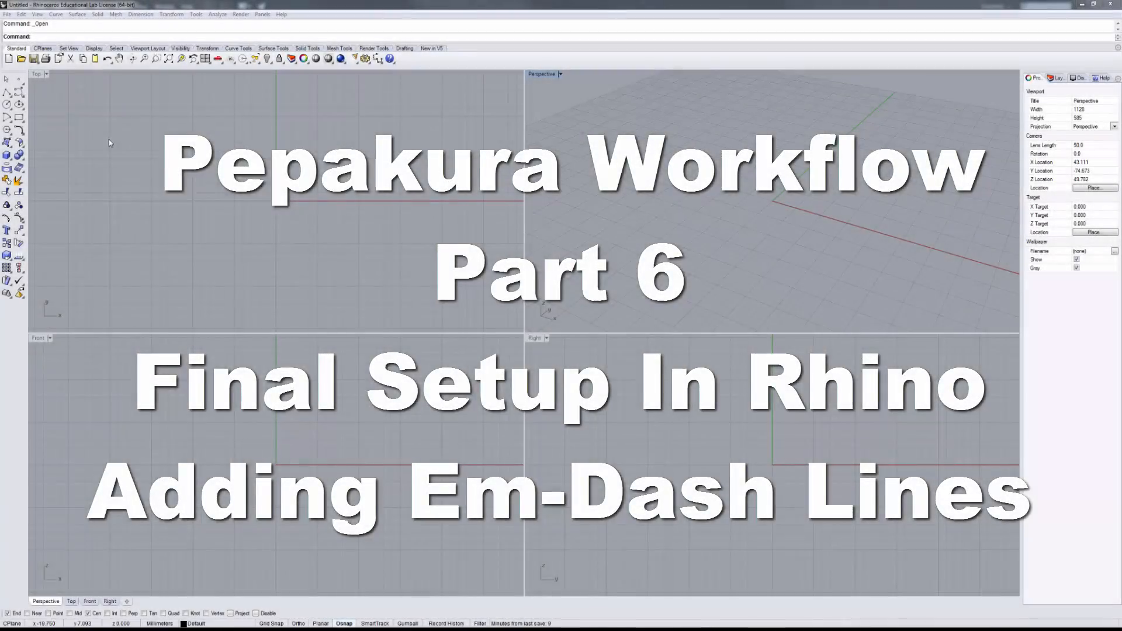
Step: Discard the untitled model and open the Video_Toroid4Rhino DXF file
{"action": "left_click", "coordinate": [7, 14]}
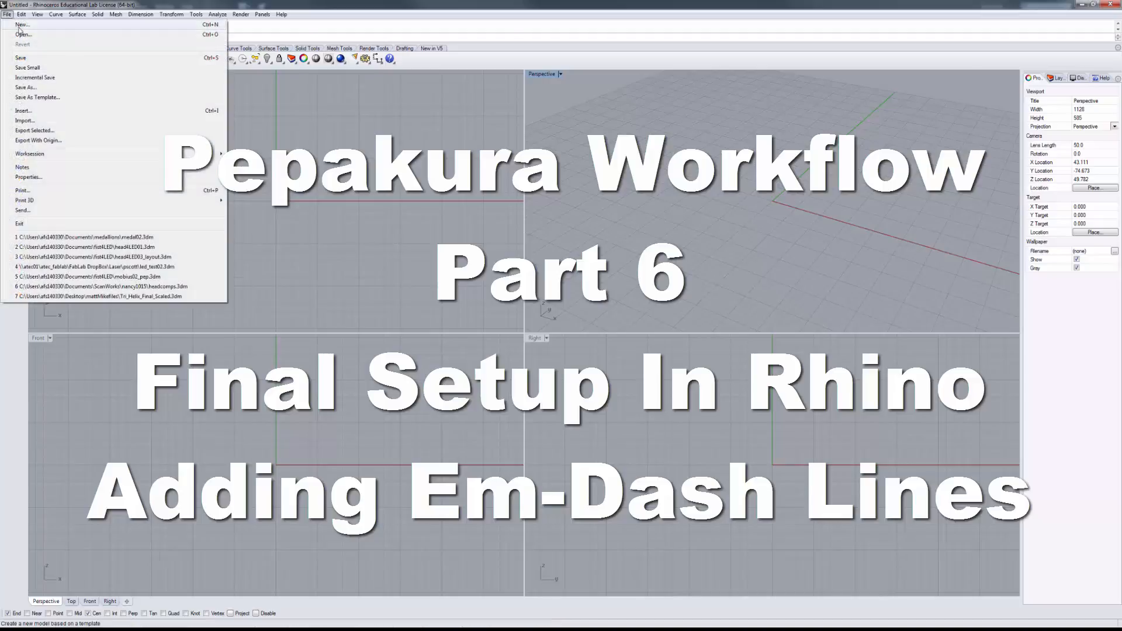
{"action": "left_click", "coordinate": [24, 34]}
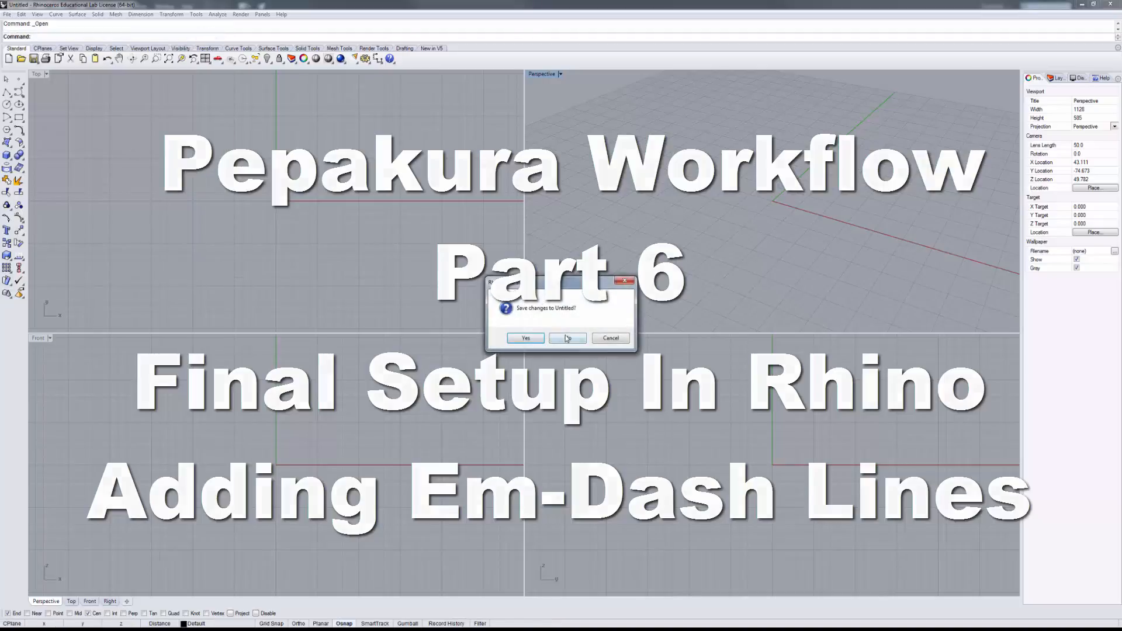
{"action": "left_click", "coordinate": [566, 338]}
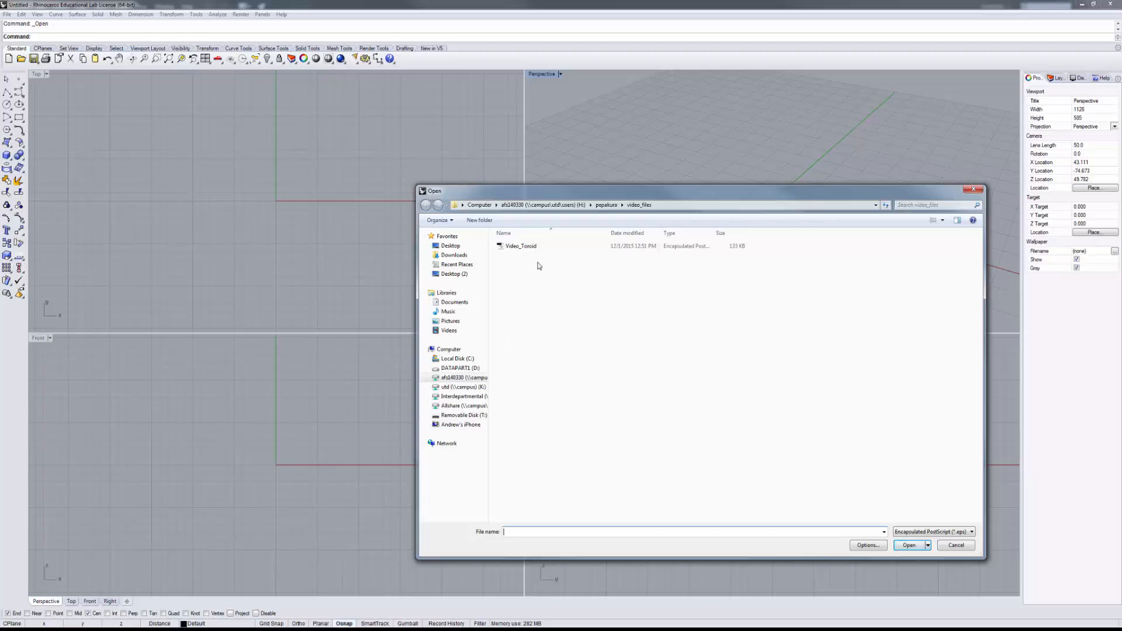
{"action": "left_click", "coordinate": [970, 532]}
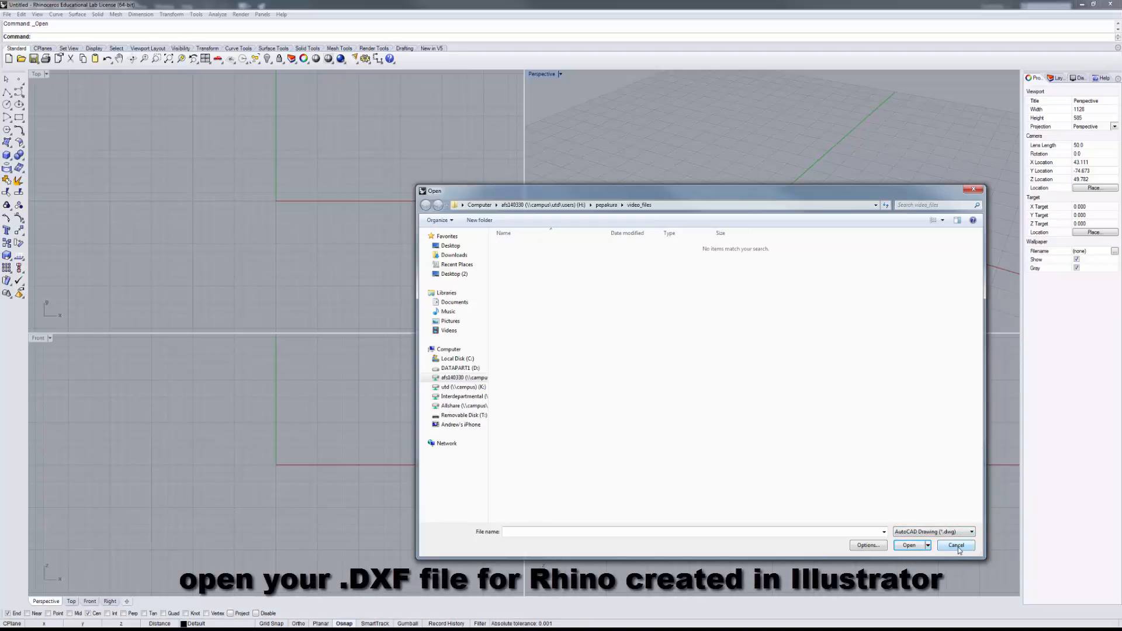
{"action": "left_click", "coordinate": [971, 531]}
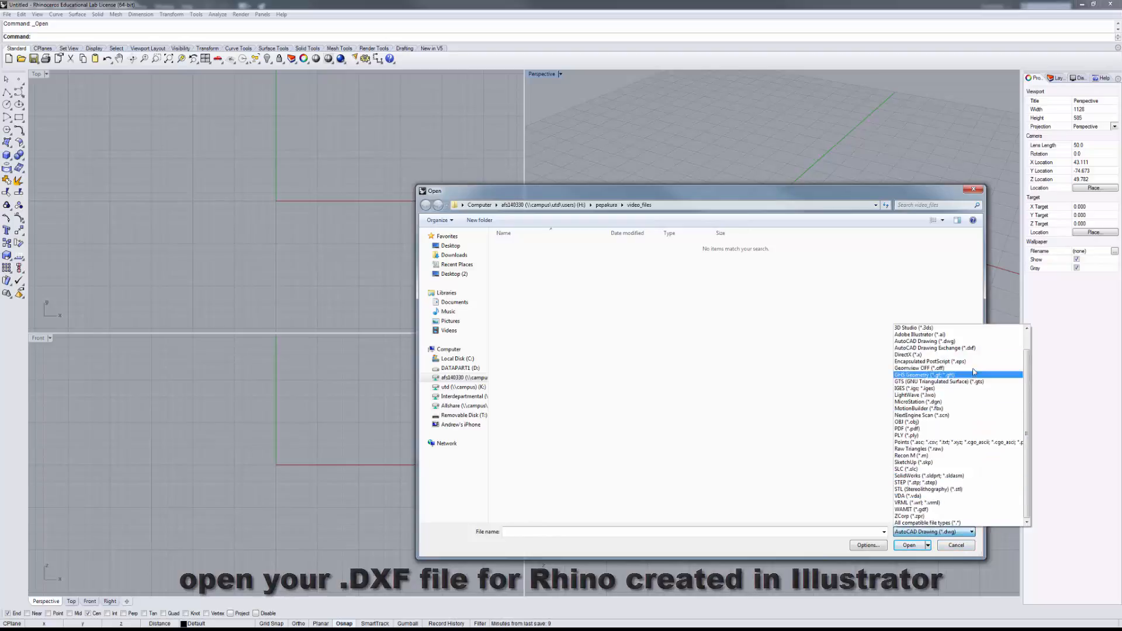
{"action": "left_click", "coordinate": [935, 348]}
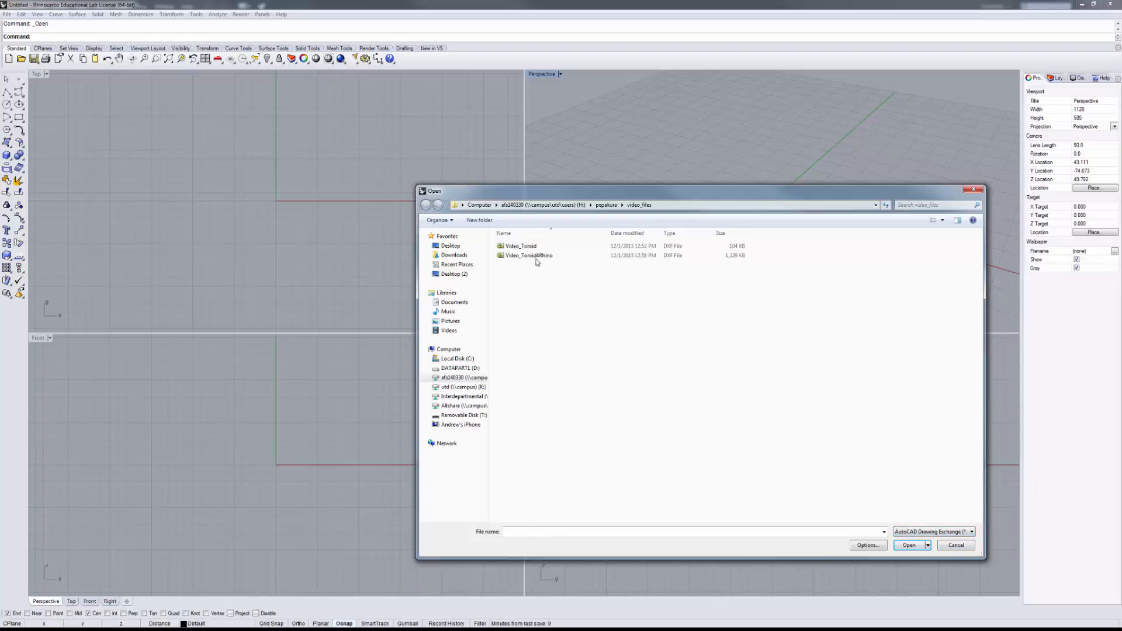
{"action": "mouse_move", "coordinate": [528, 255]}
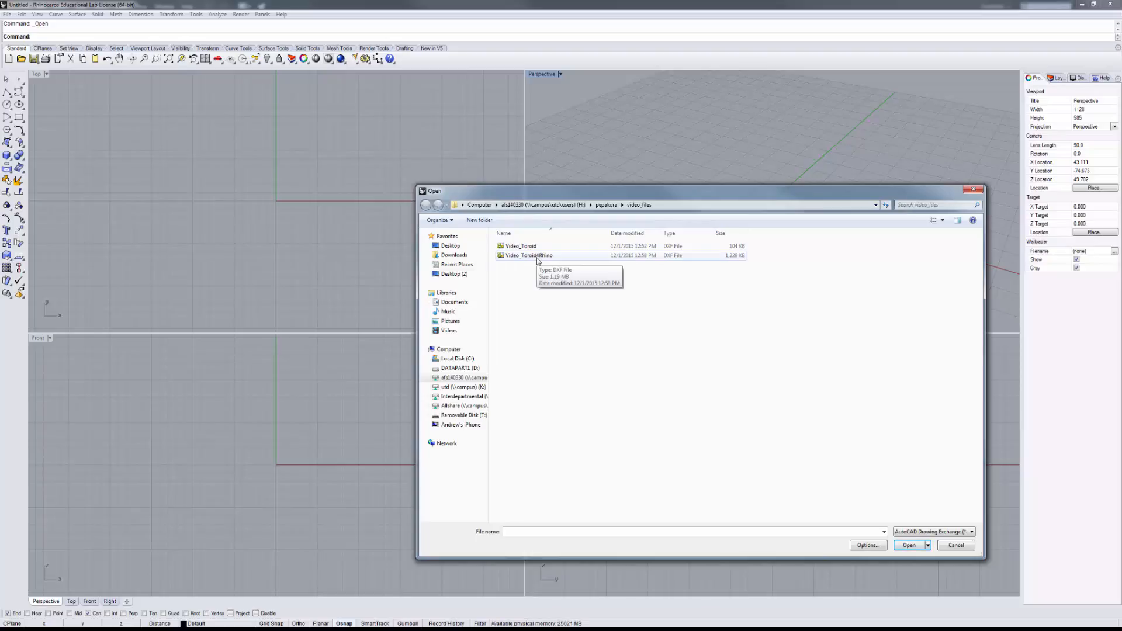
{"action": "left_click", "coordinate": [956, 545]}
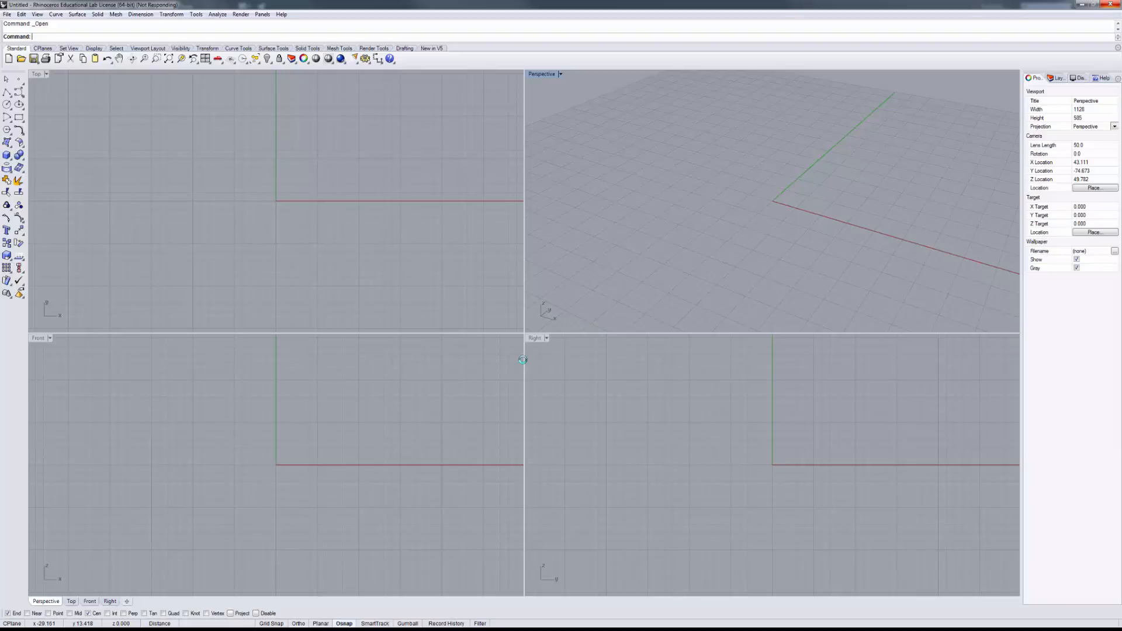
{"action": "mouse_move", "coordinate": [481, 350]}
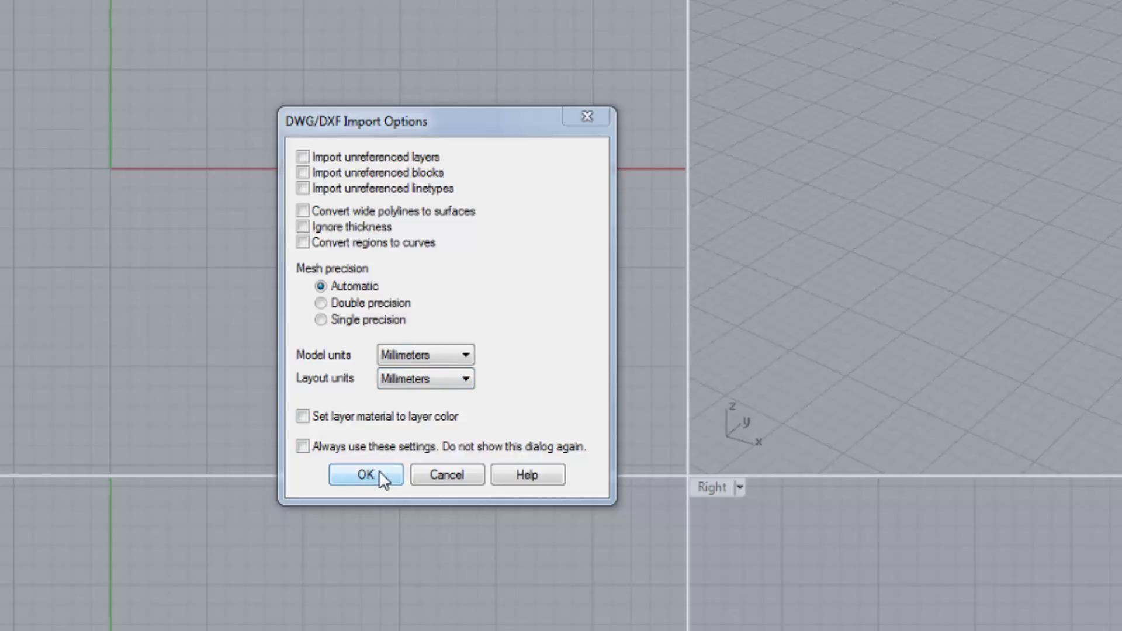
Step: Accept the DWG/DXF import options with Millimeters units
{"action": "left_click", "coordinate": [365, 474]}
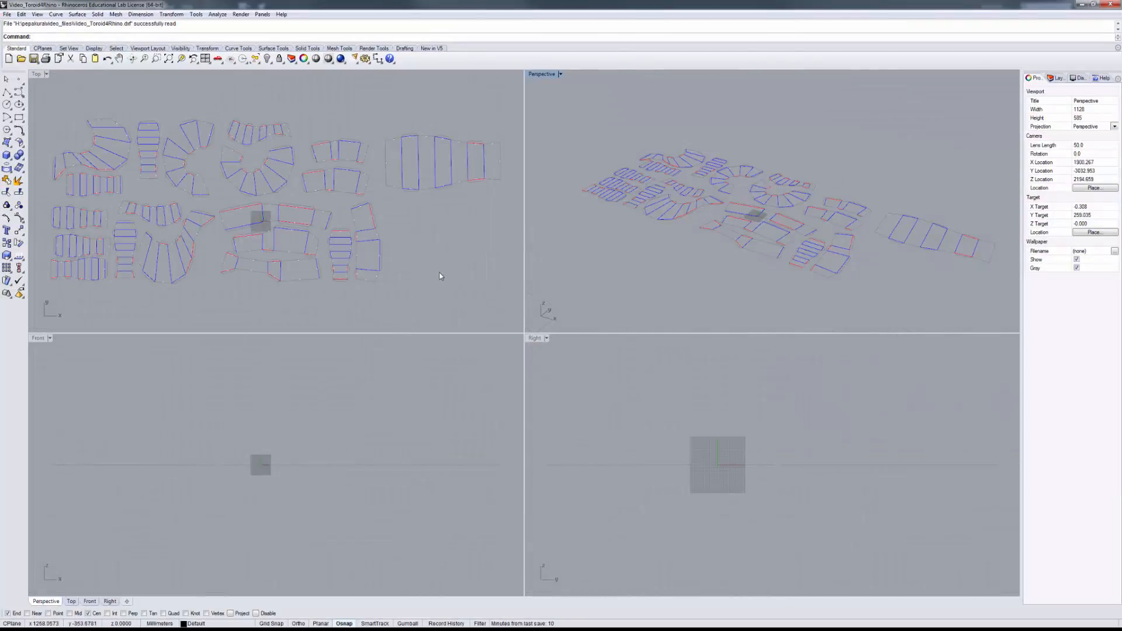
{"action": "mouse_move", "coordinate": [117, 134]}
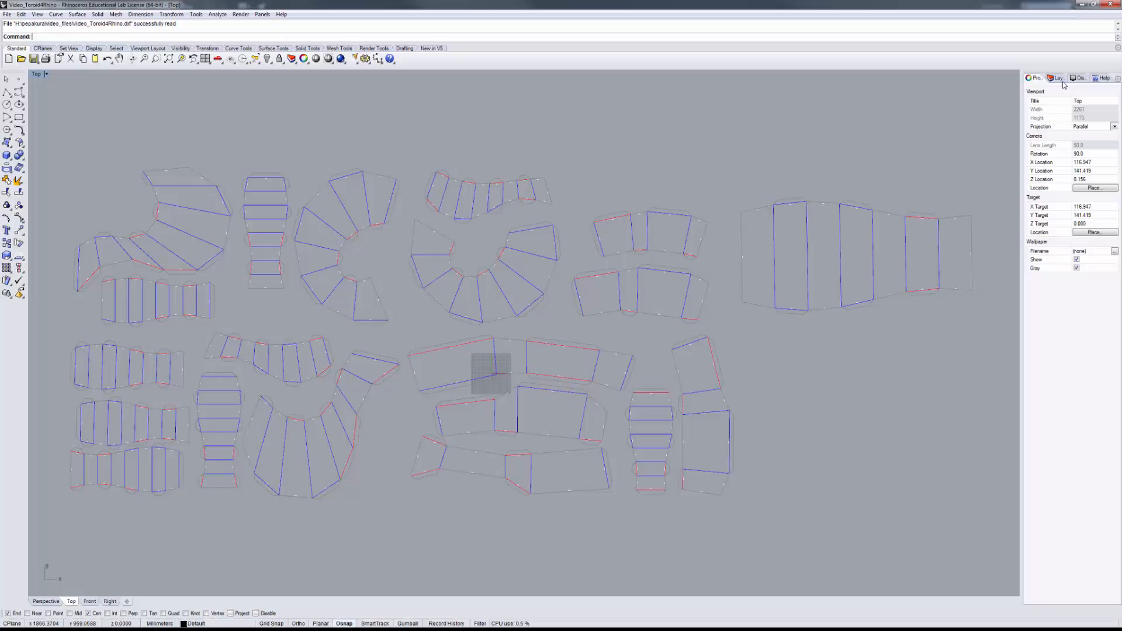
Step: Rename the Default layer to Reference and set its colour to cyan
{"action": "left_click", "coordinate": [1058, 77]}
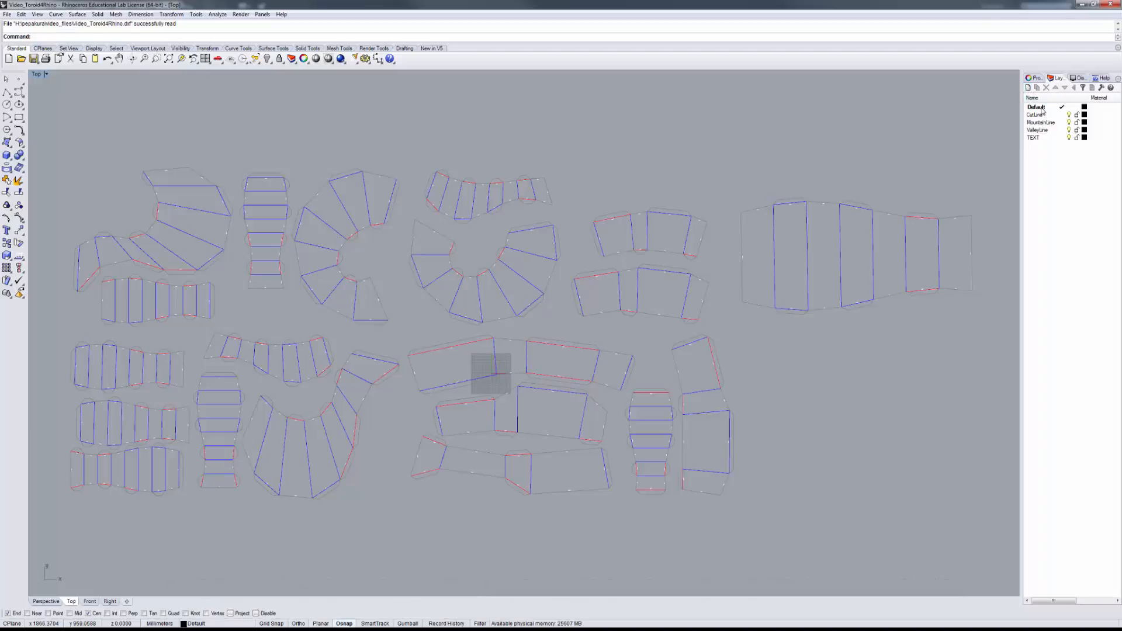
{"action": "left_click", "coordinate": [1084, 107]}
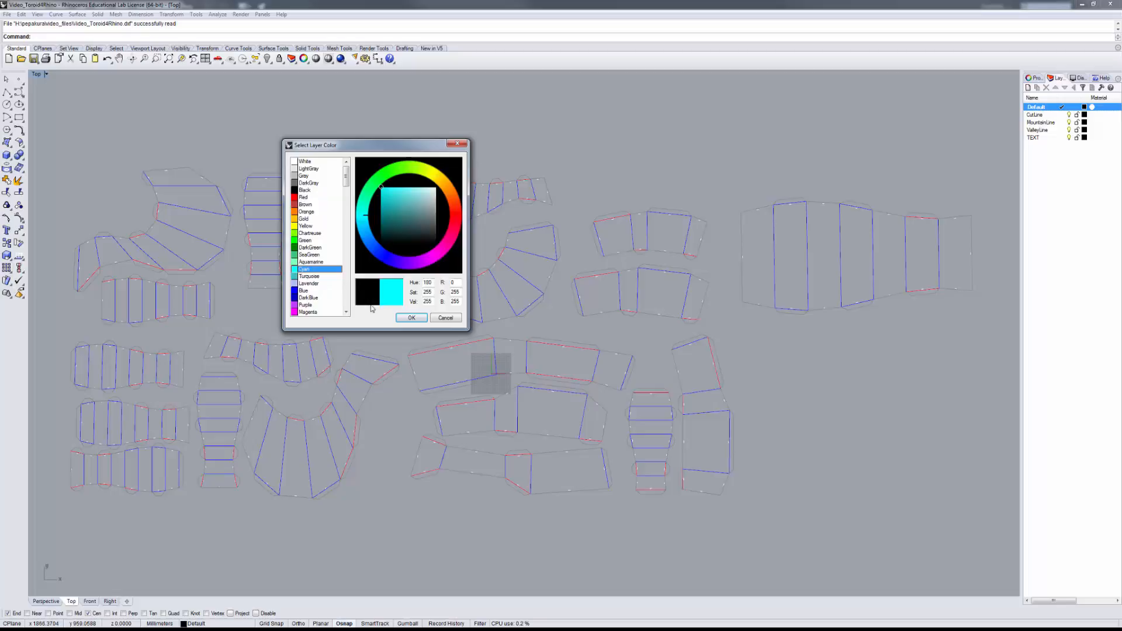
{"action": "left_click", "coordinate": [444, 317]}
{"action": "type", "text": "Reference"}
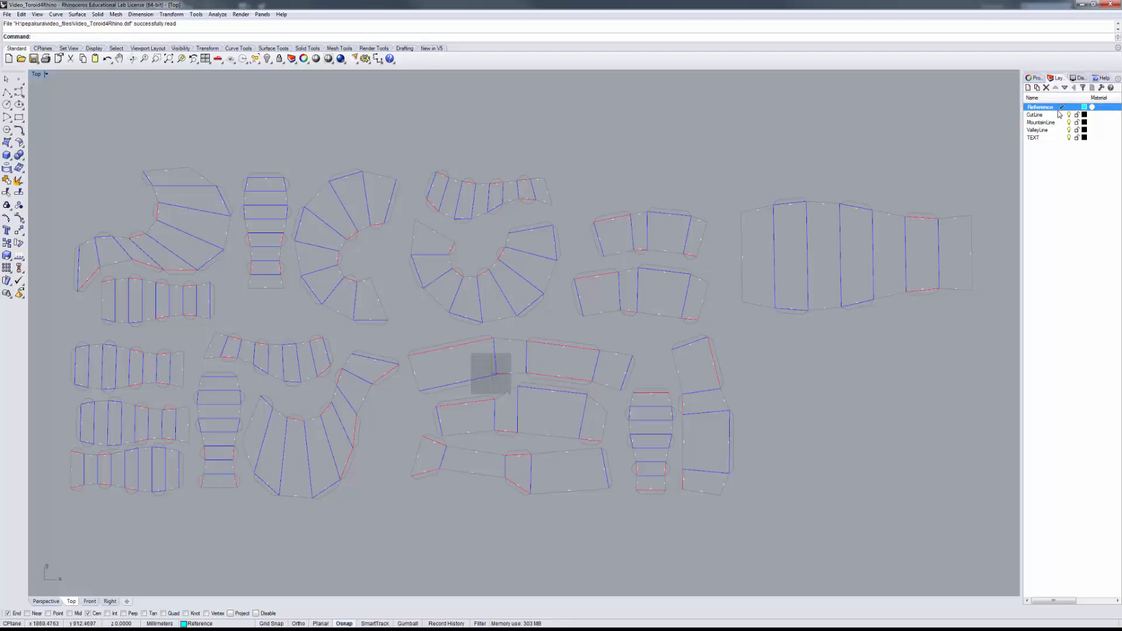
{"action": "scroll", "scroll_direction": "down", "scroll_amount": 3}
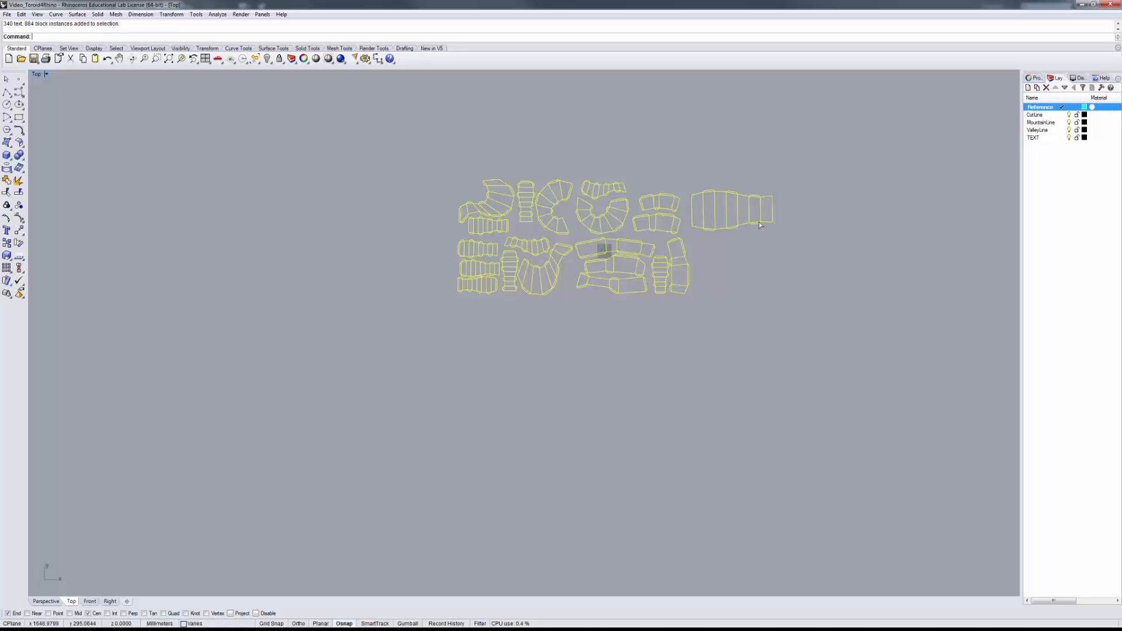
Step: Window-select all unfolded toroid pieces and drag them left of the origin
{"action": "left_click_drag", "start_coordinate": [761, 223], "coordinate": [569, 221]}
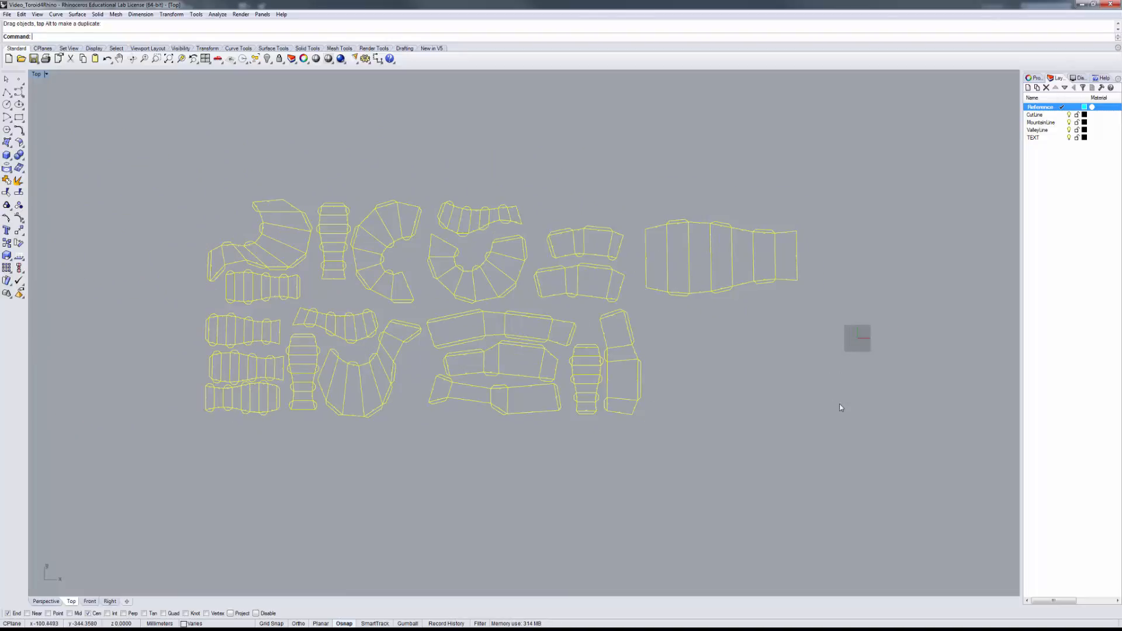
{"action": "left_click_drag", "start_coordinate": [841, 408], "coordinate": [737, 395]}
{"action": "type", "text": "0"}
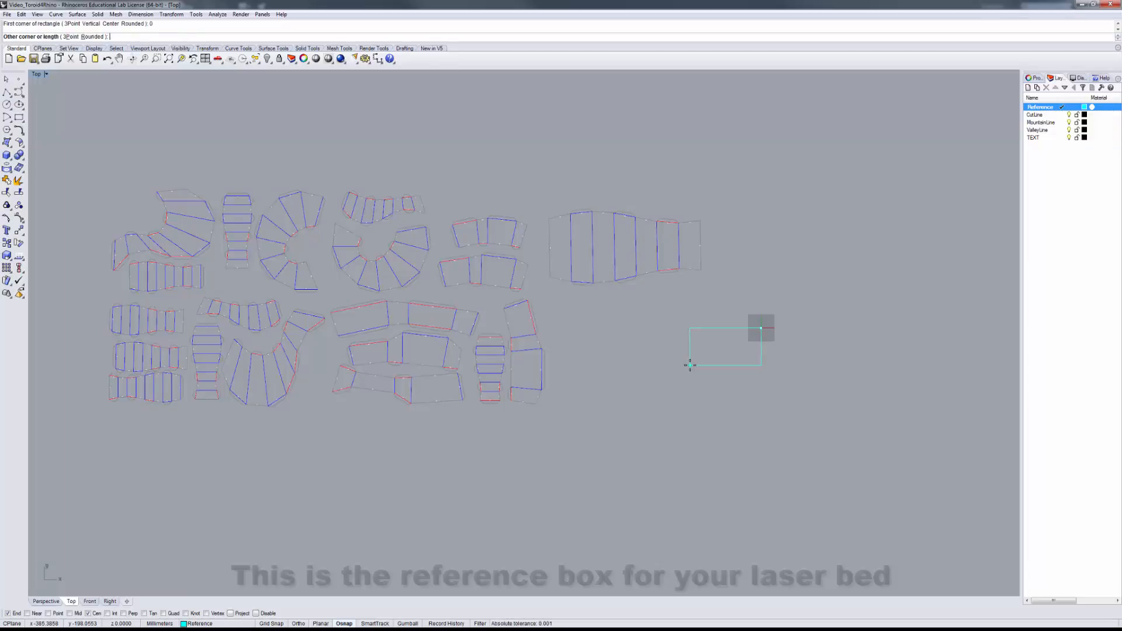
Step: Draw a 1219 by 610 laser-bed reference rectangle right of the pieces
{"action": "type", "text": "1219"}
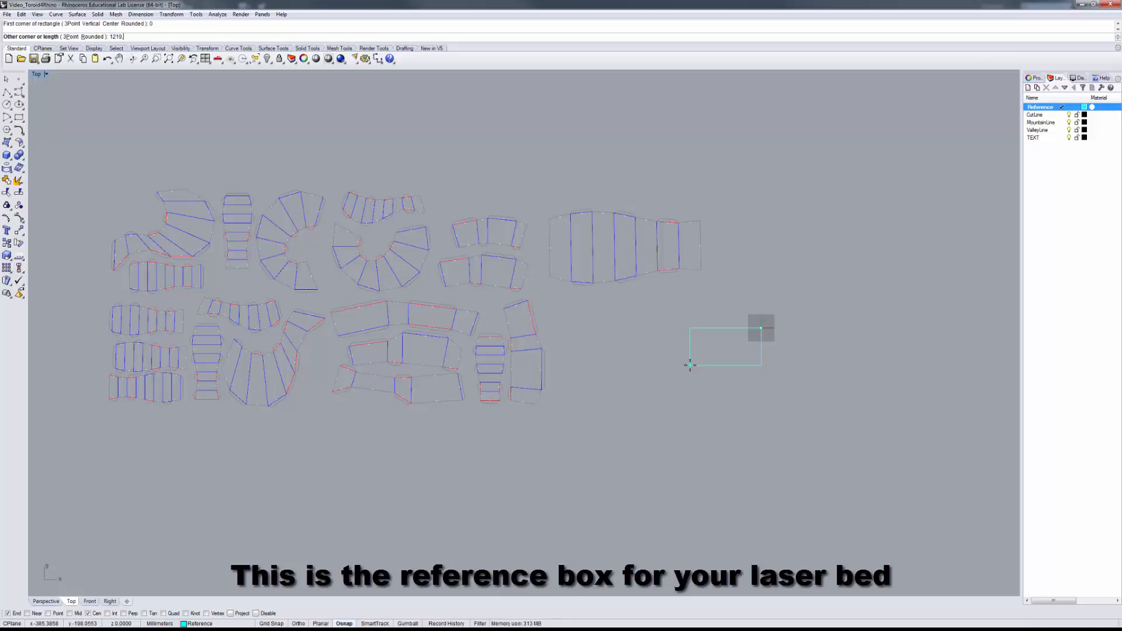
{"action": "type", "text": ",610"}
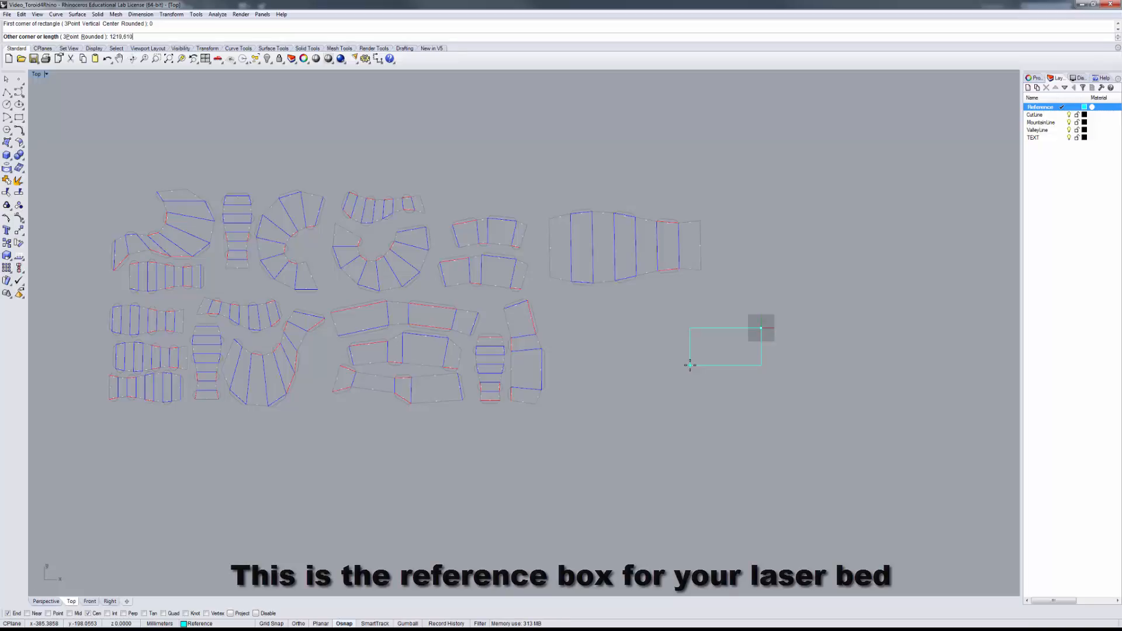
{"action": "left_click", "coordinate": [708, 211]}
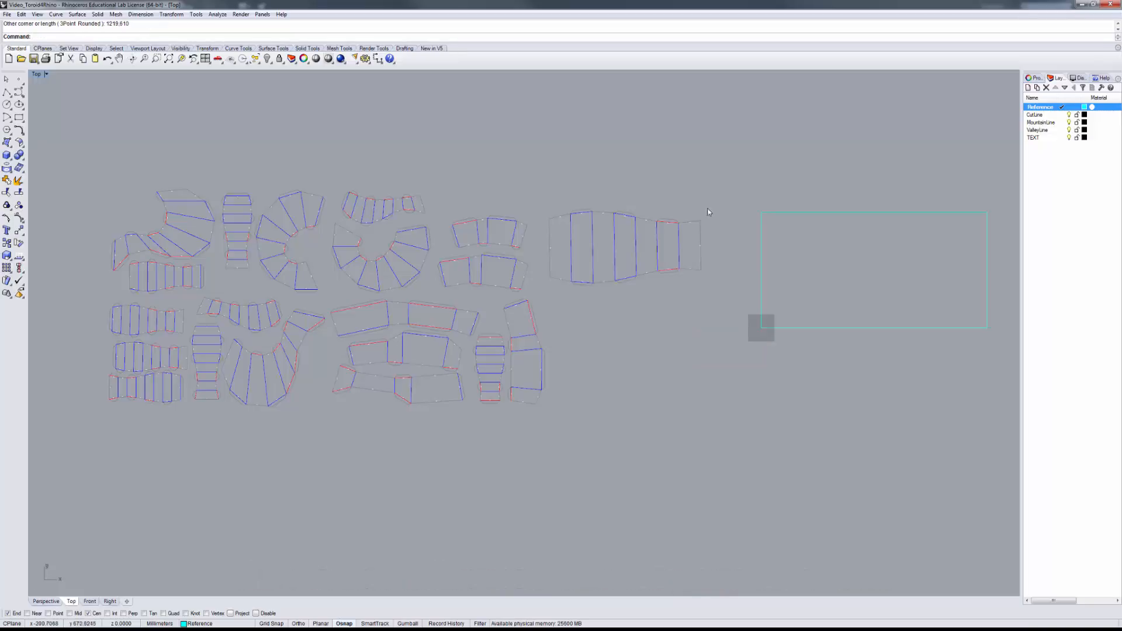
Step: Test-fit the rectangle over the top-left, top-middle, lower-middle and wide right-hand pieces
{"action": "left_click", "coordinate": [873, 213]}
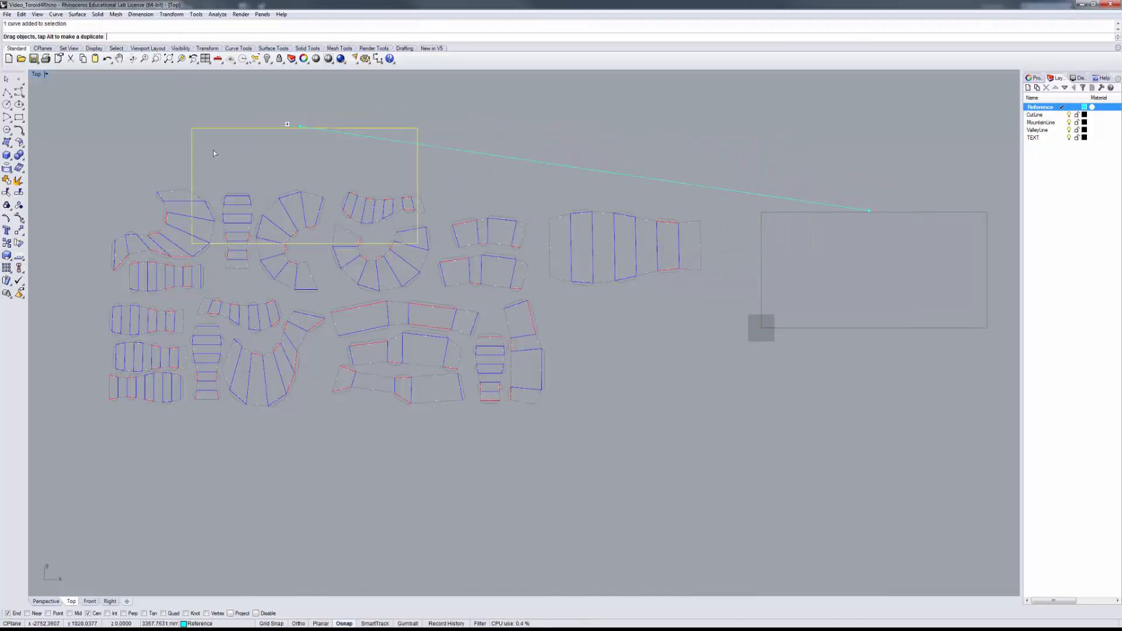
{"action": "left_click_drag", "start_coordinate": [286, 124], "coordinate": [217, 176]}
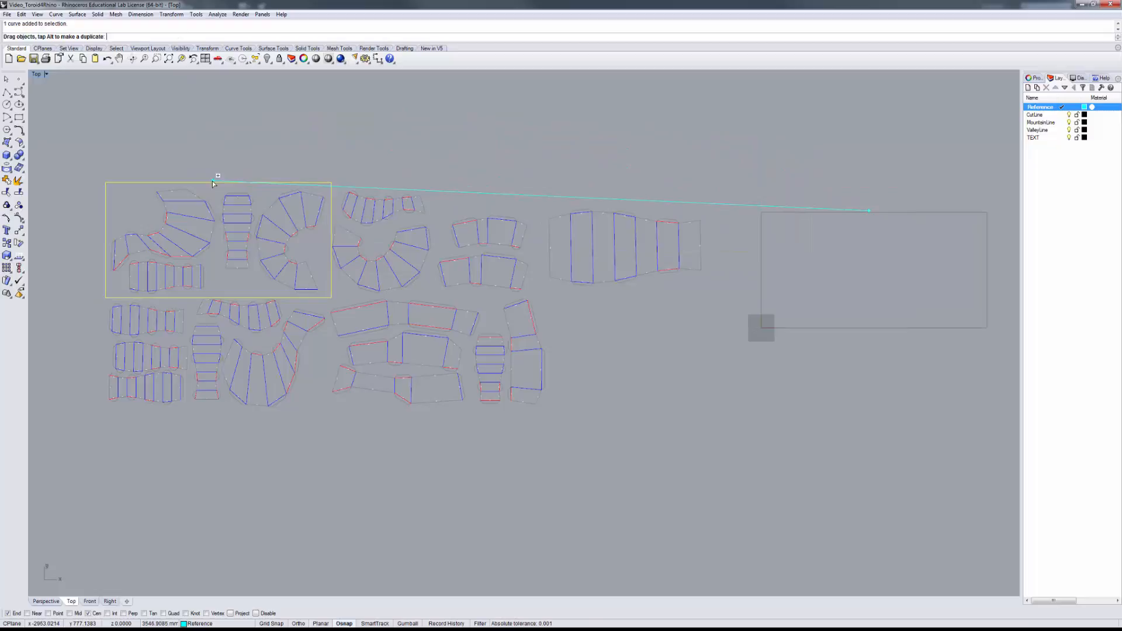
{"action": "left_click_drag", "start_coordinate": [217, 177], "coordinate": [439, 176]}
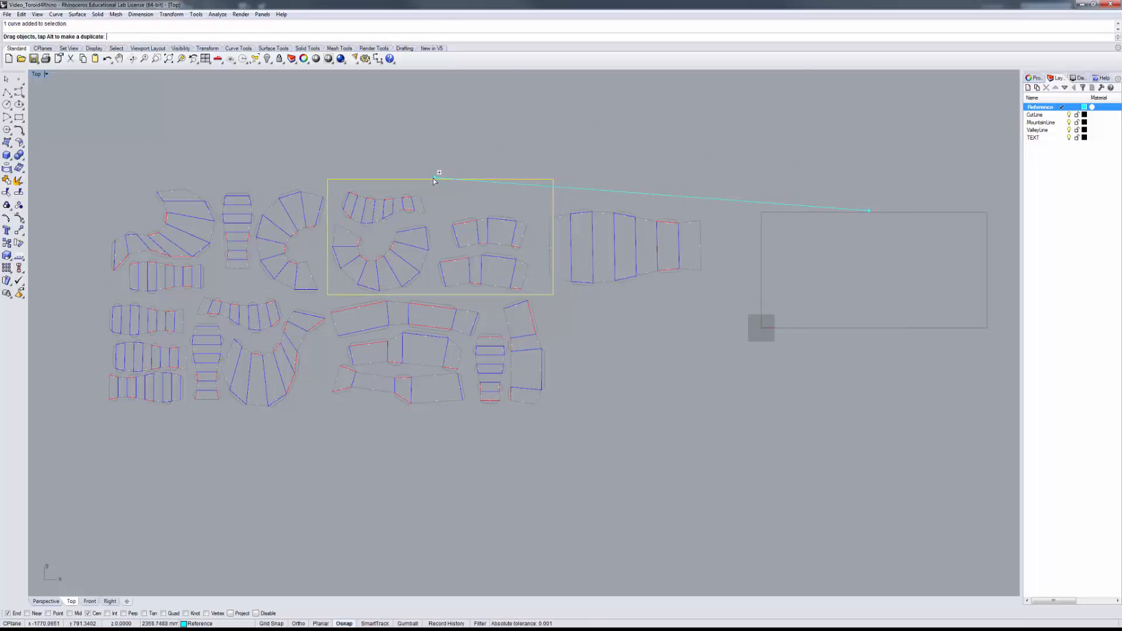
{"action": "left_click_drag", "start_coordinate": [437, 175], "coordinate": [647, 175]}
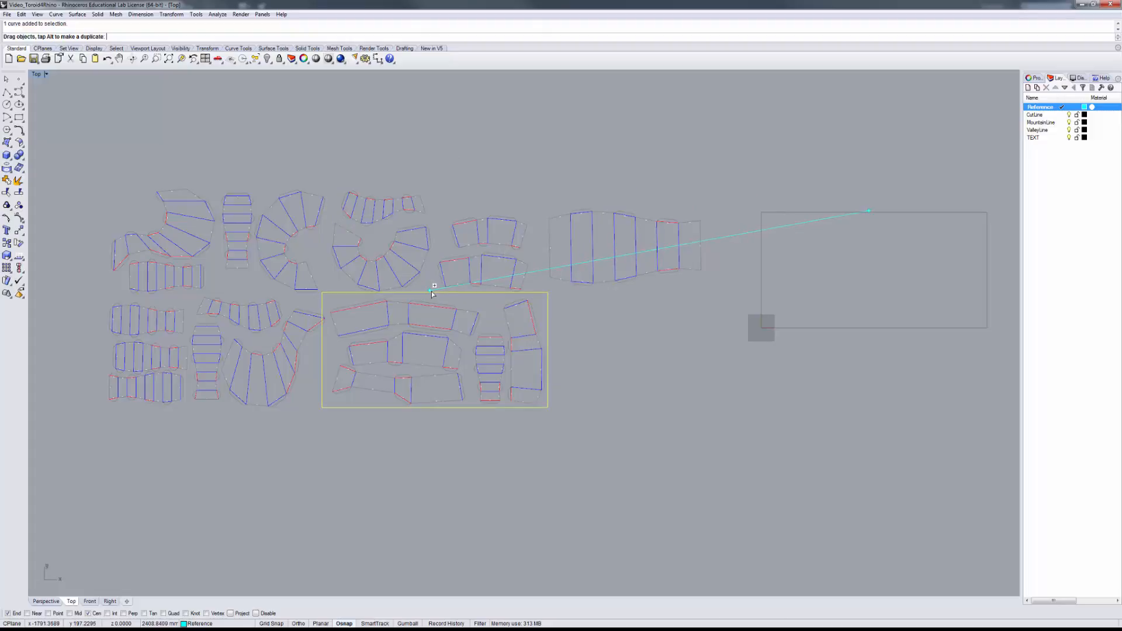
{"action": "left_click_drag", "start_coordinate": [434, 292], "coordinate": [189, 287]}
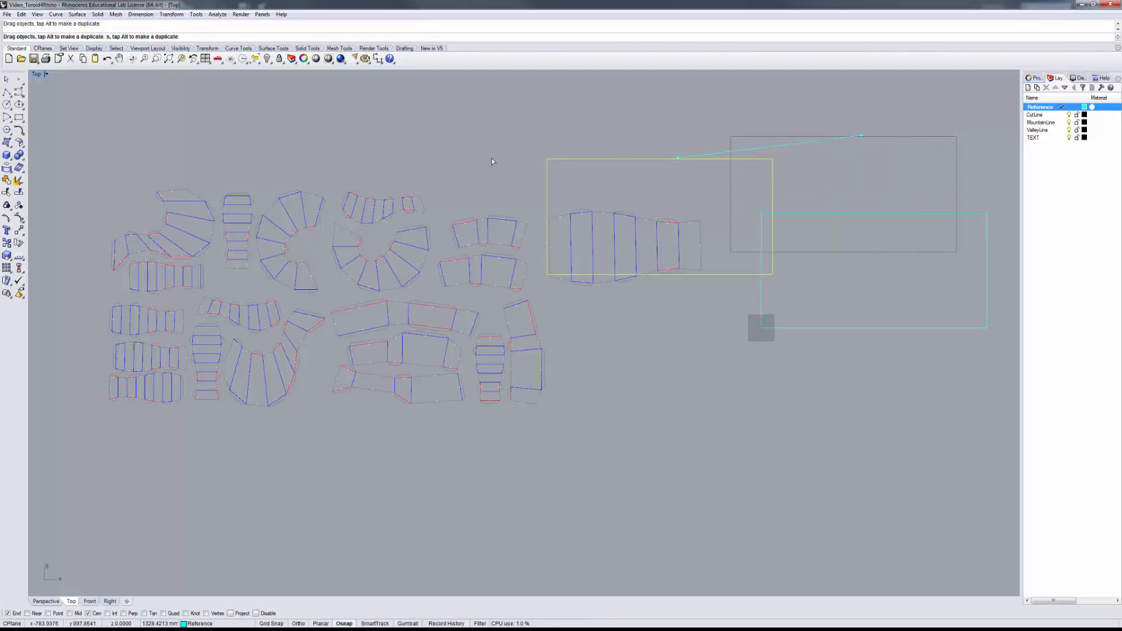
{"action": "left_click_drag", "start_coordinate": [676, 218], "coordinate": [229, 240]}
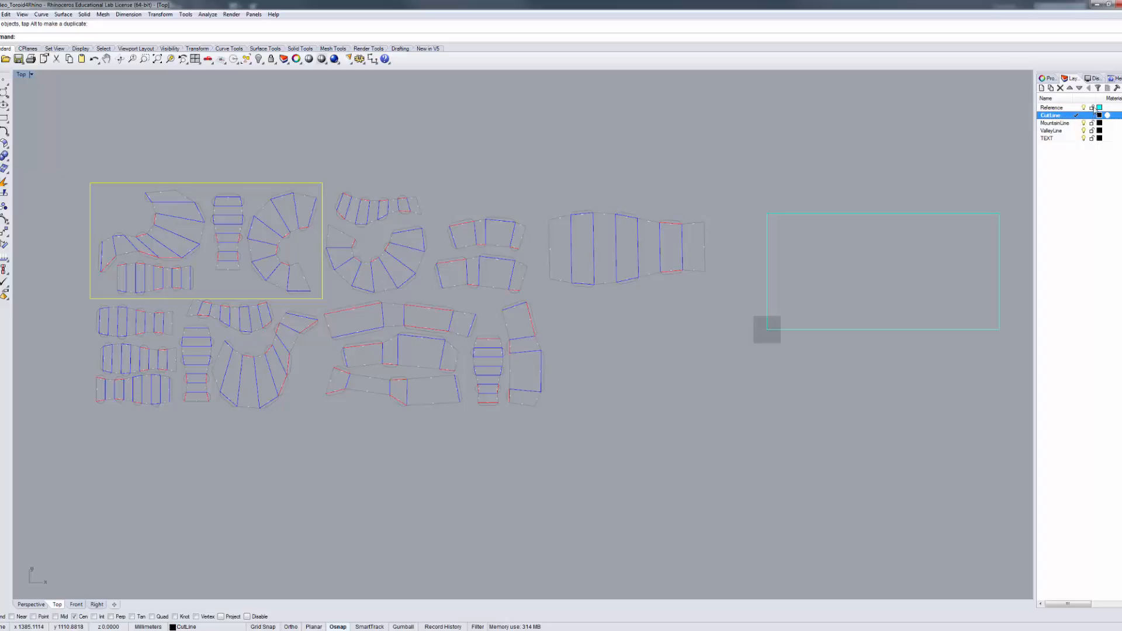
Step: Make CutLine the current layer and select all its outline instances for exploding
{"action": "left_click", "coordinate": [1052, 107]}
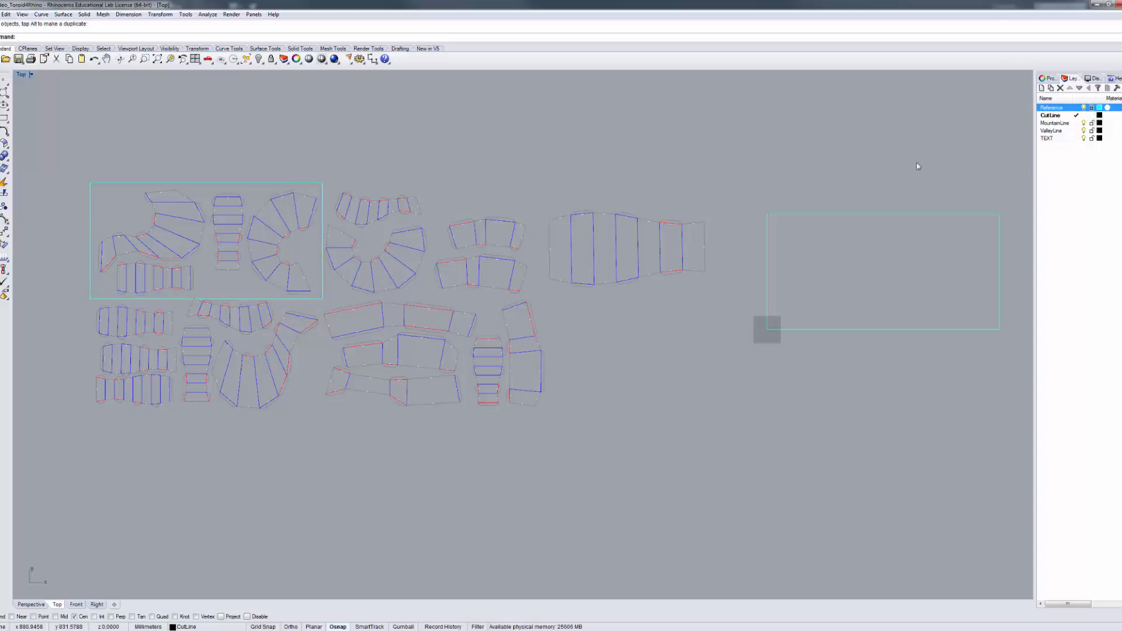
{"action": "mouse_move", "coordinate": [793, 380]}
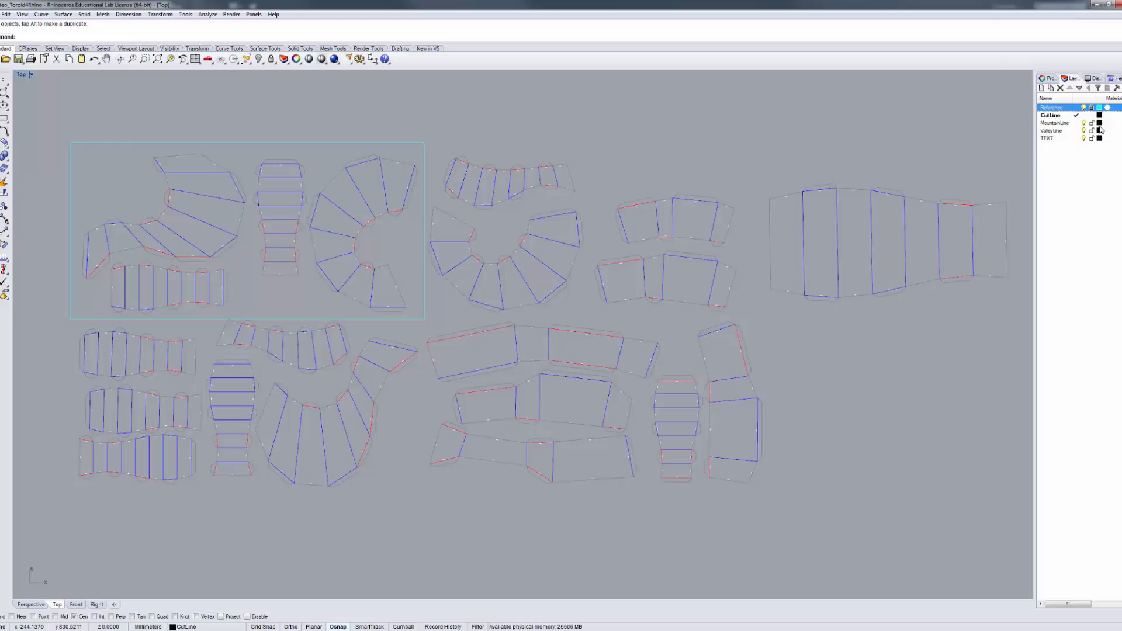
{"action": "mouse_move", "coordinate": [1074, 122]}
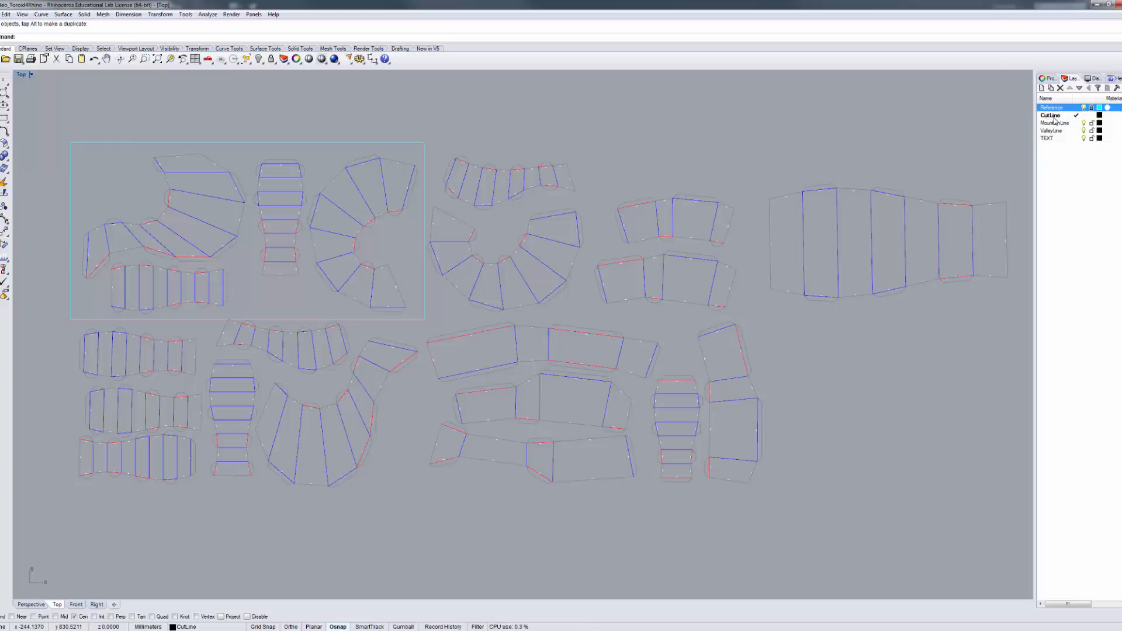
{"action": "right_click", "coordinate": [1051, 115]}
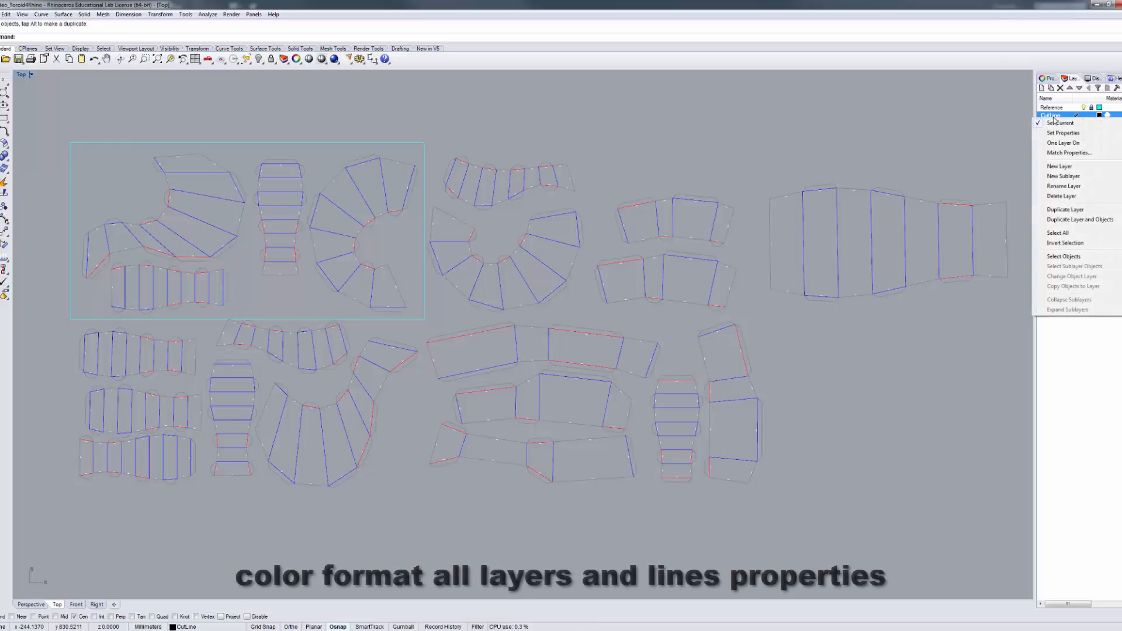
{"action": "left_click", "coordinate": [1064, 256]}
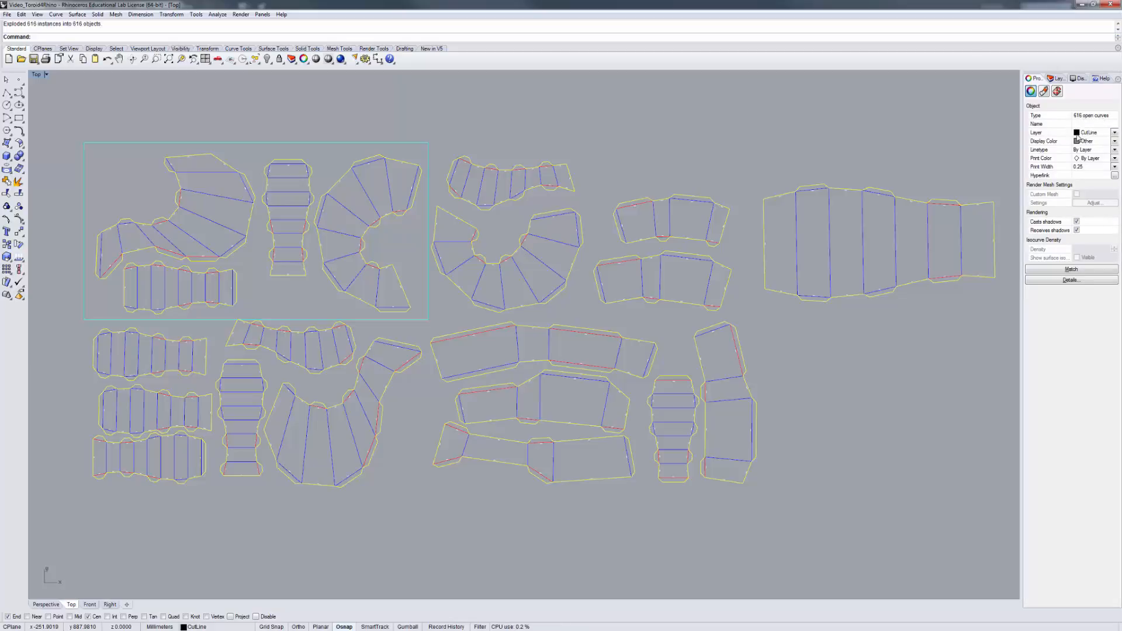
Step: Set the CutLine layer colour to magenta
{"action": "left_click", "coordinate": [1058, 78]}
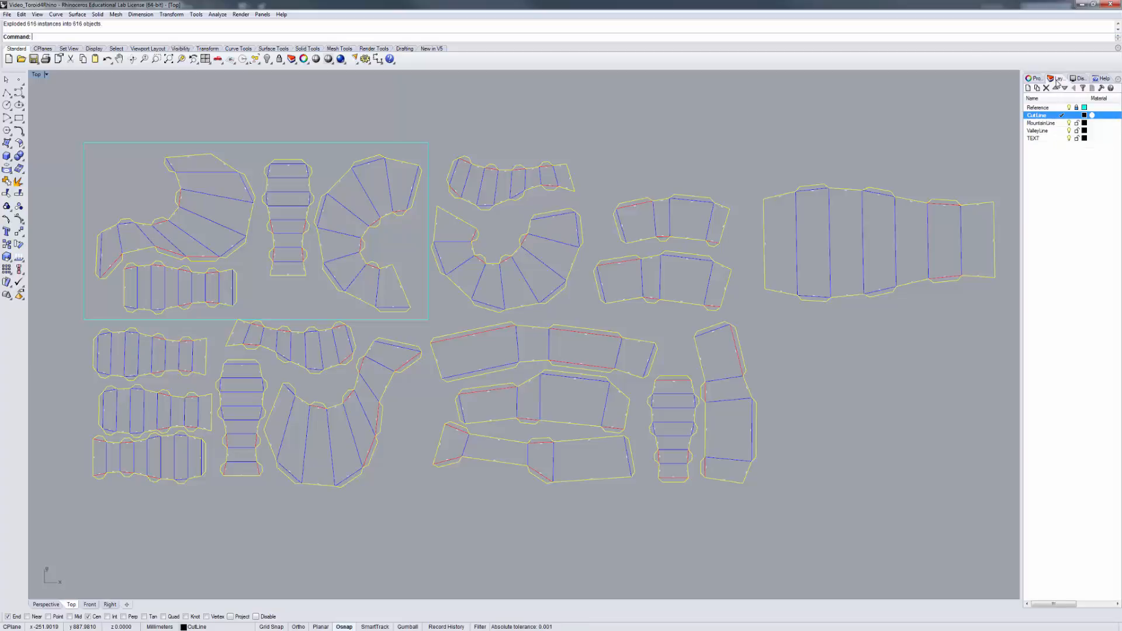
{"action": "left_click", "coordinate": [1084, 116]}
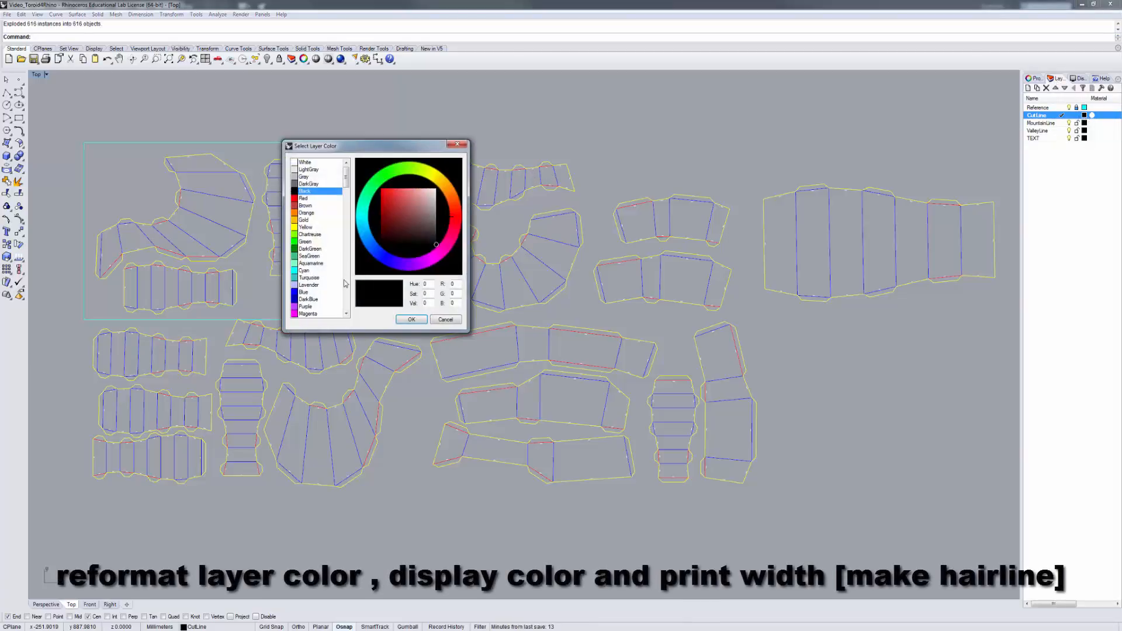
{"action": "left_click", "coordinate": [410, 319]}
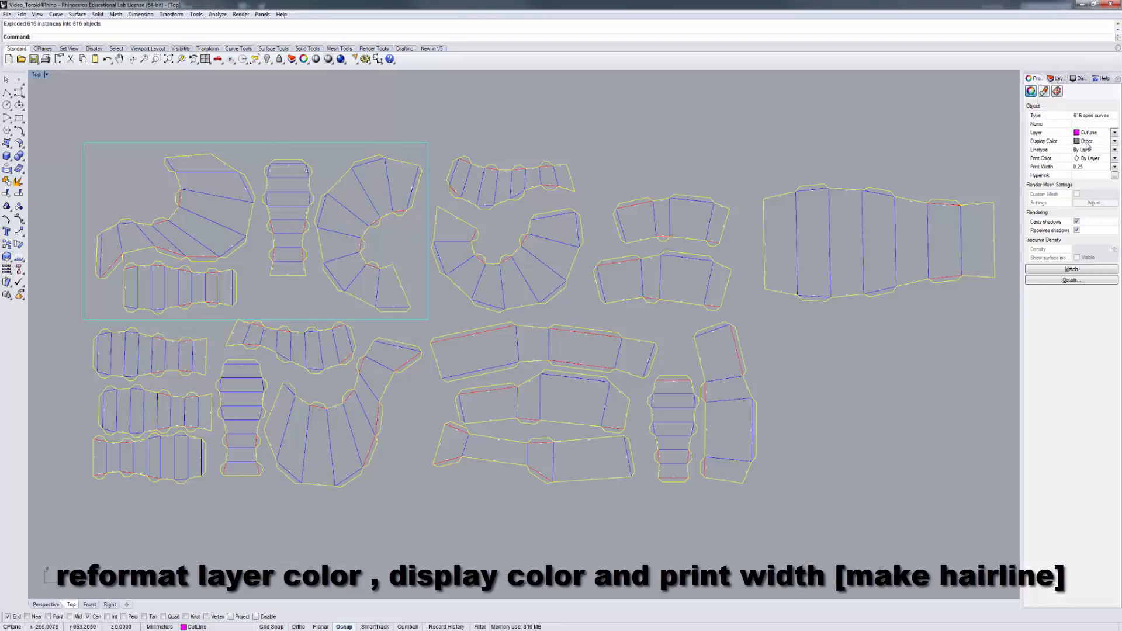
Step: Give the outline curves a magenta display colour and a Hairline print width
{"action": "left_click", "coordinate": [1114, 145]}
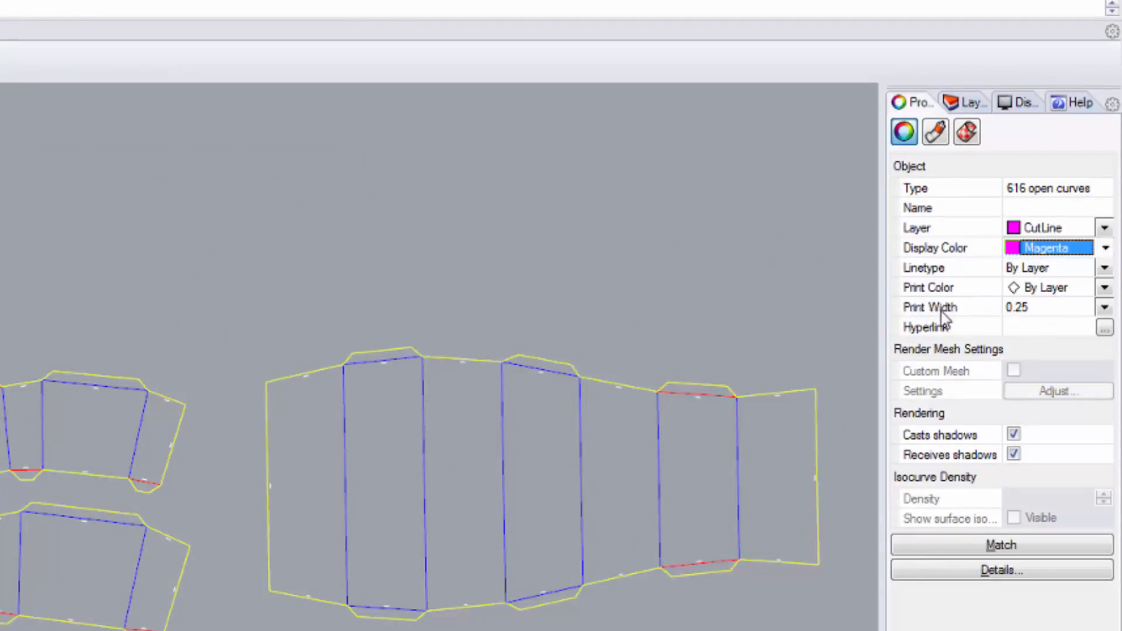
{"action": "mouse_move", "coordinate": [1105, 323]}
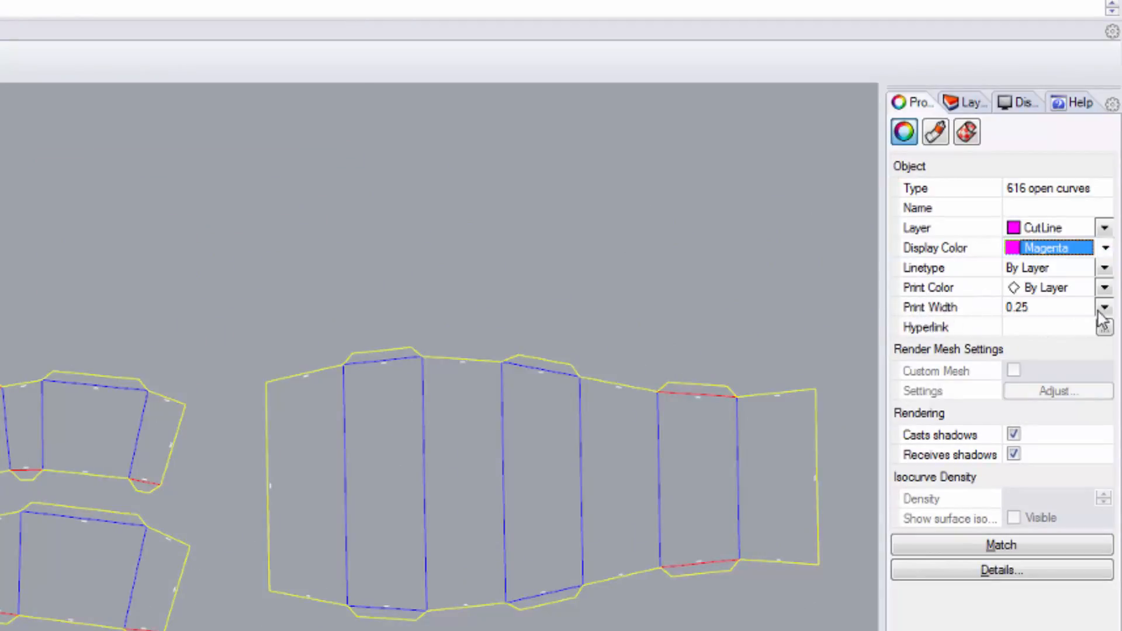
{"action": "left_click", "coordinate": [1049, 306]}
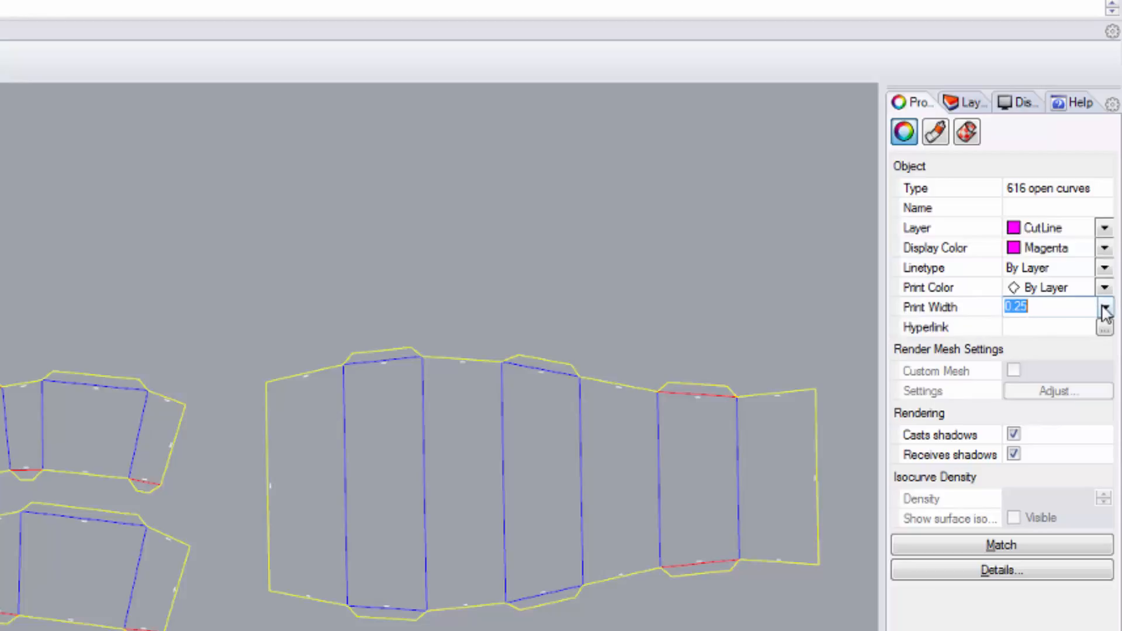
{"action": "left_click", "coordinate": [1105, 306]}
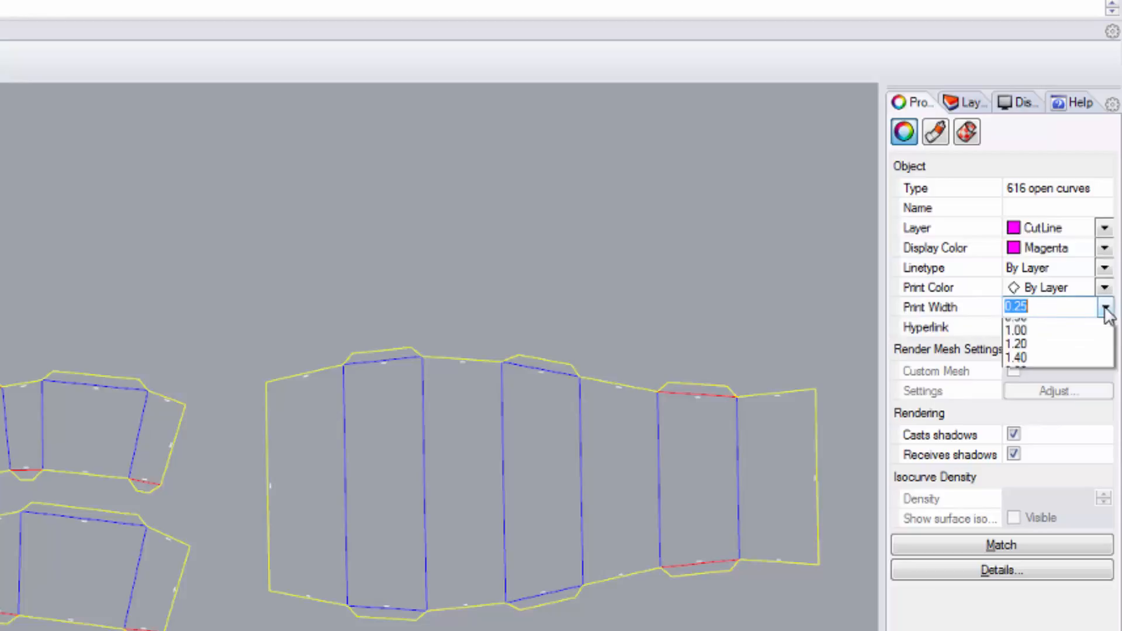
{"action": "mouse_move", "coordinate": [1023, 367]}
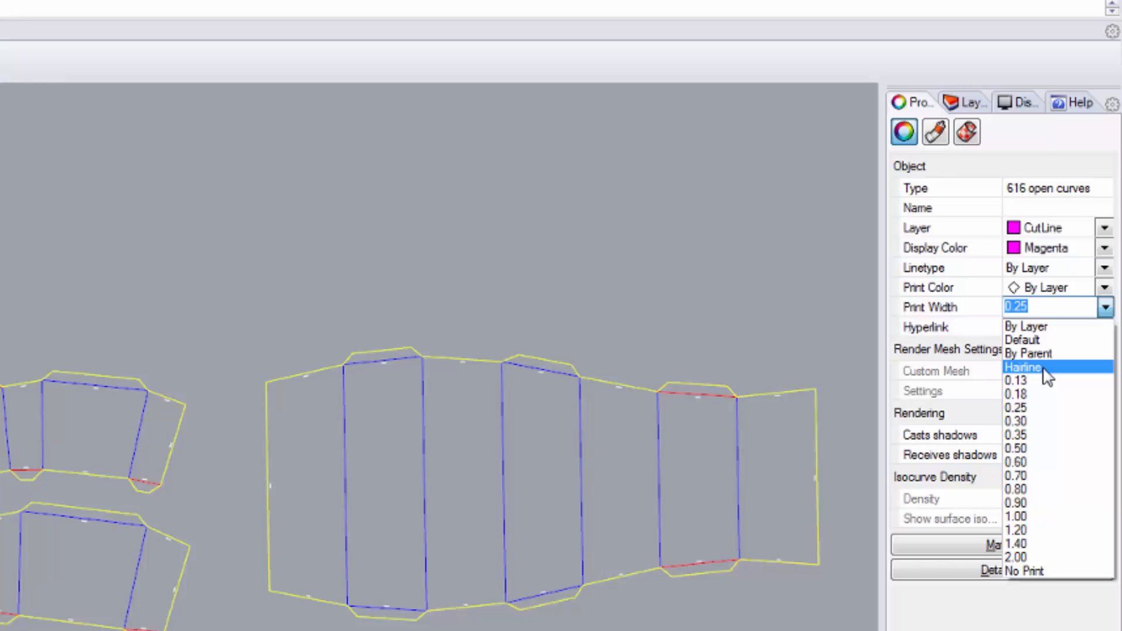
{"action": "left_click", "coordinate": [1025, 367]}
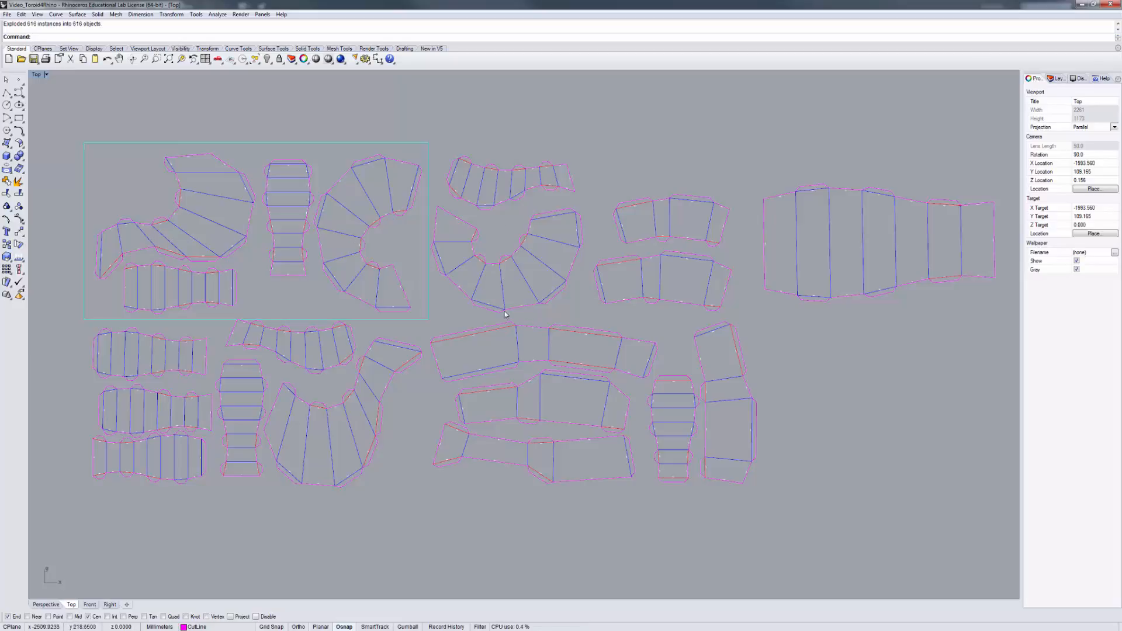
Step: Select all CutLine curves and join them with Ctrl+J into 20 closed outlines
{"action": "left_click", "coordinate": [1058, 77]}
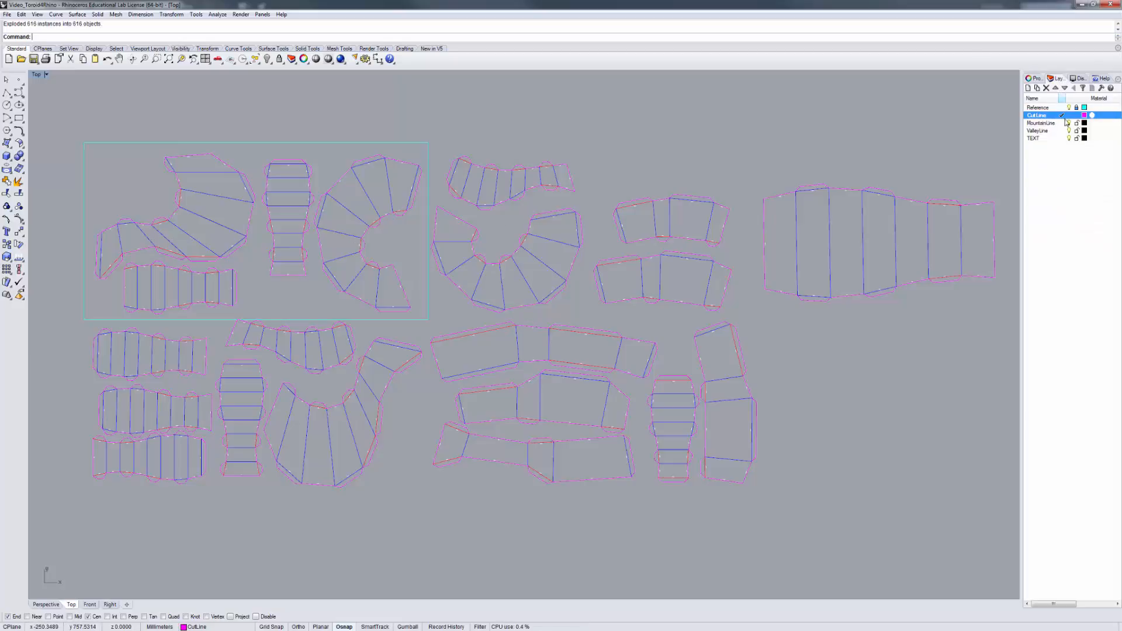
{"action": "right_click", "coordinate": [1038, 115]}
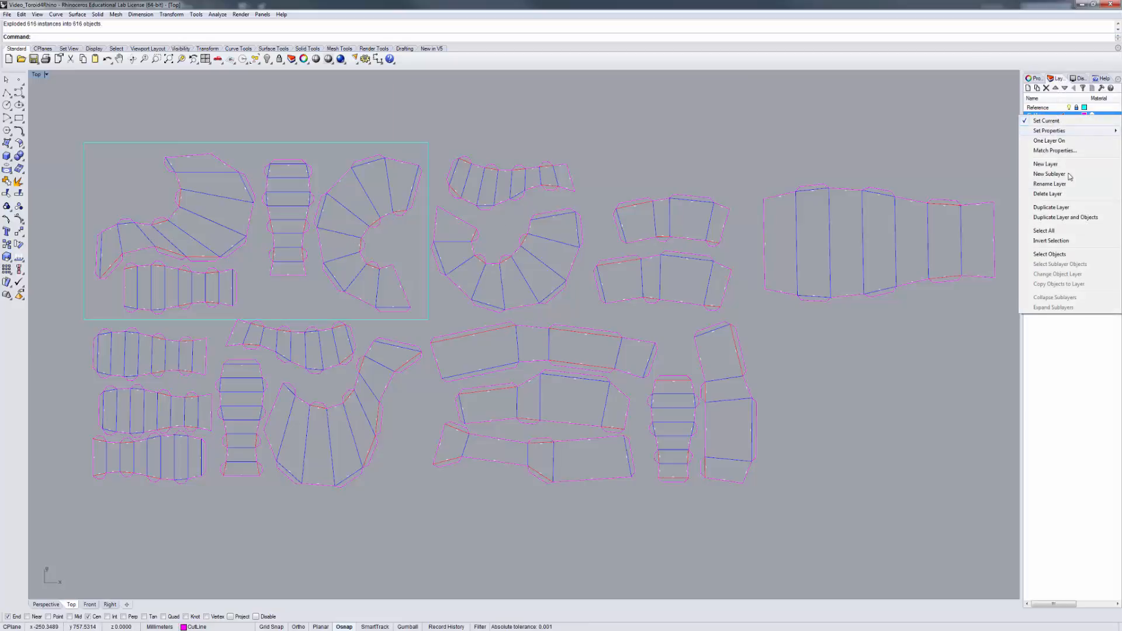
{"action": "left_click", "coordinate": [1049, 255]}
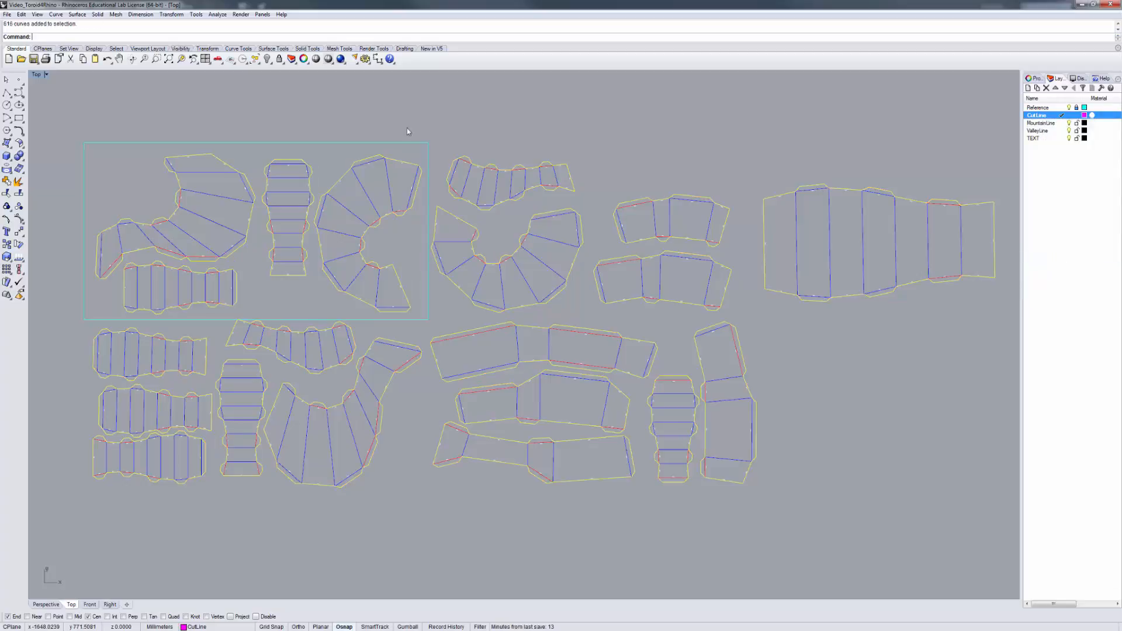
{"action": "mouse_move", "coordinate": [64, 30]}
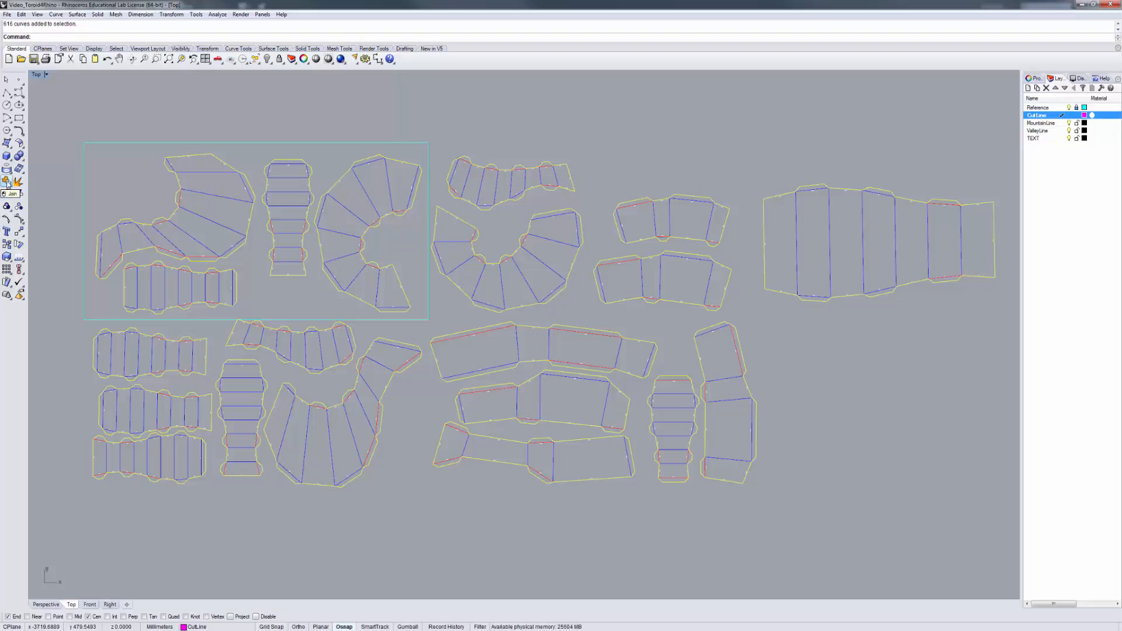
{"action": "key", "text": "ctrl+j"}
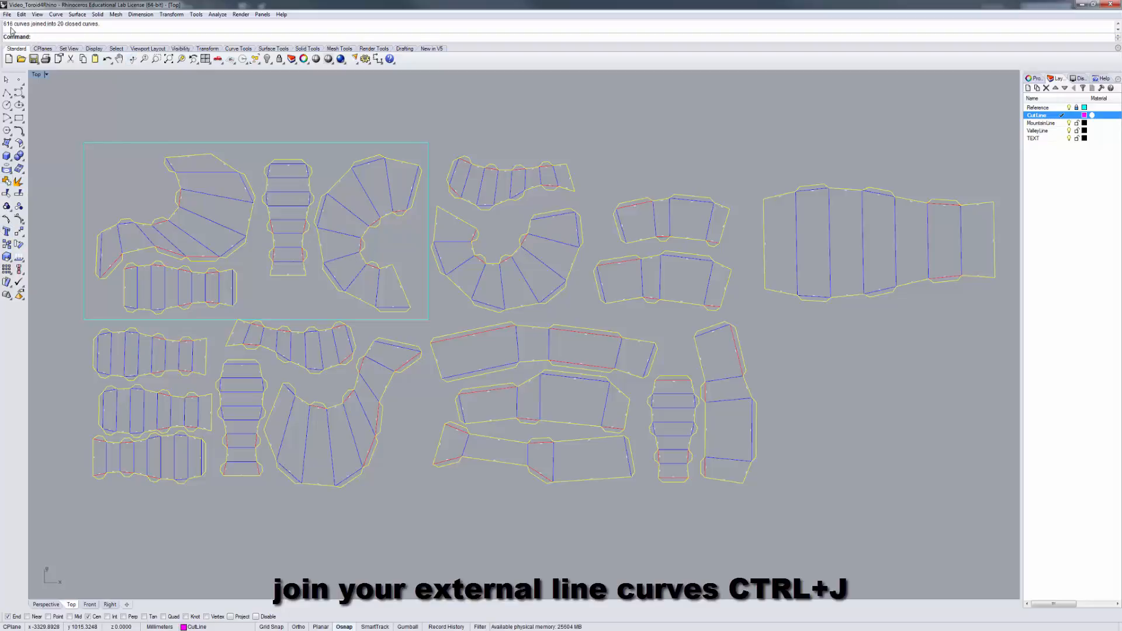
{"action": "mouse_move", "coordinate": [651, 494]}
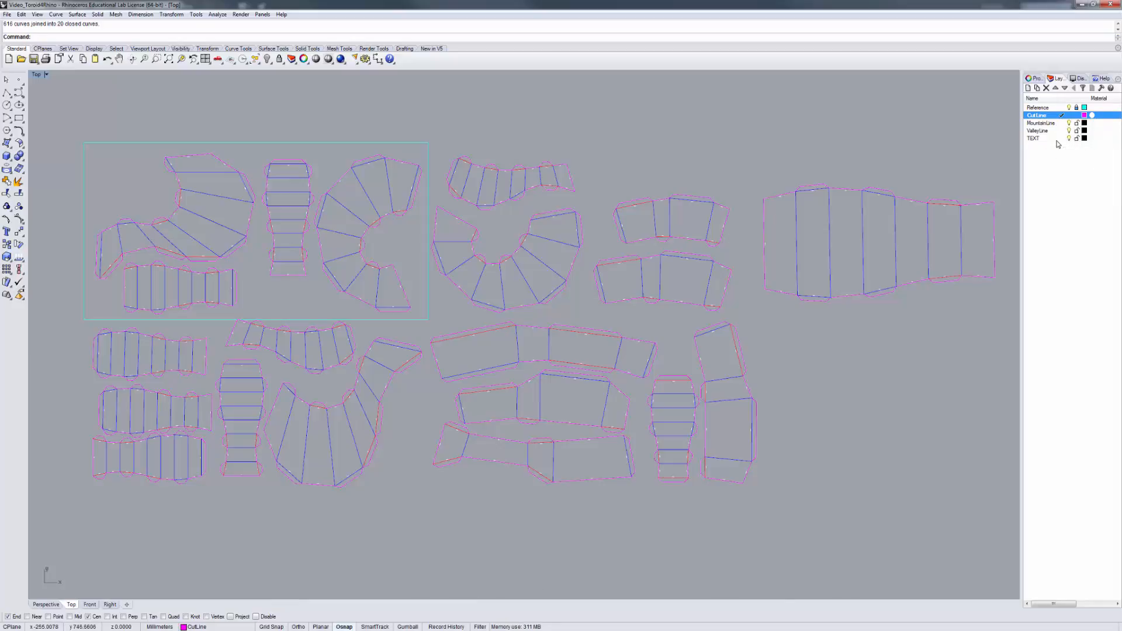
Step: Set the TEXT layer colour to red and select all its part numbers
{"action": "left_click", "coordinate": [1038, 138]}
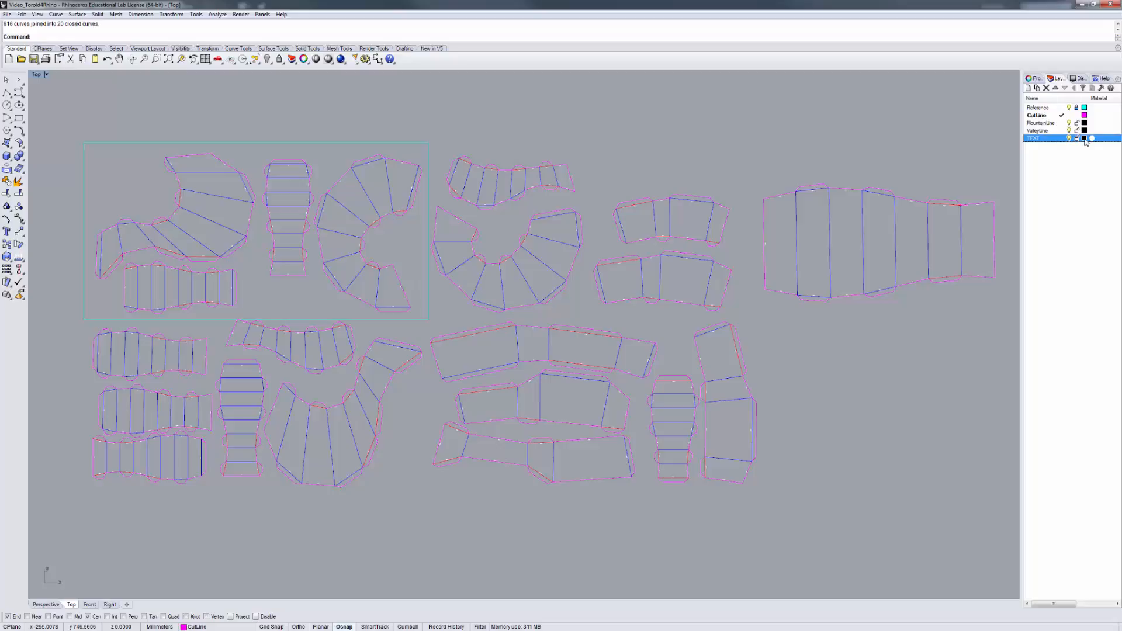
{"action": "left_click", "coordinate": [1084, 138]}
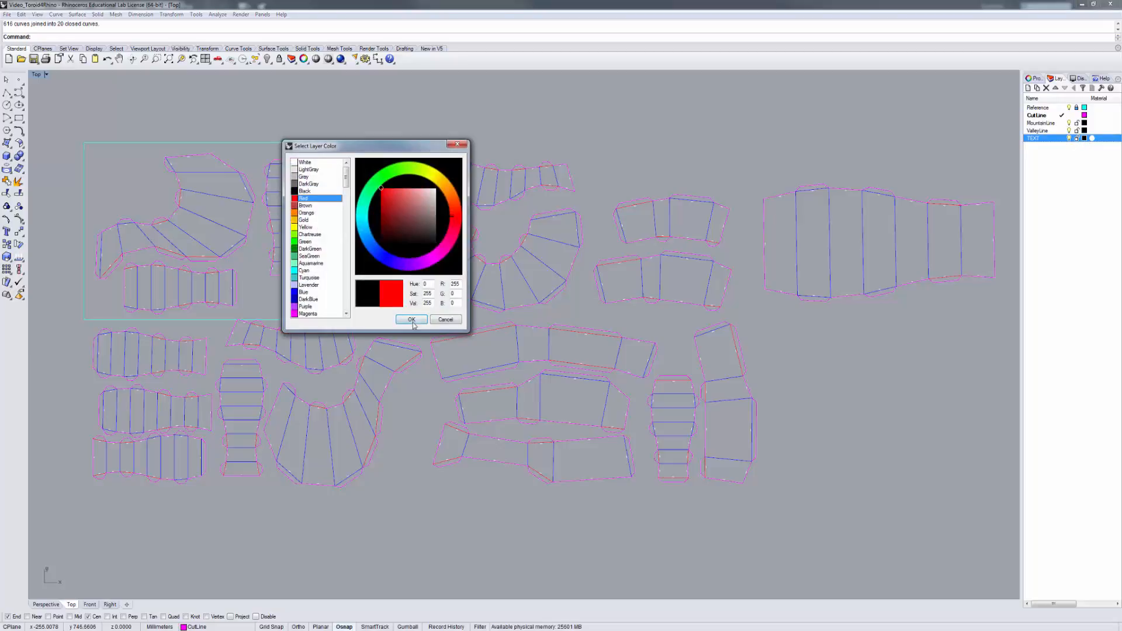
{"action": "left_click", "coordinate": [411, 320]}
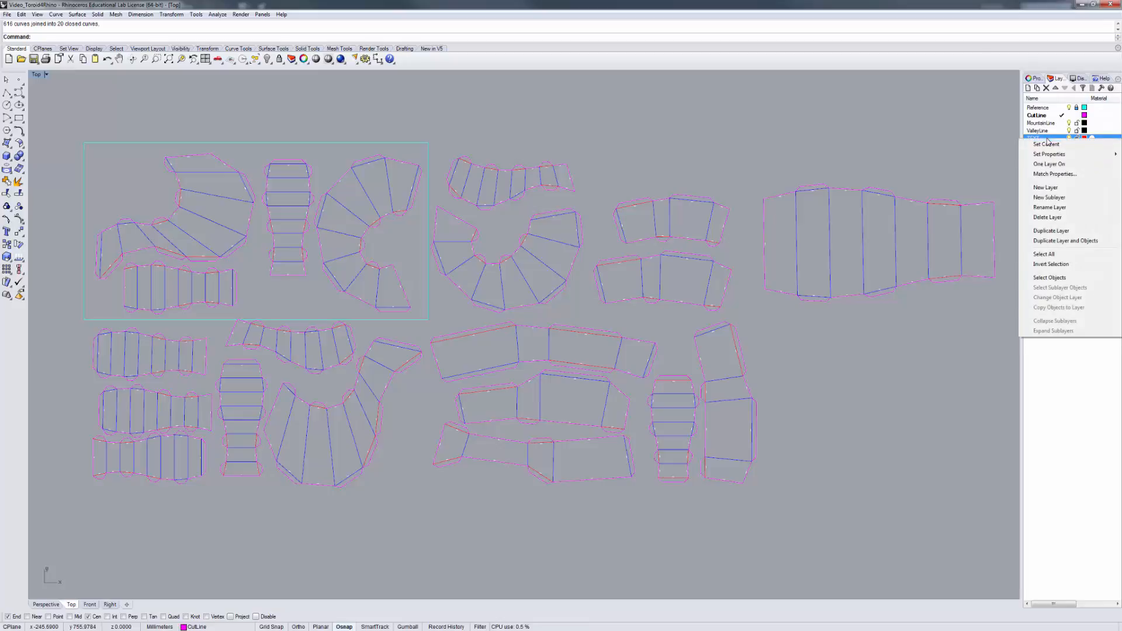
{"action": "left_click", "coordinate": [1050, 278]}
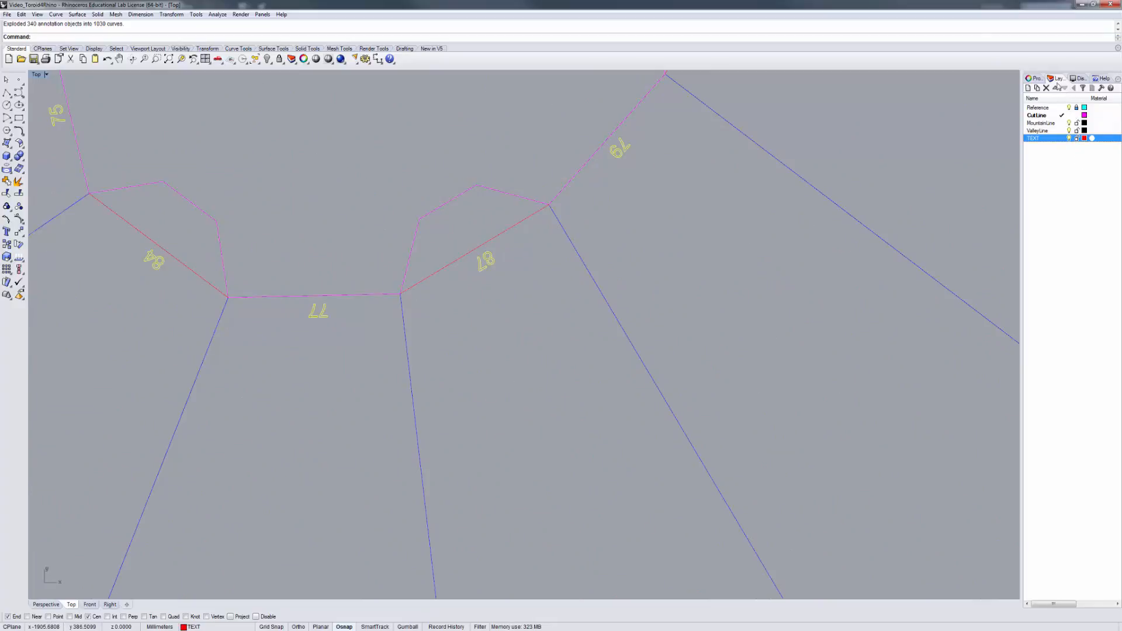
Step: Set the exploded text curves' display colour to red in Properties
{"action": "left_click", "coordinate": [1032, 78]}
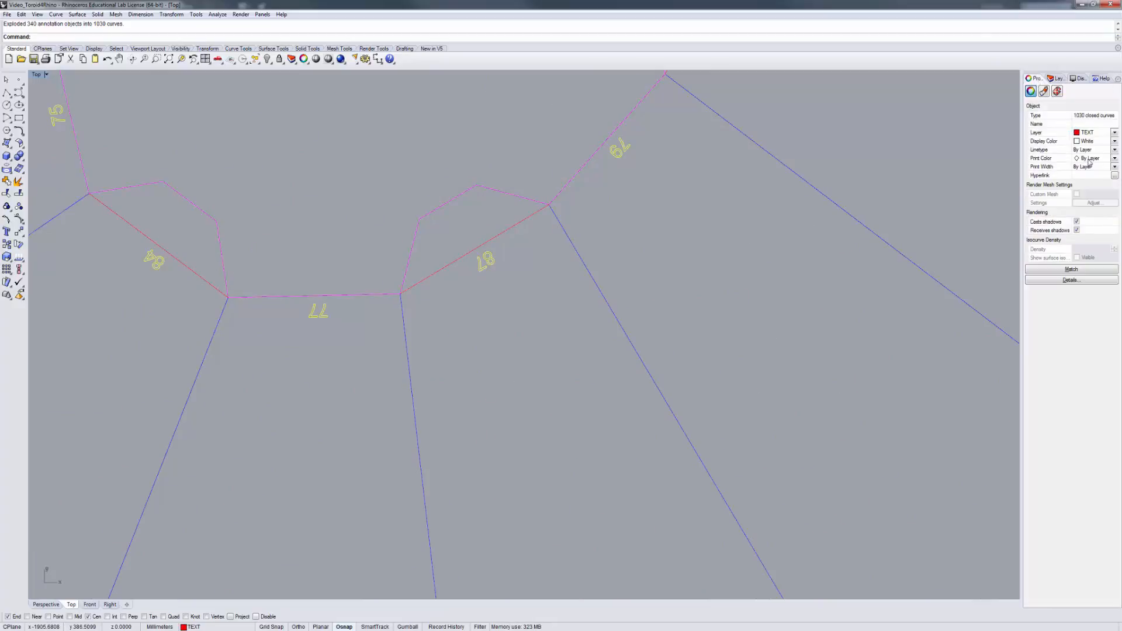
{"action": "left_click", "coordinate": [1115, 141]}
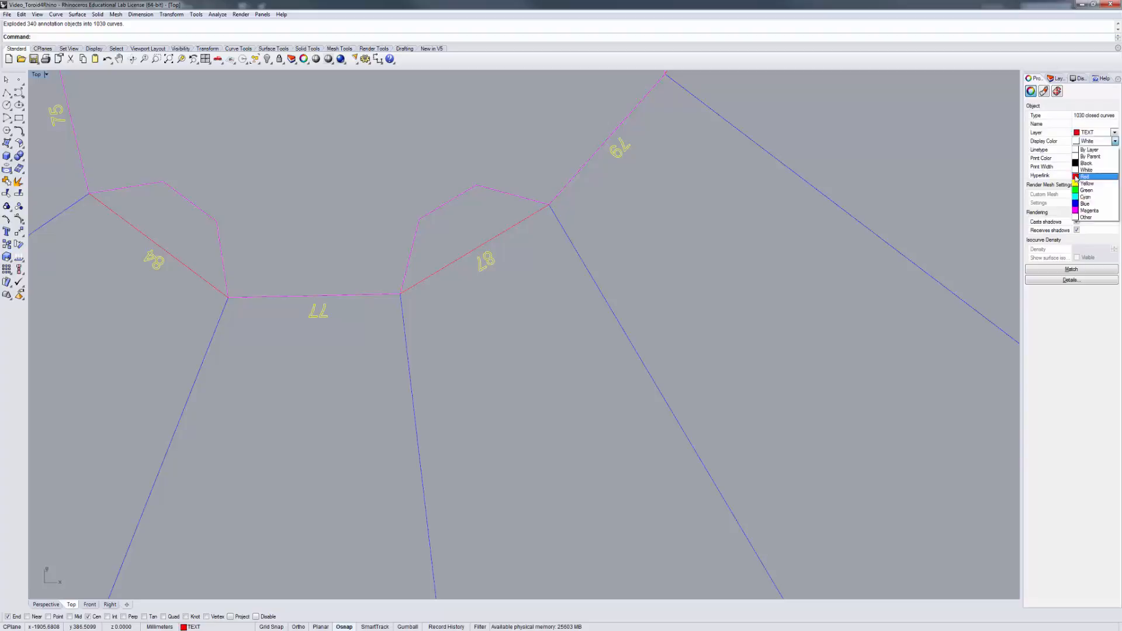
{"action": "left_click", "coordinate": [1087, 176]}
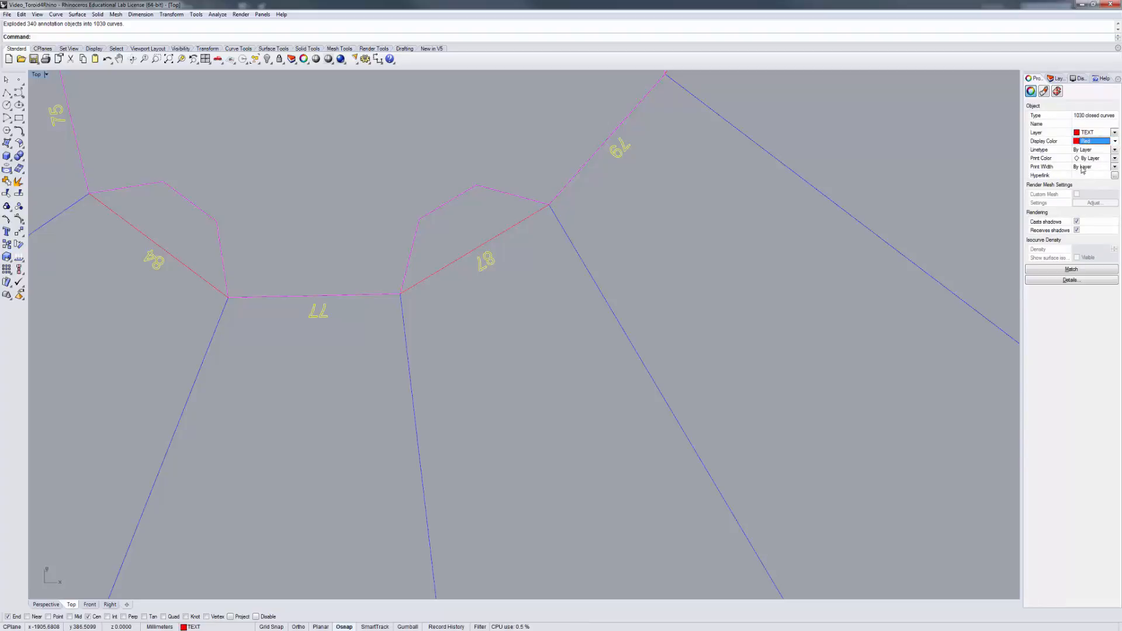
{"action": "left_click", "coordinate": [1113, 167]}
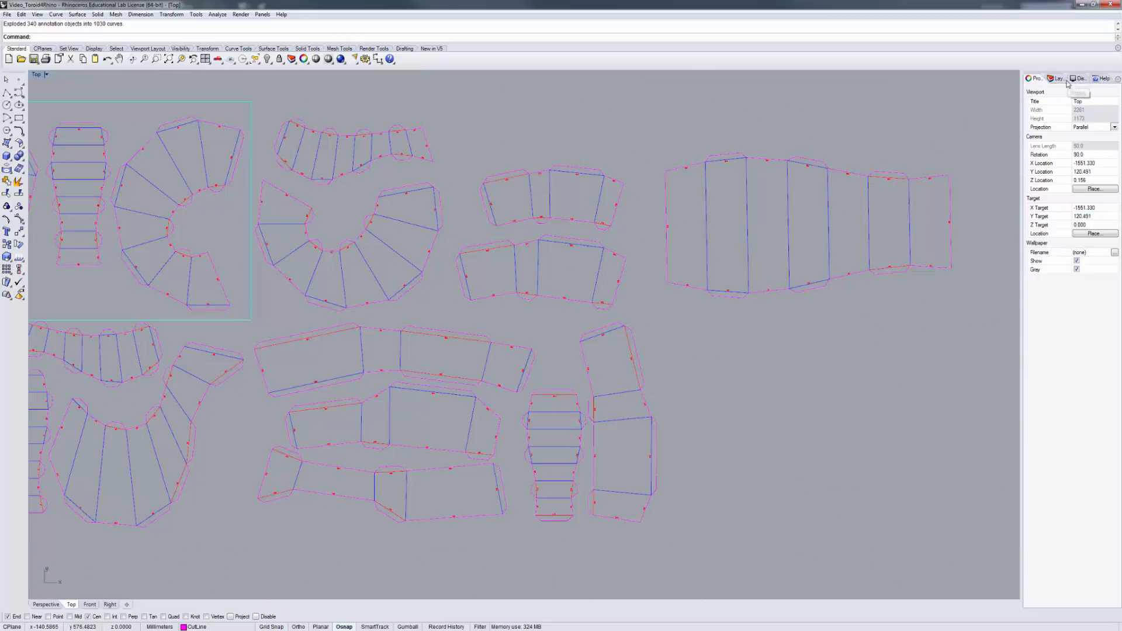
Step: Give the MountainLine layer a blue colour and select all its fold-line objects
{"action": "left_click", "coordinate": [1060, 77]}
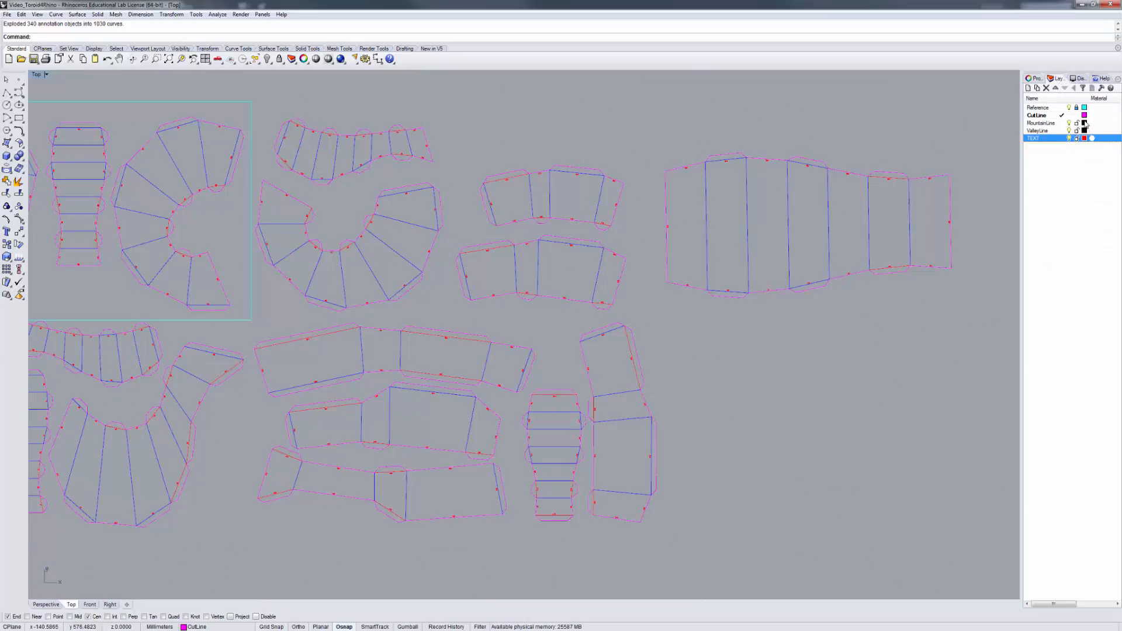
{"action": "left_click", "coordinate": [1084, 122]}
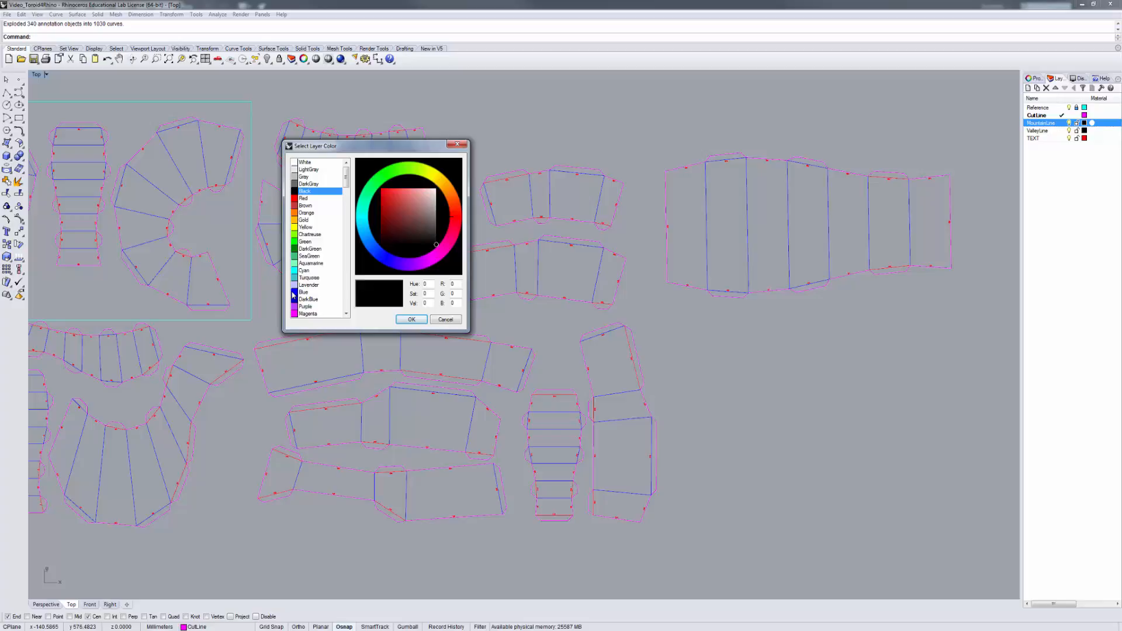
{"action": "left_click", "coordinate": [411, 319]}
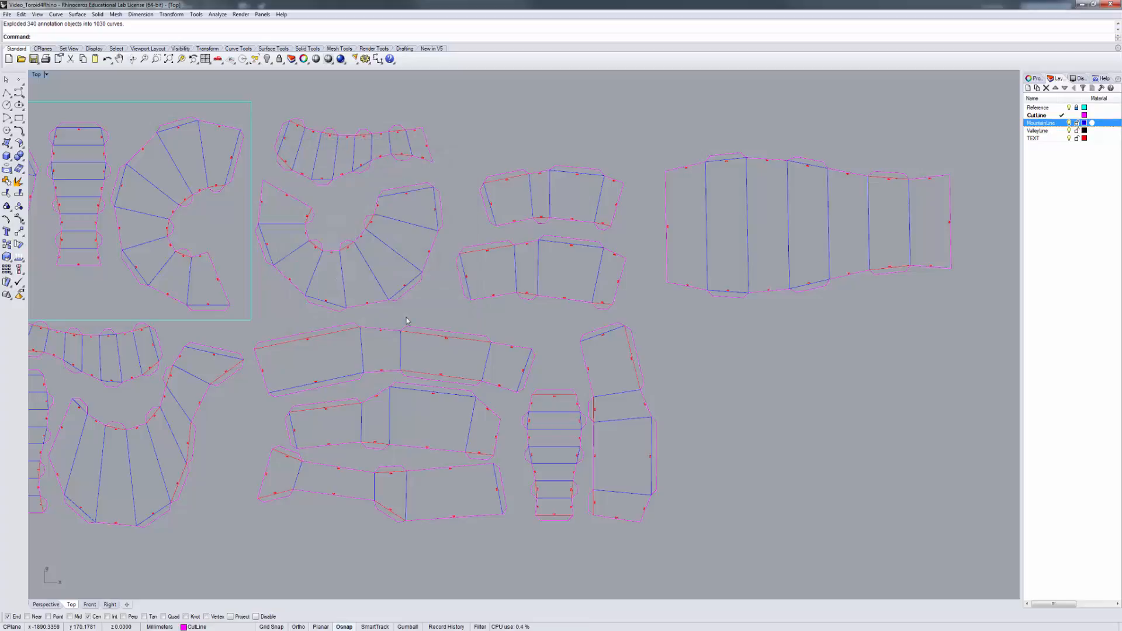
{"action": "mouse_move", "coordinate": [792, 324]}
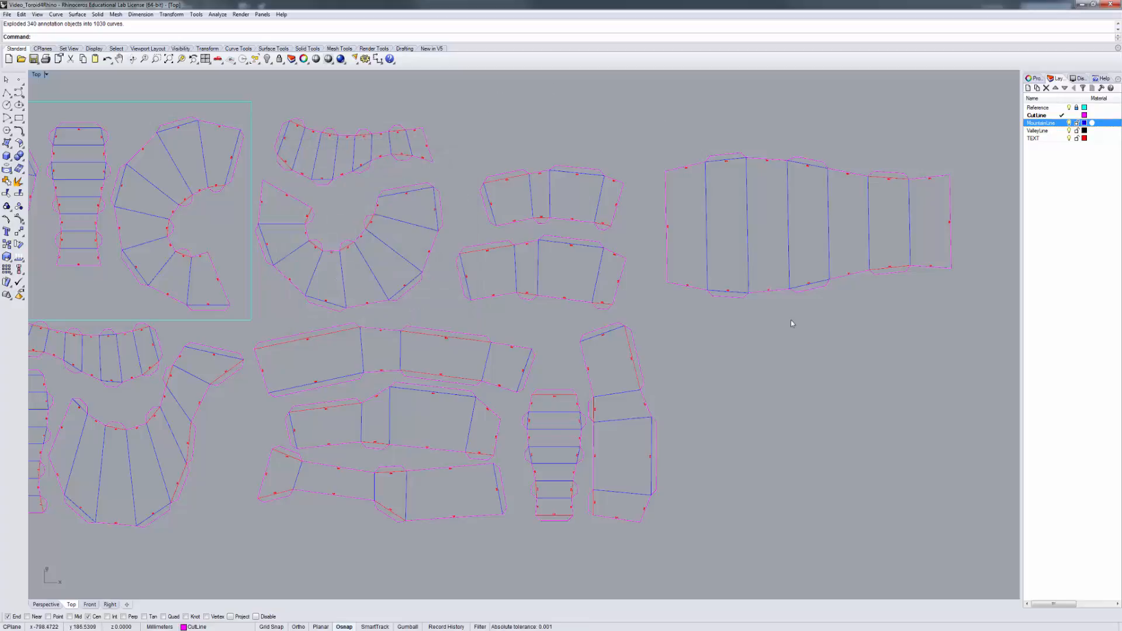
{"action": "mouse_move", "coordinate": [929, 270]}
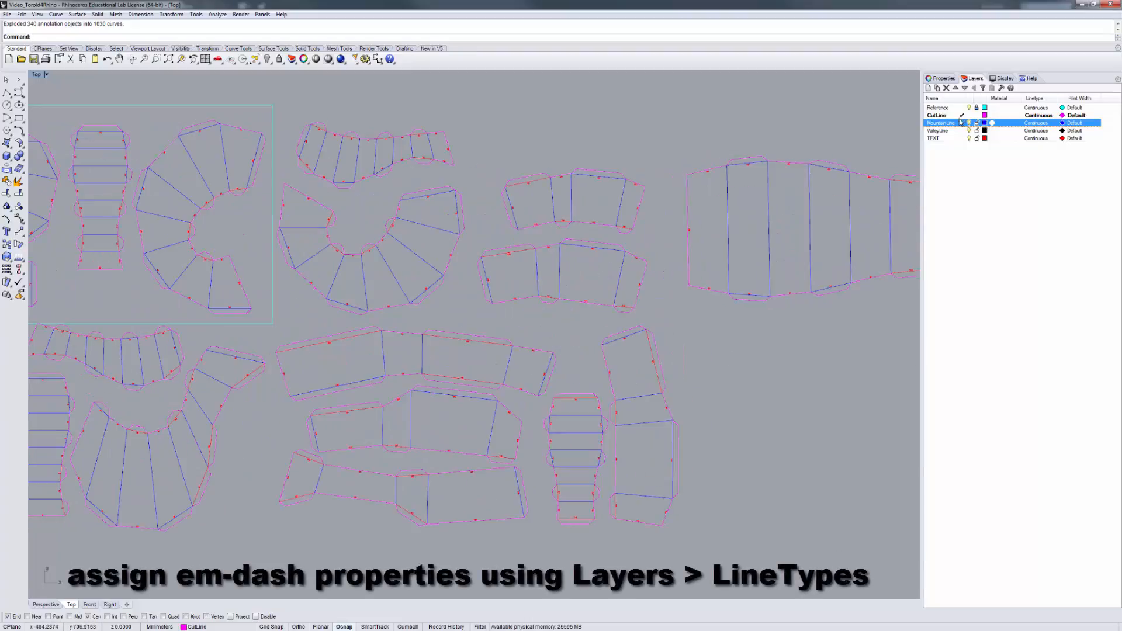
{"action": "right_click", "coordinate": [941, 122]}
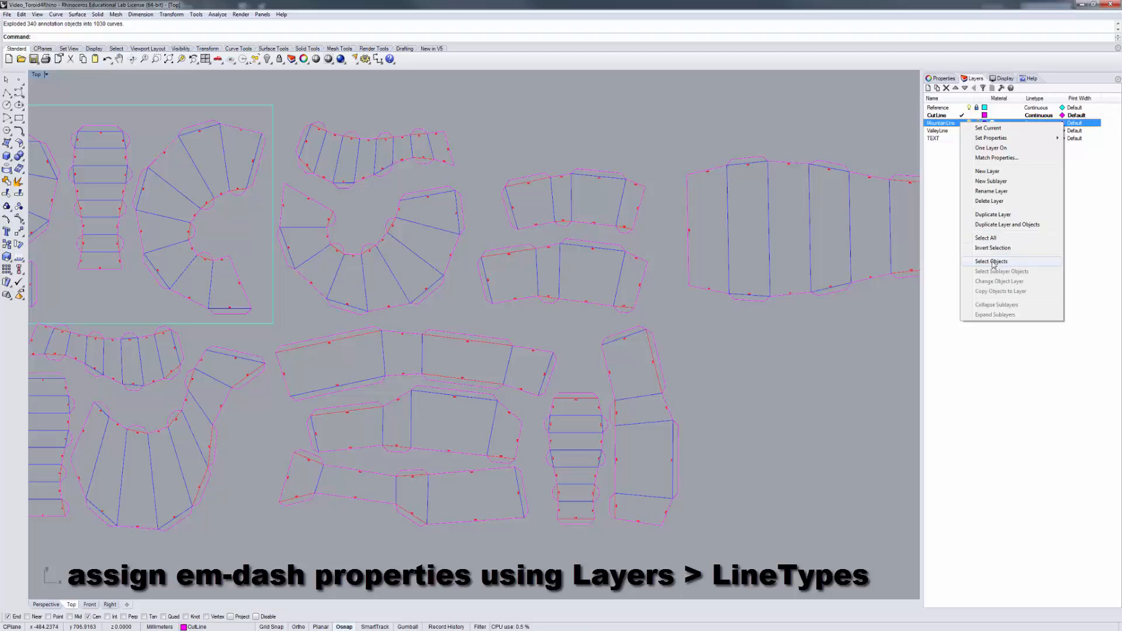
{"action": "left_click", "coordinate": [992, 261]}
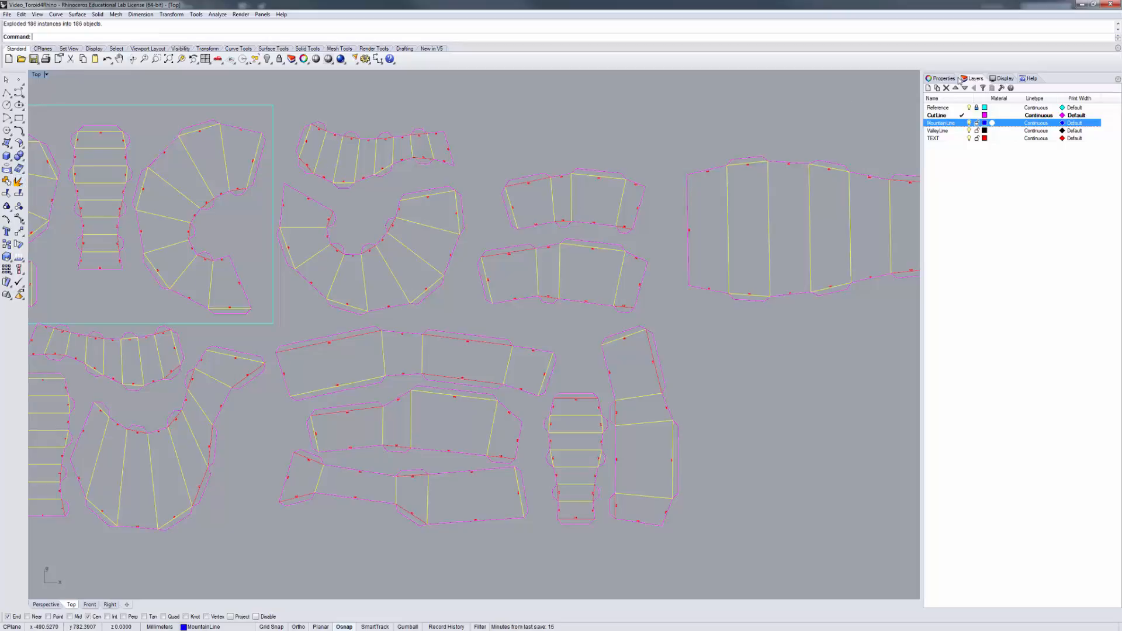
Step: Give the 166 selected mountain fold curves a new print width in Properties
{"action": "left_click", "coordinate": [942, 77]}
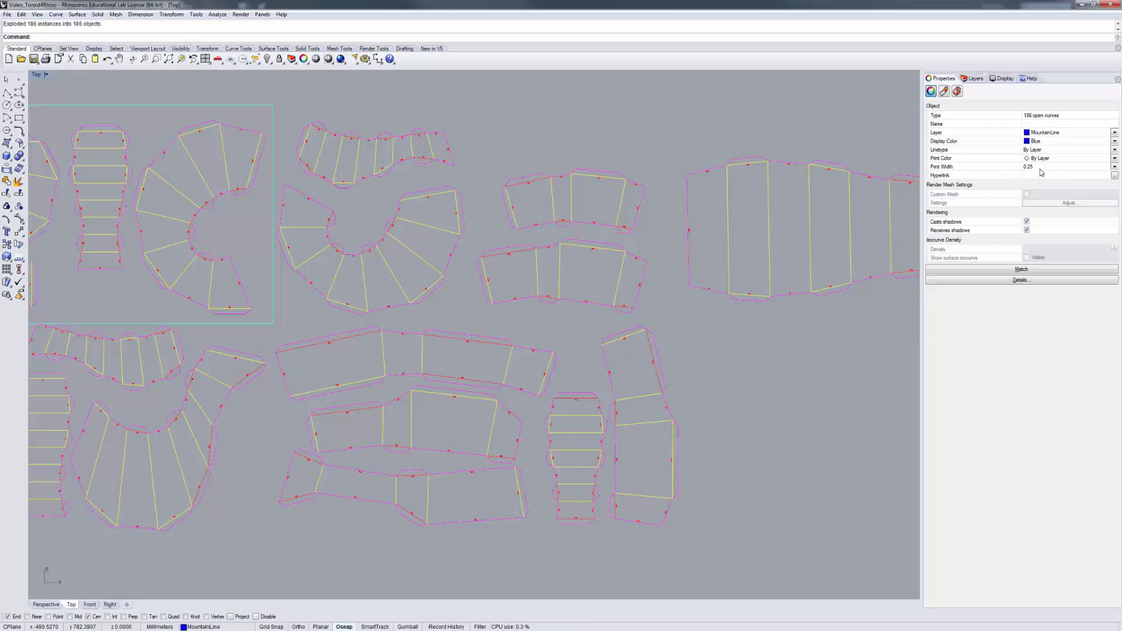
{"action": "left_click", "coordinate": [1115, 167]}
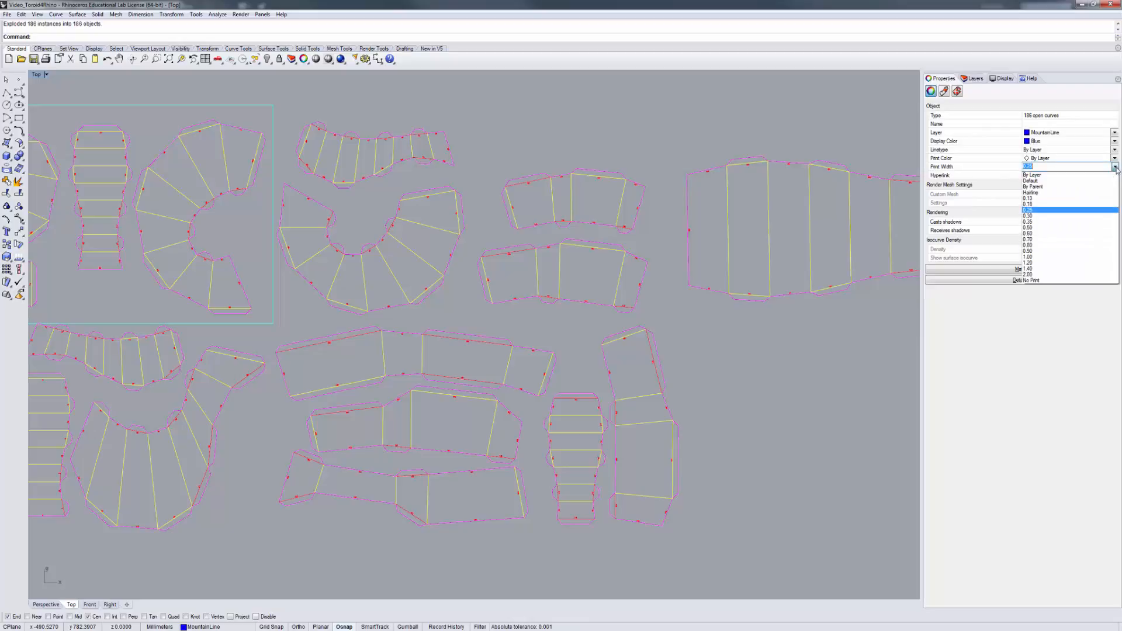
{"action": "left_click", "coordinate": [1030, 176]}
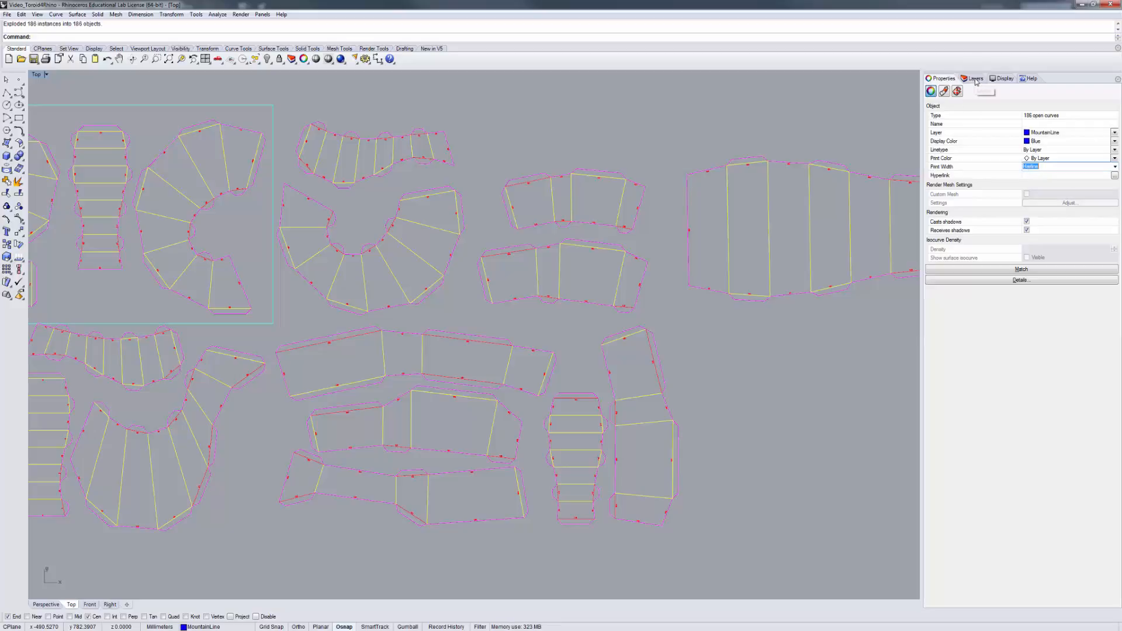
{"action": "left_click", "coordinate": [975, 77]}
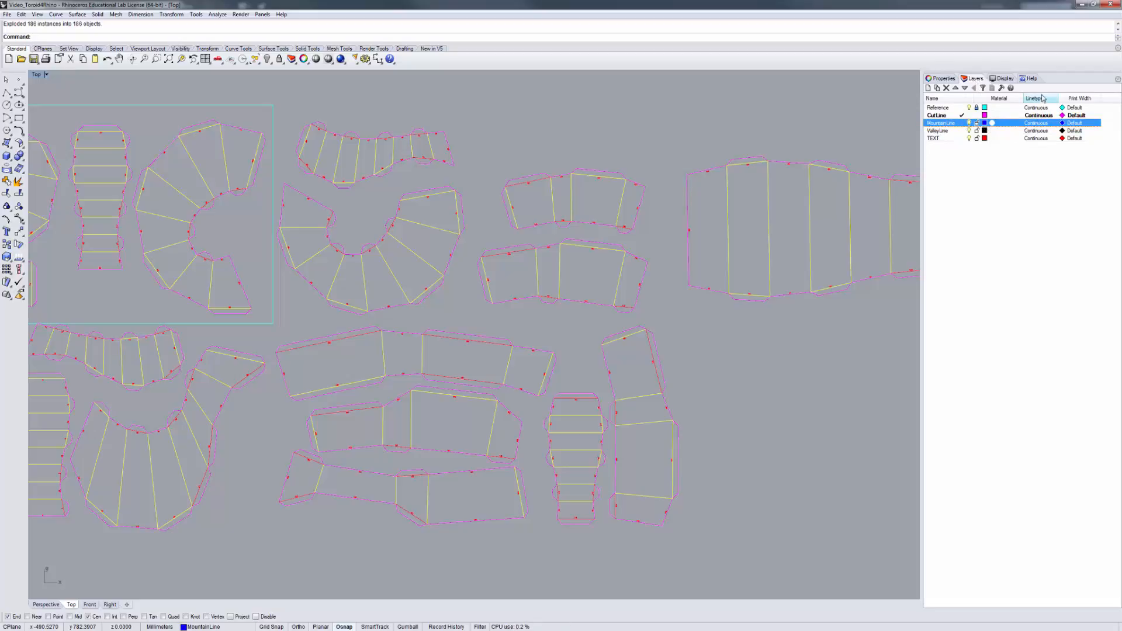
{"action": "mouse_move", "coordinate": [1044, 124]}
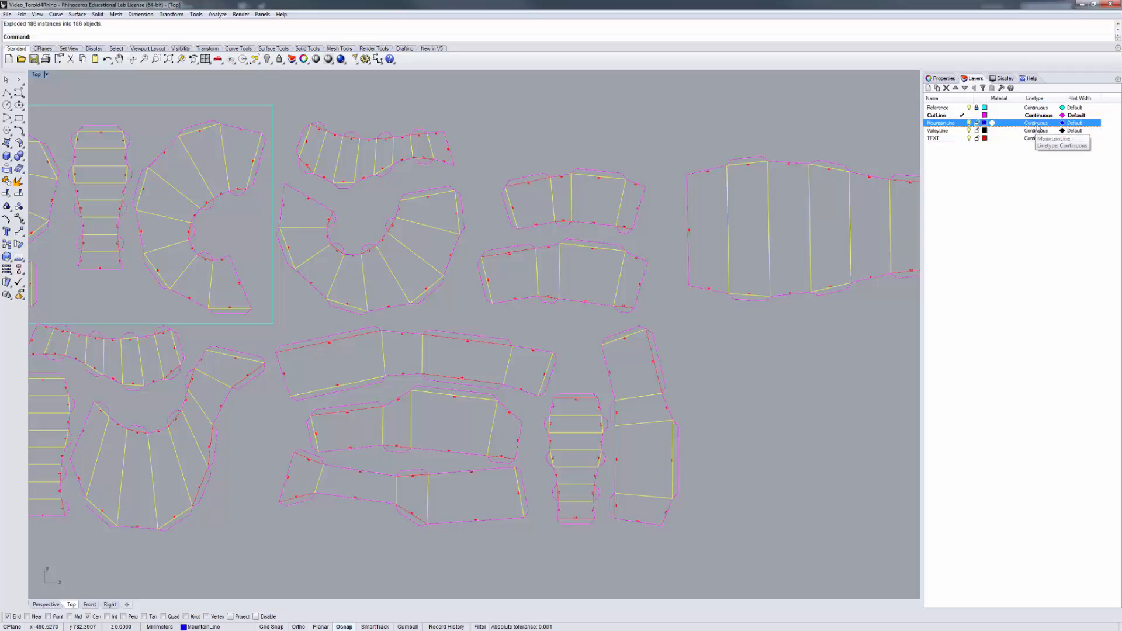
Step: Set the MountainLine layer's linetype to Dashed
{"action": "left_click", "coordinate": [1036, 122]}
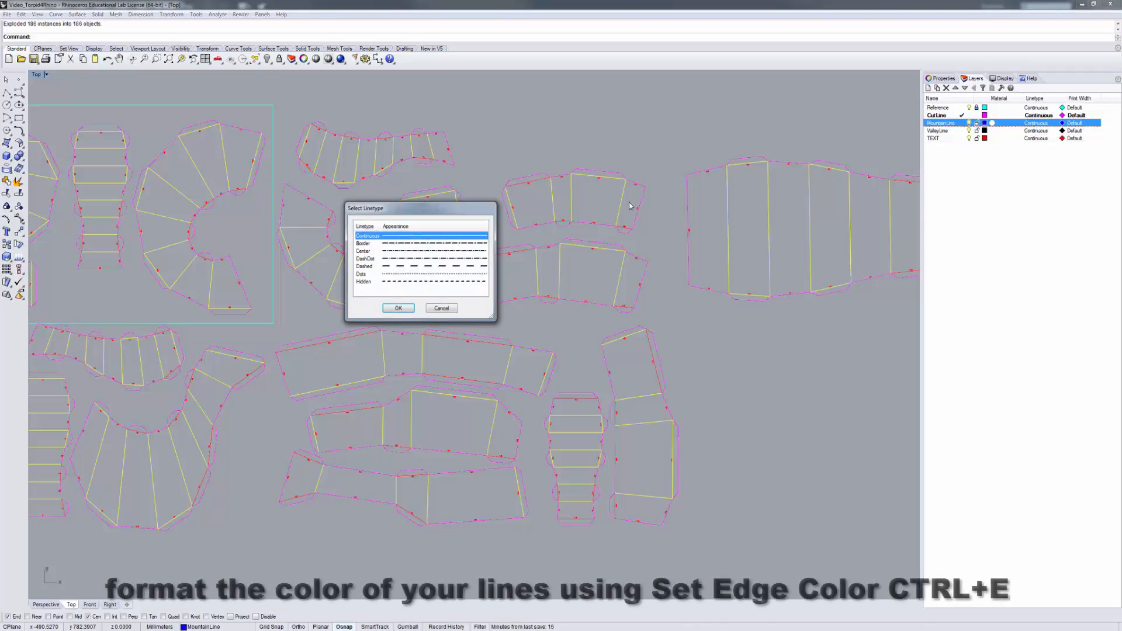
{"action": "left_click", "coordinate": [393, 266]}
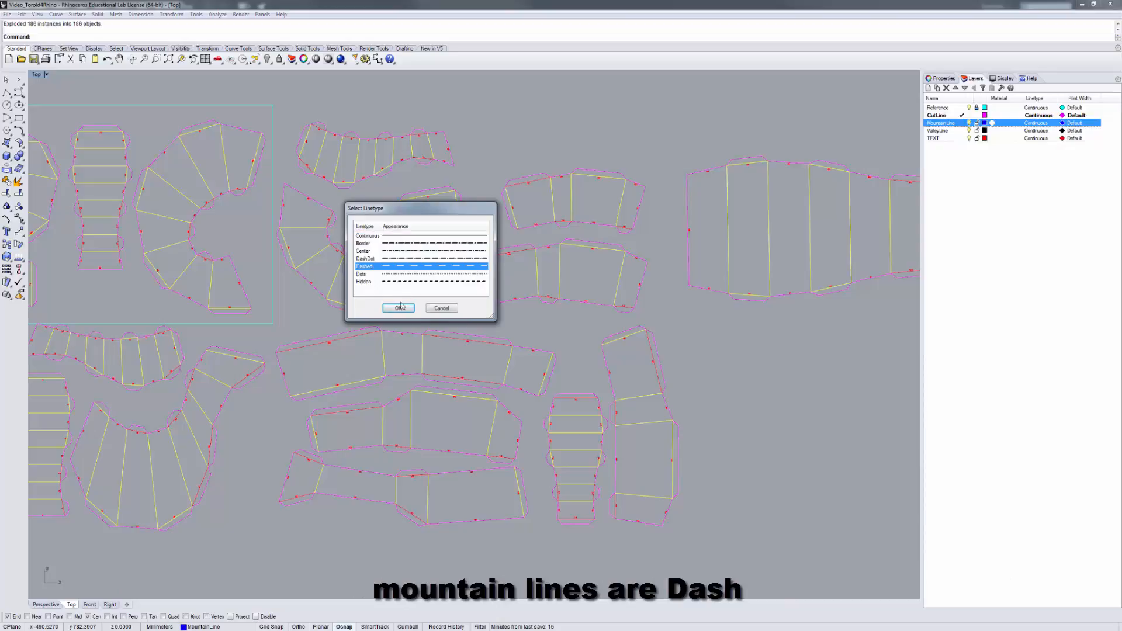
{"action": "left_click", "coordinate": [398, 308]}
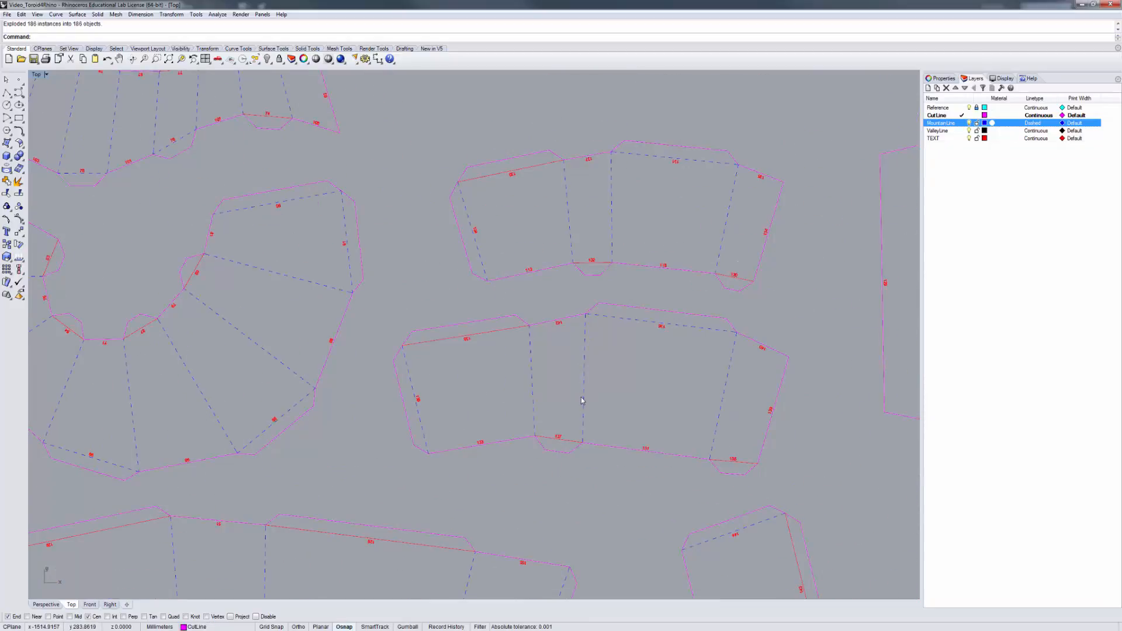
{"action": "left_click", "coordinate": [583, 379]}
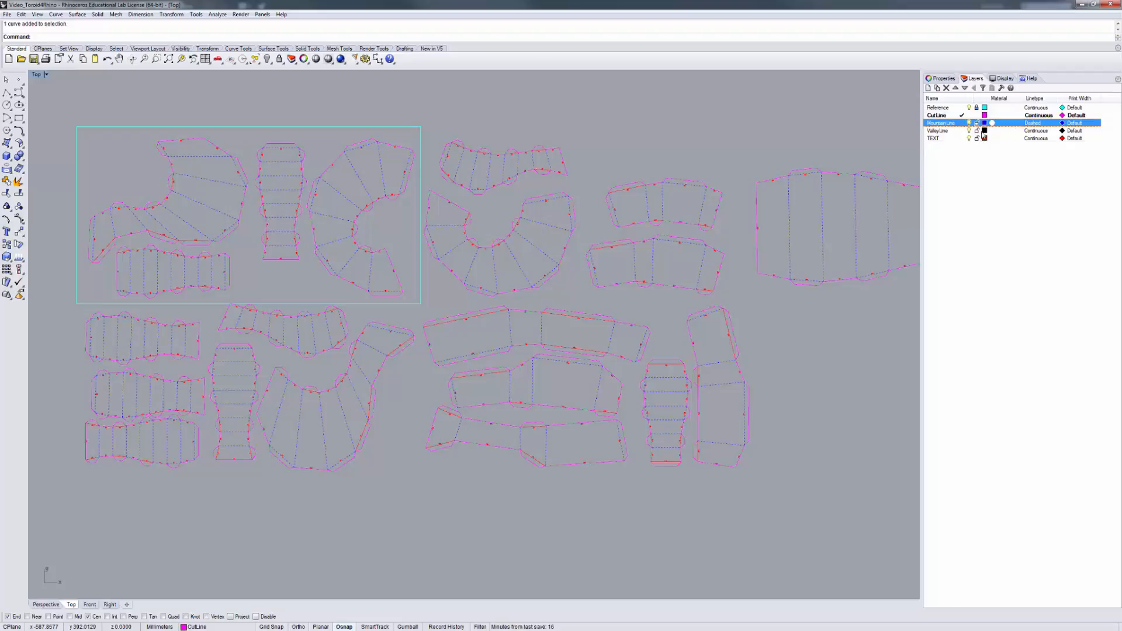
Step: Make the ValleyLine layer blue and select its fold objects
{"action": "left_click", "coordinate": [985, 131]}
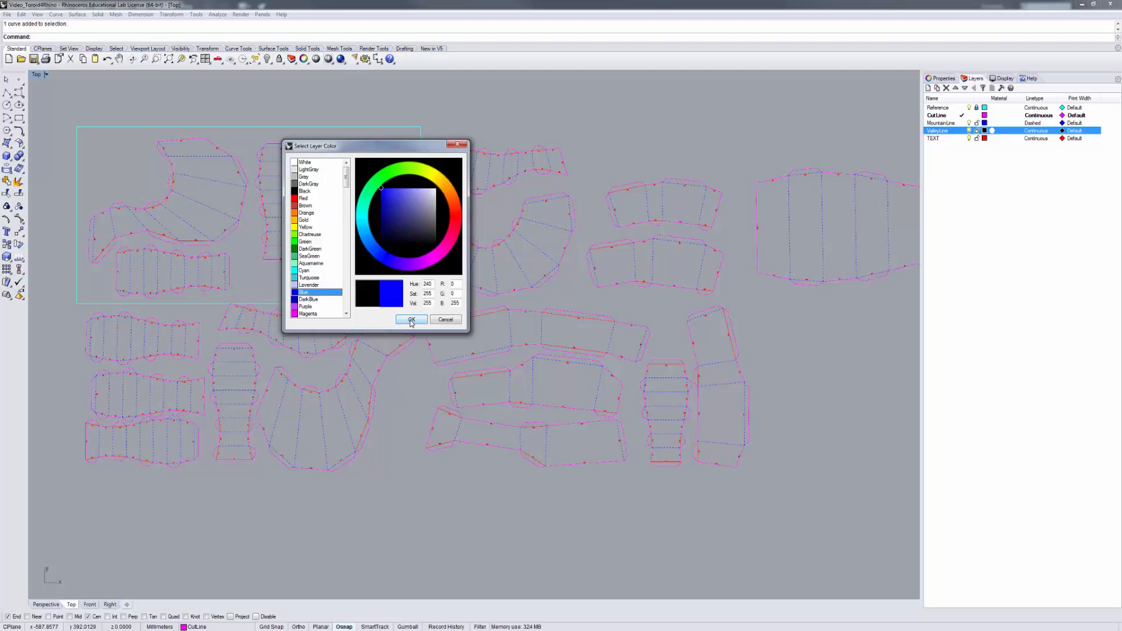
{"action": "left_click", "coordinate": [411, 319]}
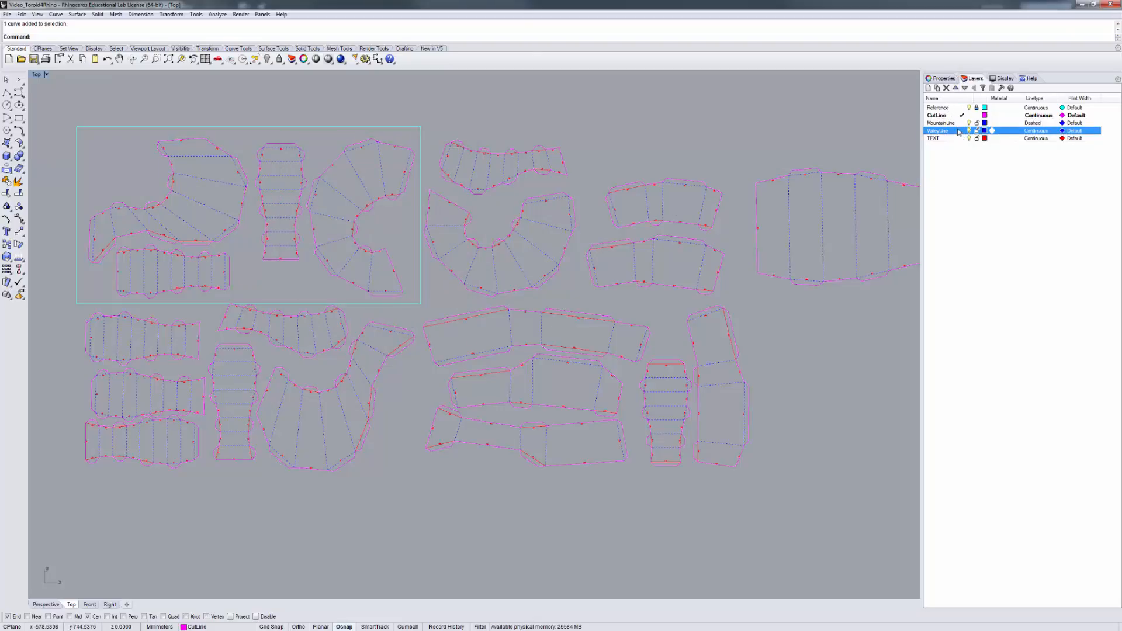
{"action": "right_click", "coordinate": [938, 131]}
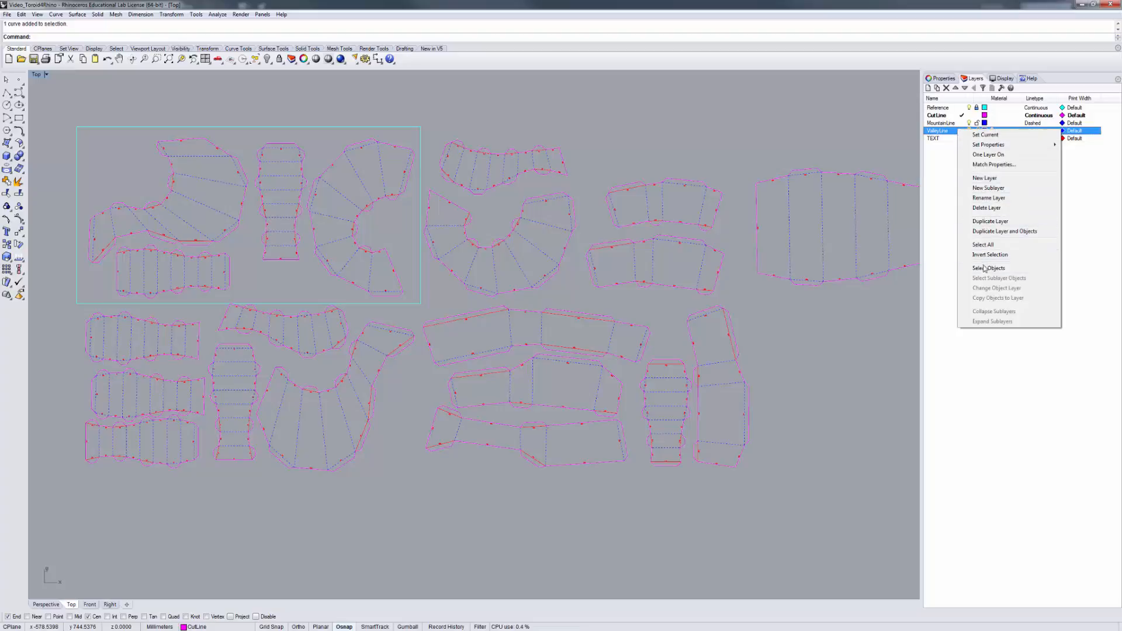
{"action": "left_click", "coordinate": [989, 268]}
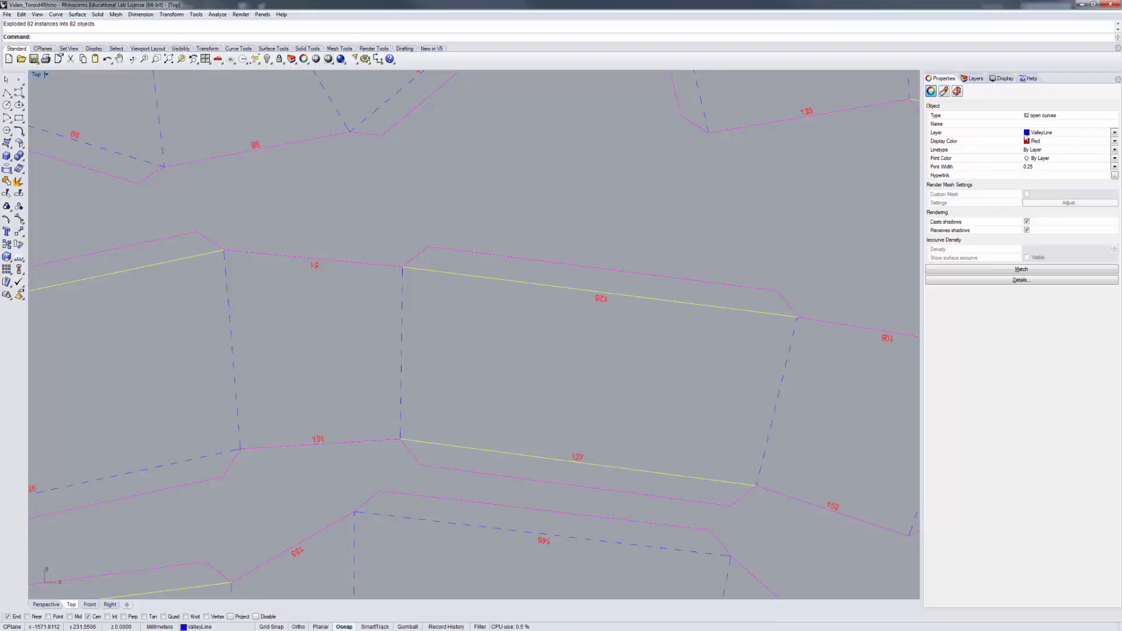
Step: Give the 82 valley fold curves a blue display colour and a new print width
{"action": "left_click", "coordinate": [1114, 141]}
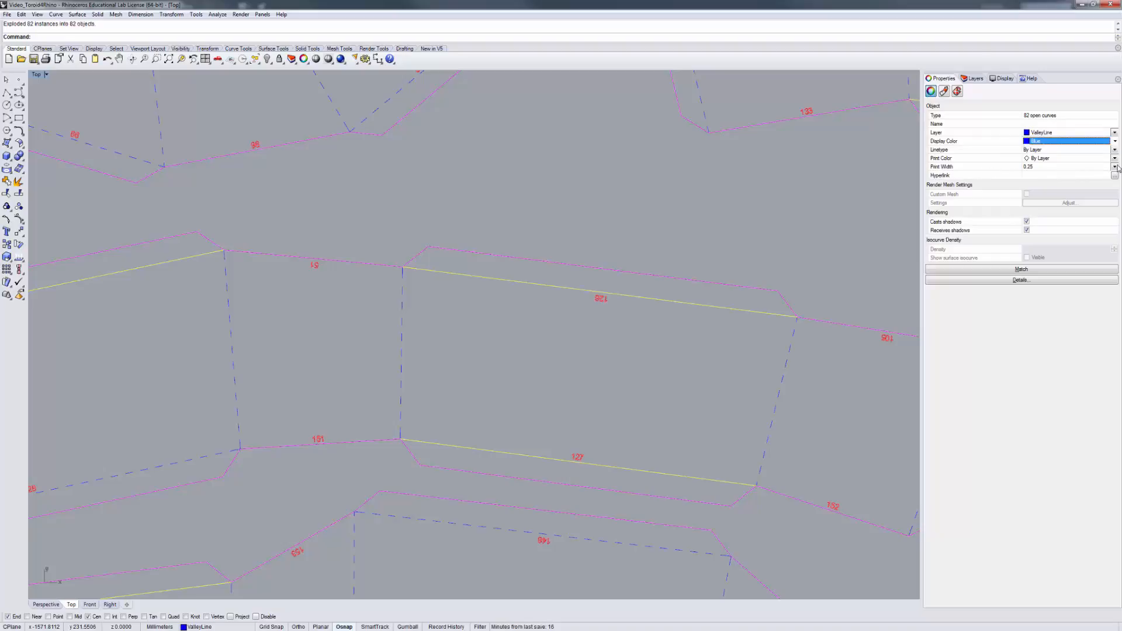
{"action": "left_click", "coordinate": [1115, 166]}
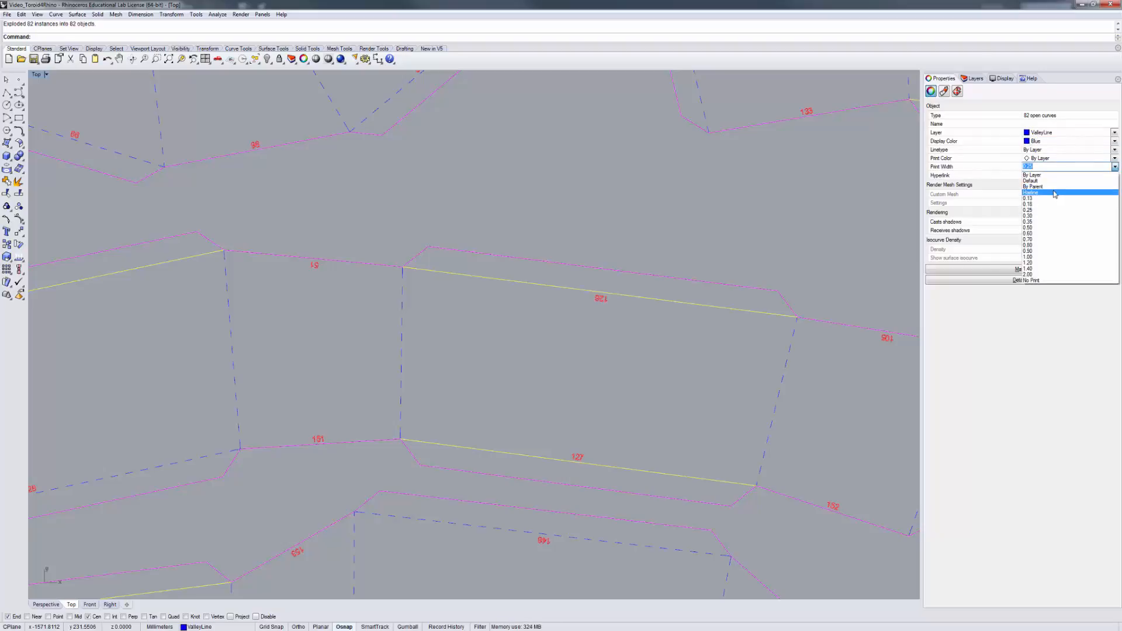
{"action": "left_click", "coordinate": [1031, 193]}
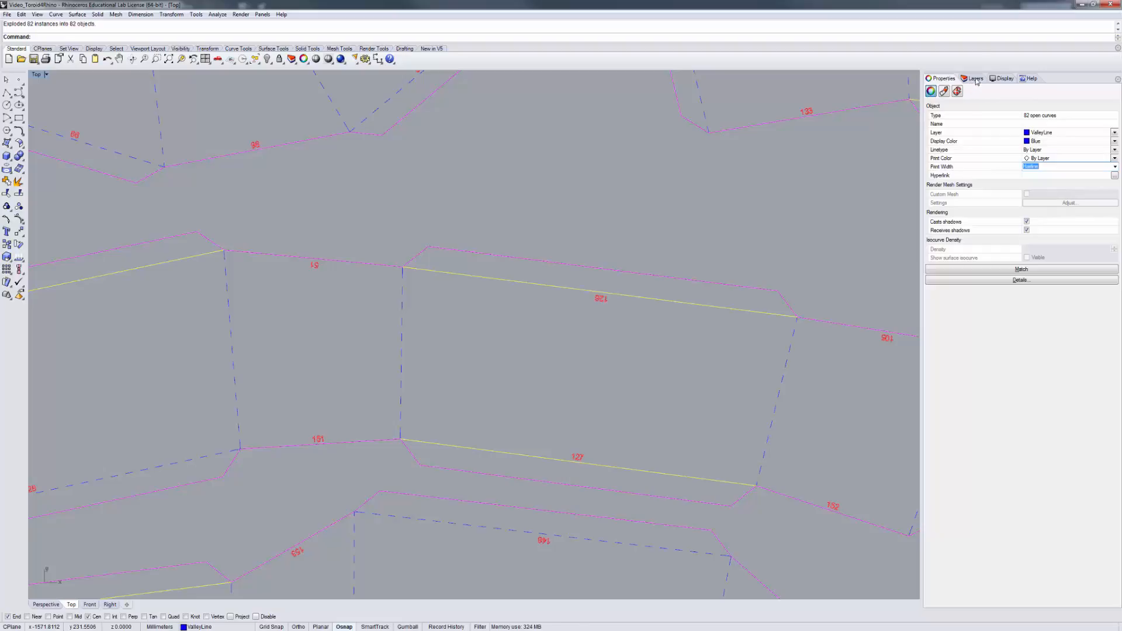
{"action": "left_click", "coordinate": [975, 77]}
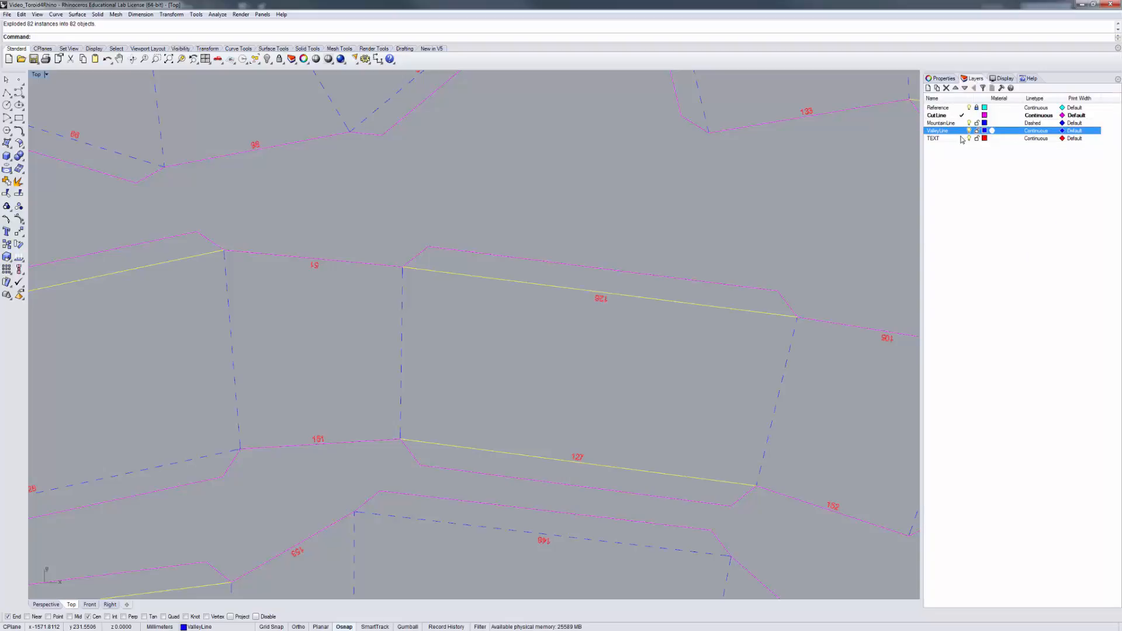
Step: Set the ValleyLine layer's linetype to DashDot
{"action": "left_click", "coordinate": [1036, 131]}
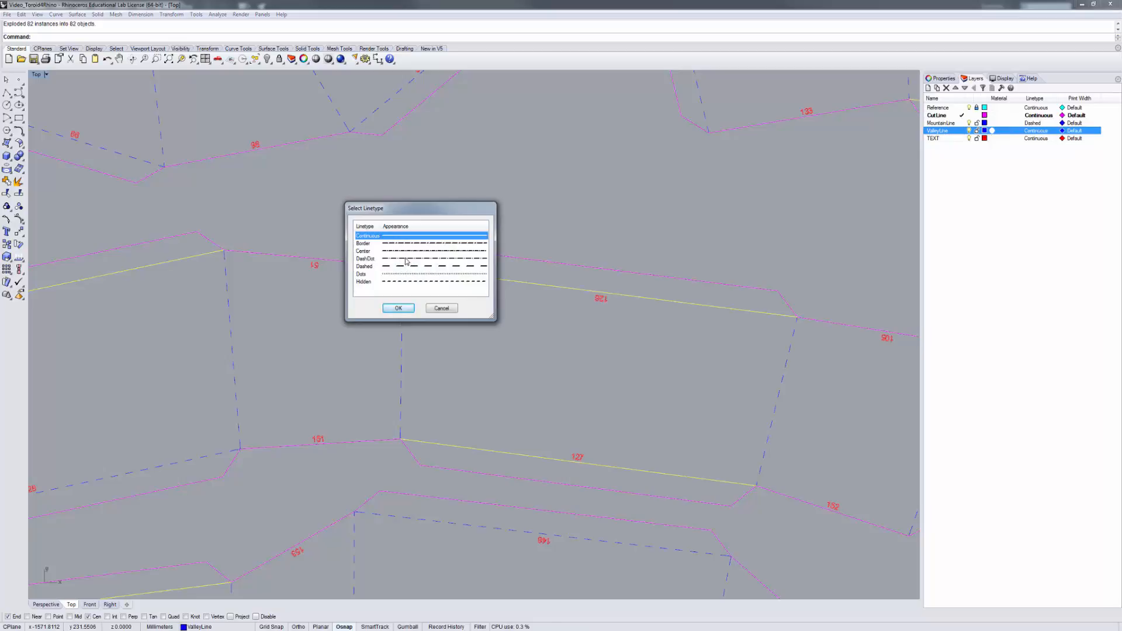
{"action": "left_click", "coordinate": [365, 258]}
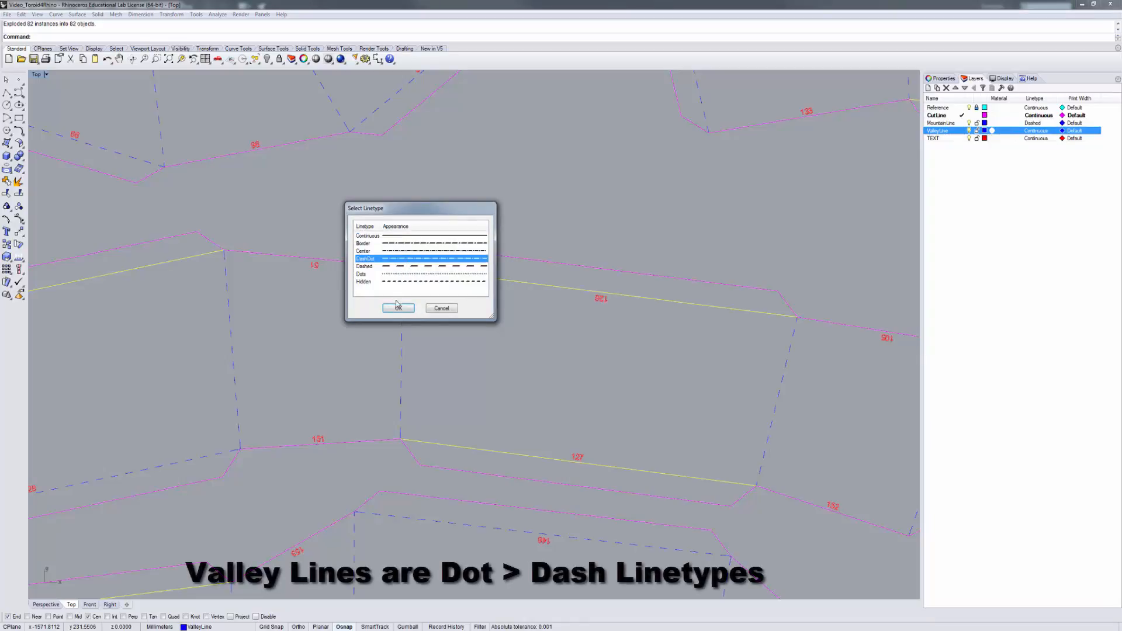
{"action": "left_click", "coordinate": [398, 308]}
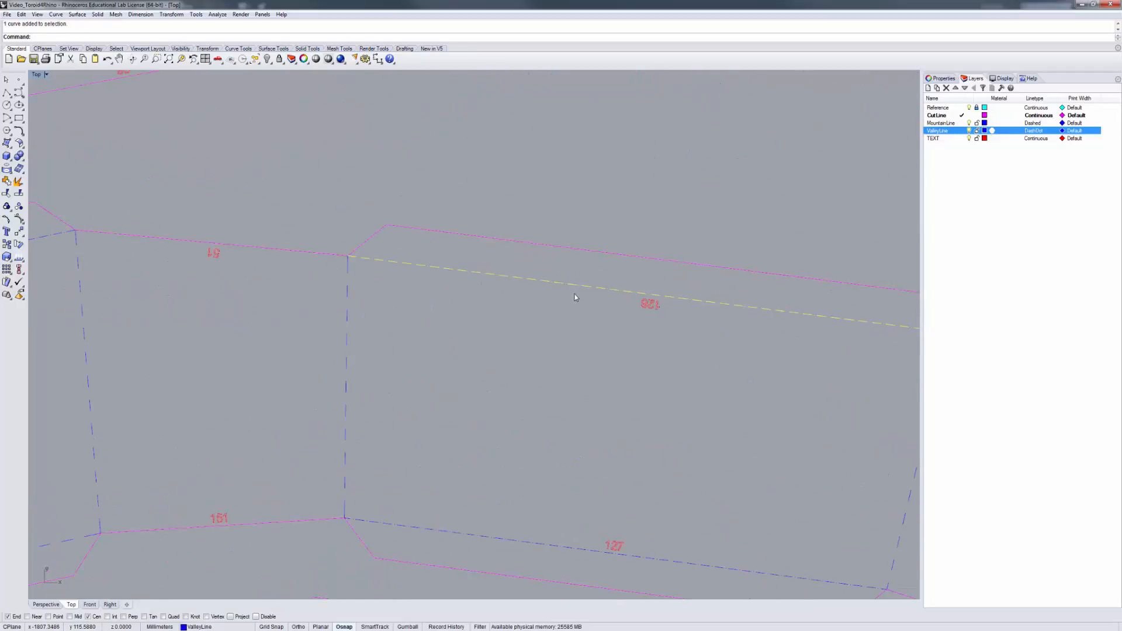
Step: Zoom in on the smallest unfolded piece to inspect its dashed fold lines
{"action": "scroll", "scroll_direction": "down", "scroll_amount": 3}
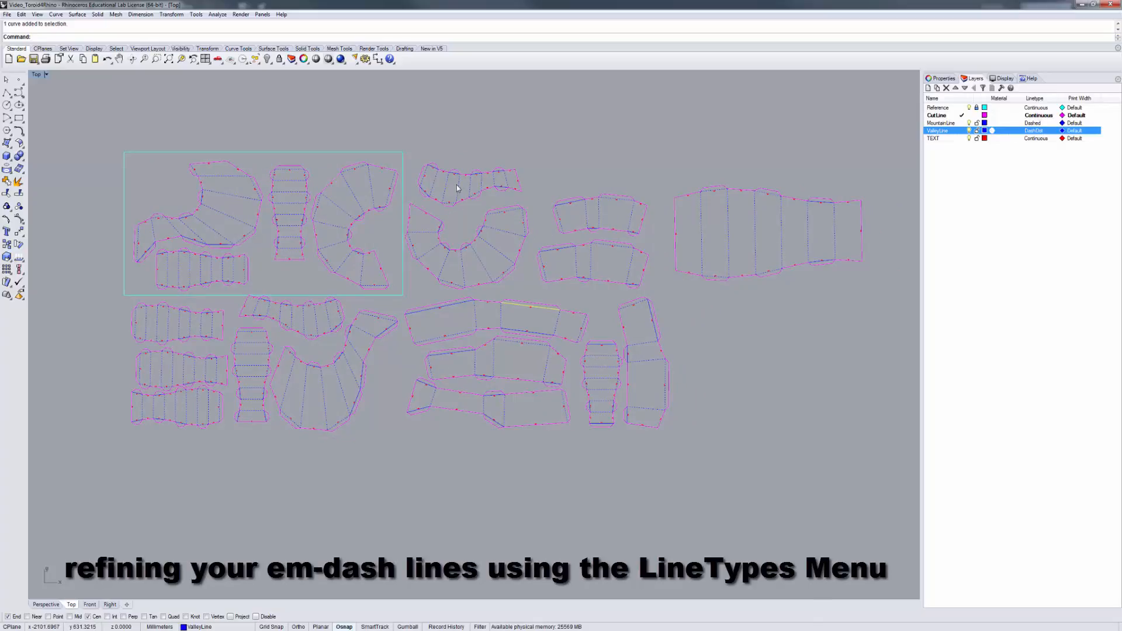
{"action": "mouse_move", "coordinate": [293, 319]}
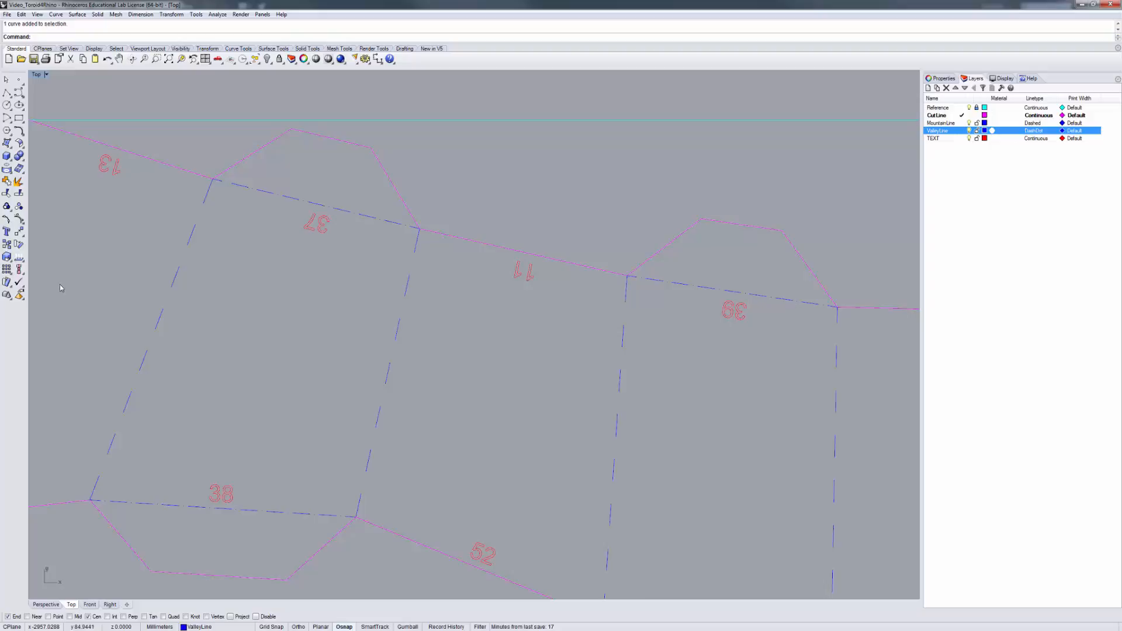
{"action": "mouse_move", "coordinate": [355, 222]}
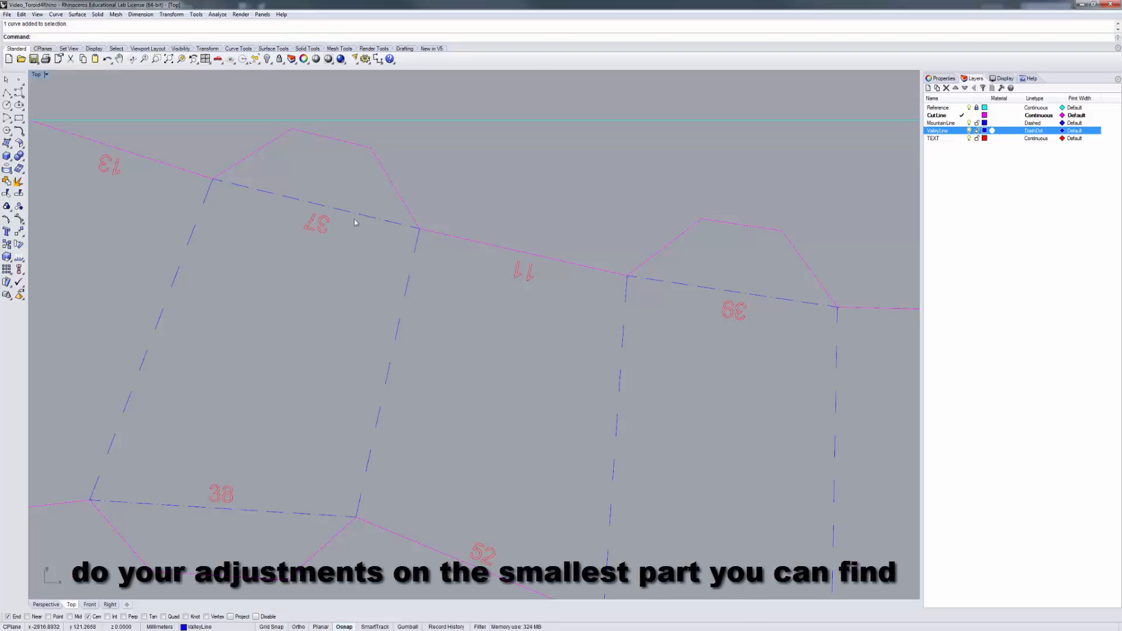
{"action": "mouse_move", "coordinate": [372, 308]}
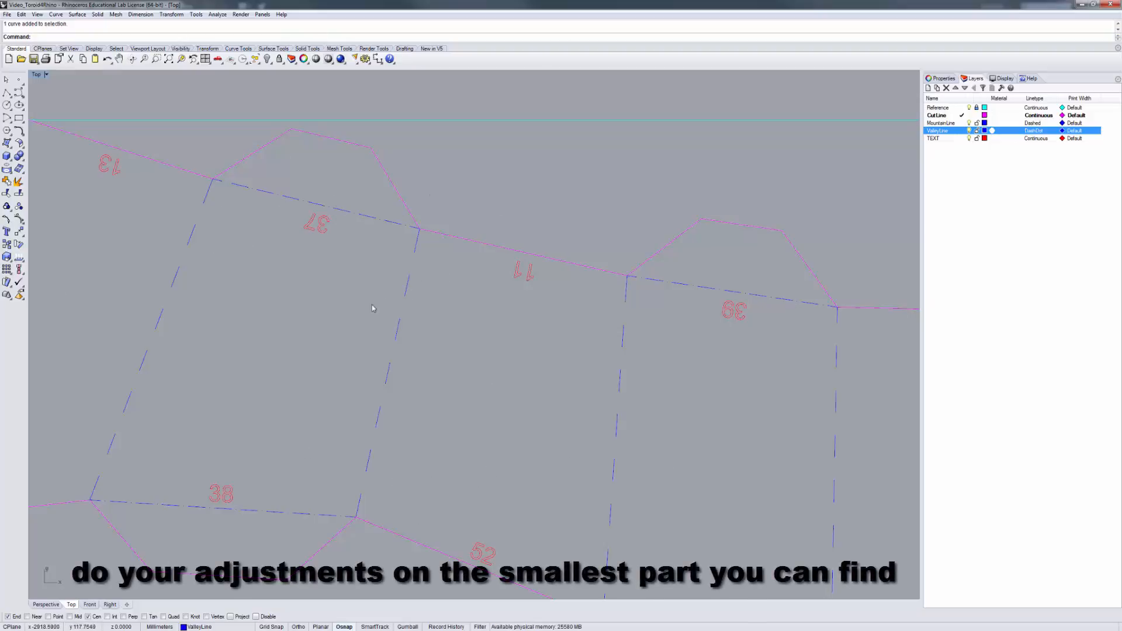
{"action": "mouse_move", "coordinate": [191, 221]}
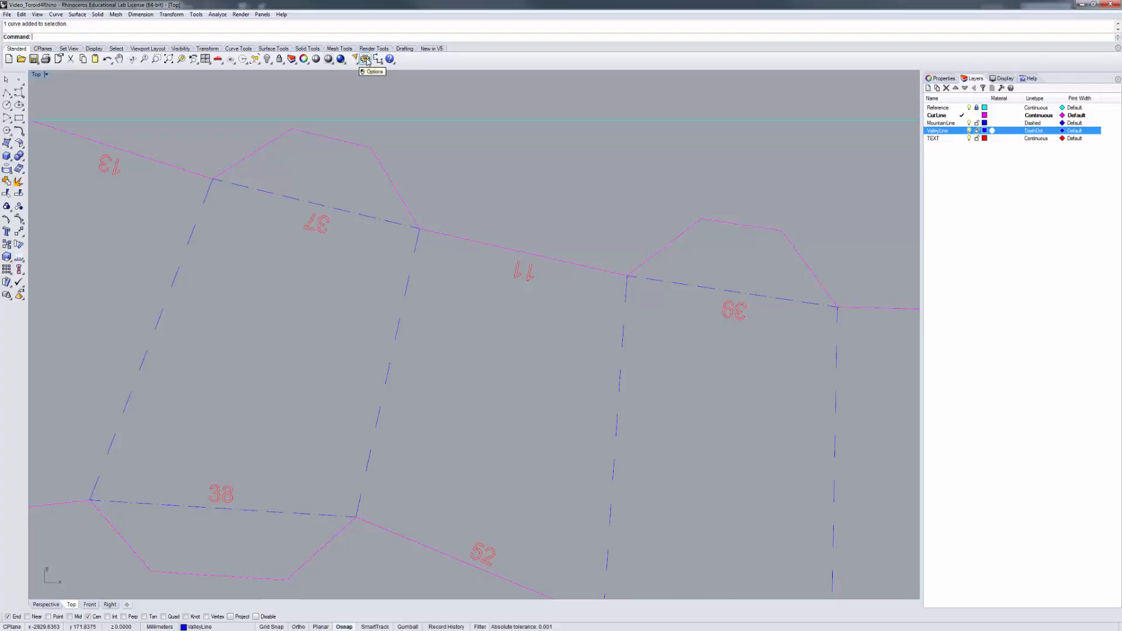
Step: Change the Dashed linetype pattern to 5.00, 10.00 millimetres in Options
{"action": "left_click", "coordinate": [366, 60]}
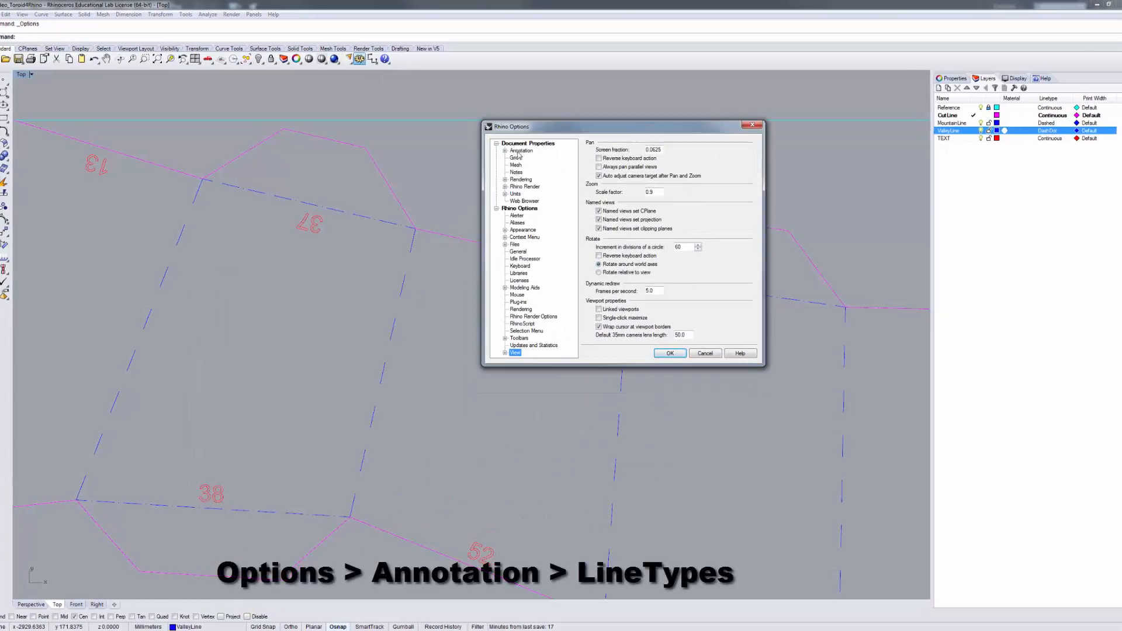
{"action": "left_click", "coordinate": [506, 151]}
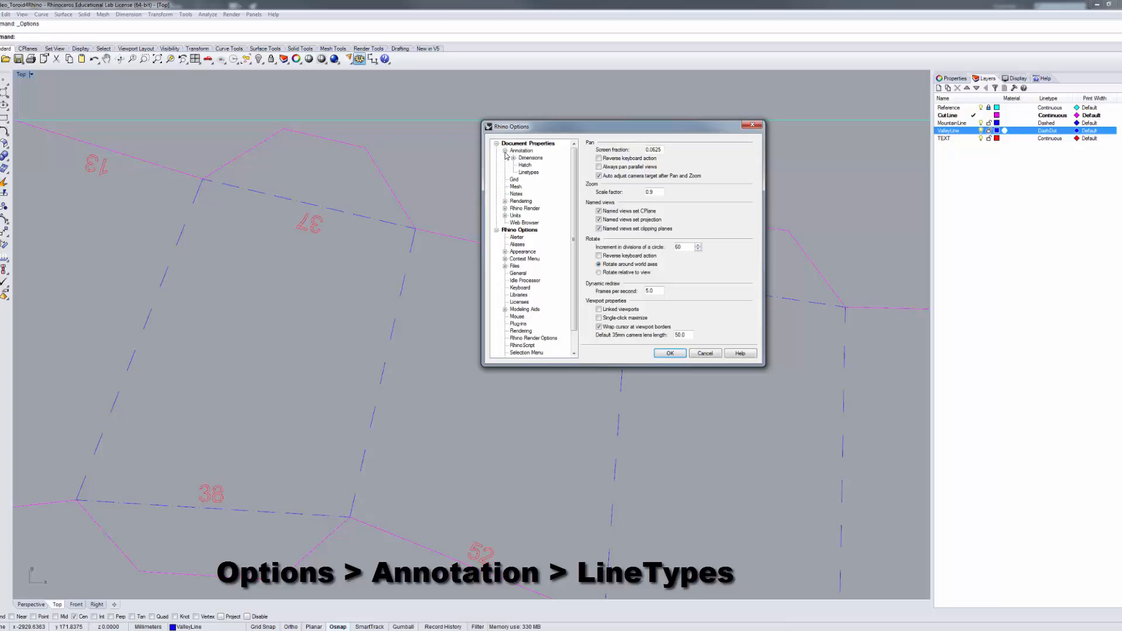
{"action": "left_click", "coordinate": [528, 172]}
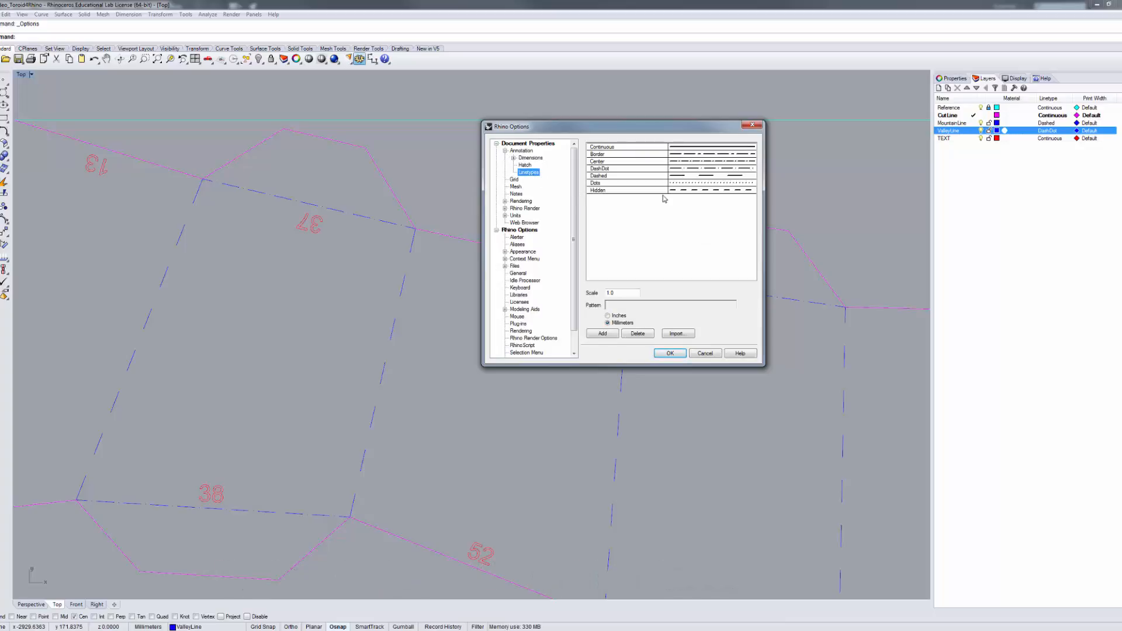
{"action": "left_click", "coordinate": [599, 175]}
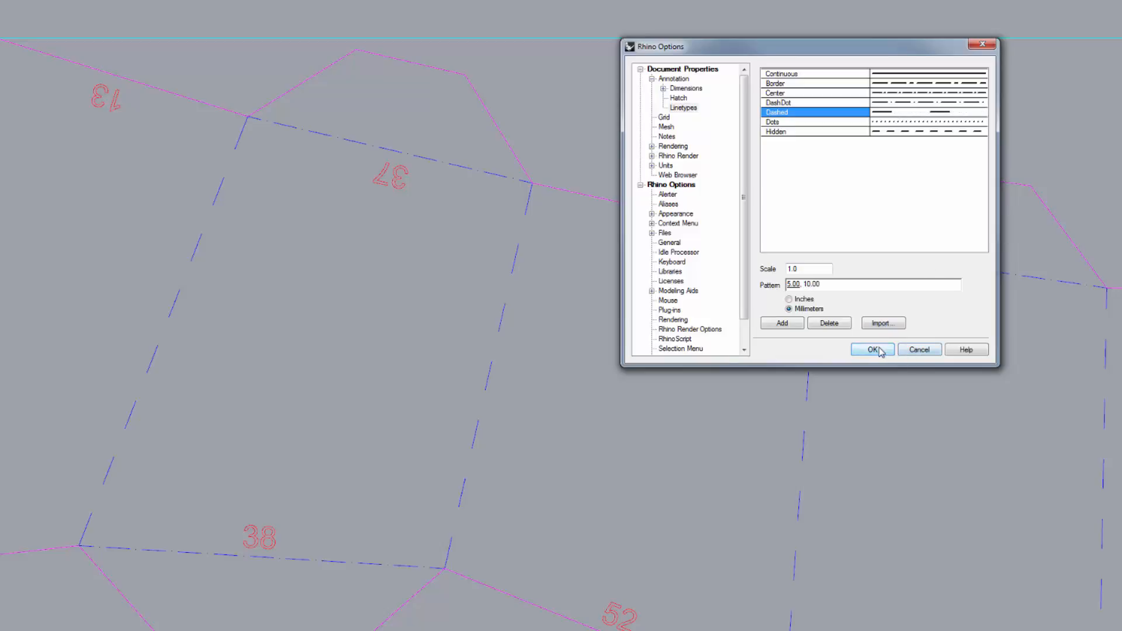
{"action": "left_click", "coordinate": [871, 350]}
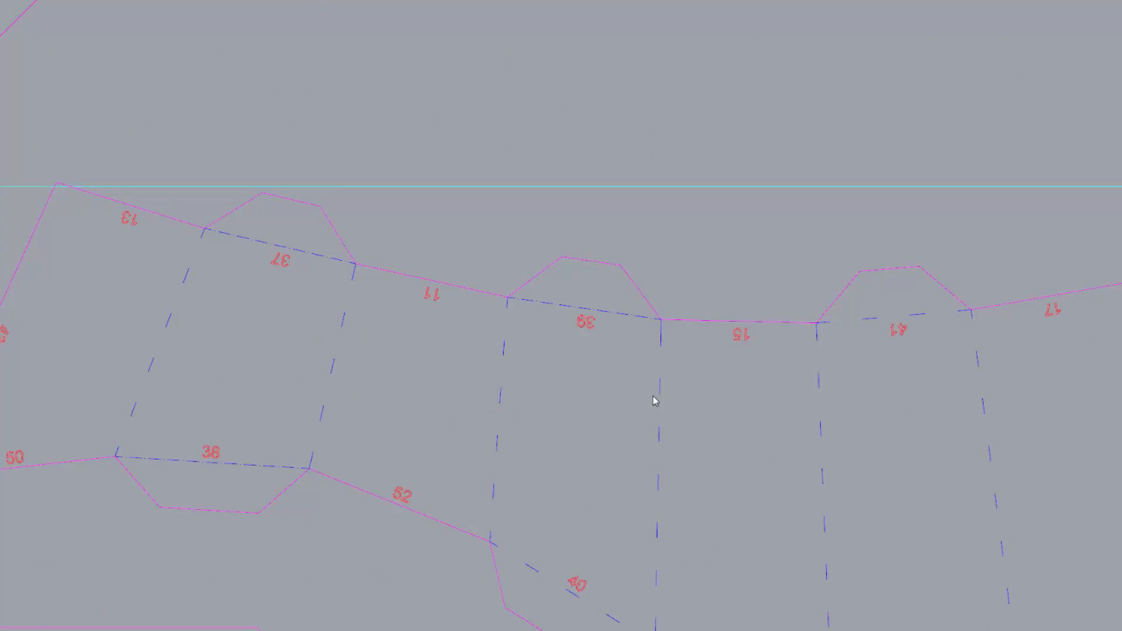
{"action": "mouse_move", "coordinate": [444, 401]}
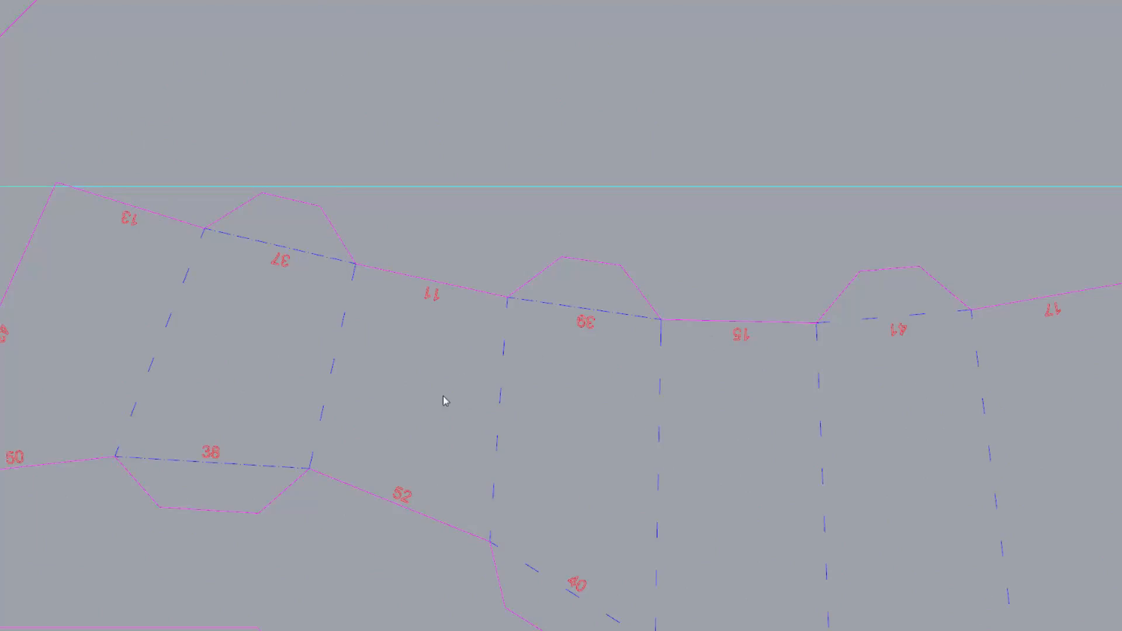
{"action": "mouse_move", "coordinate": [666, 442]}
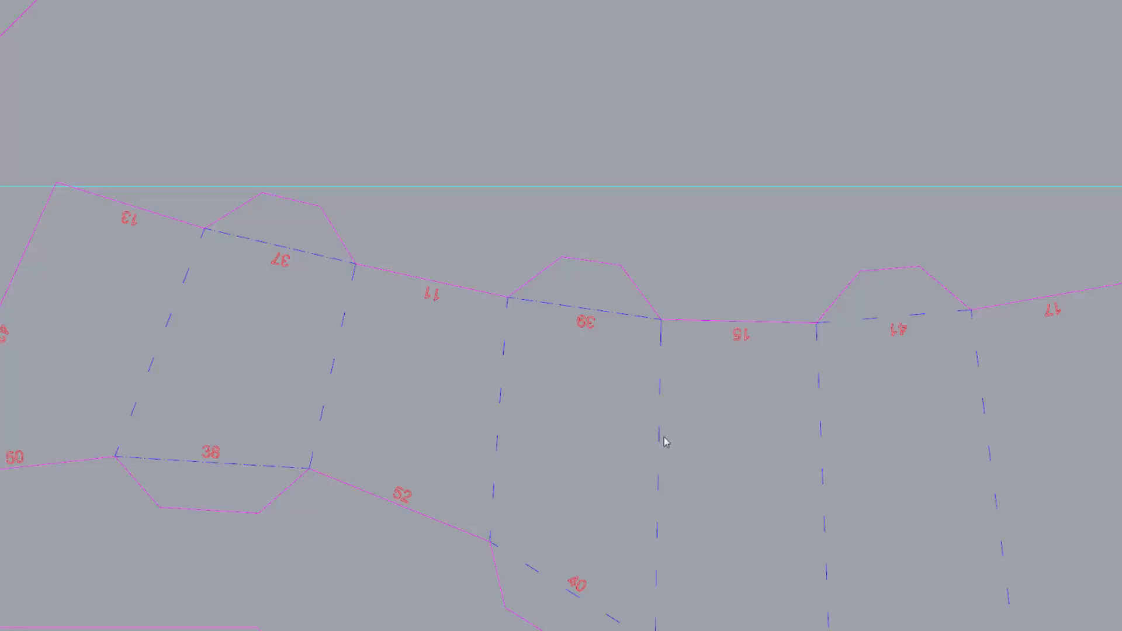
{"action": "mouse_move", "coordinate": [676, 362]}
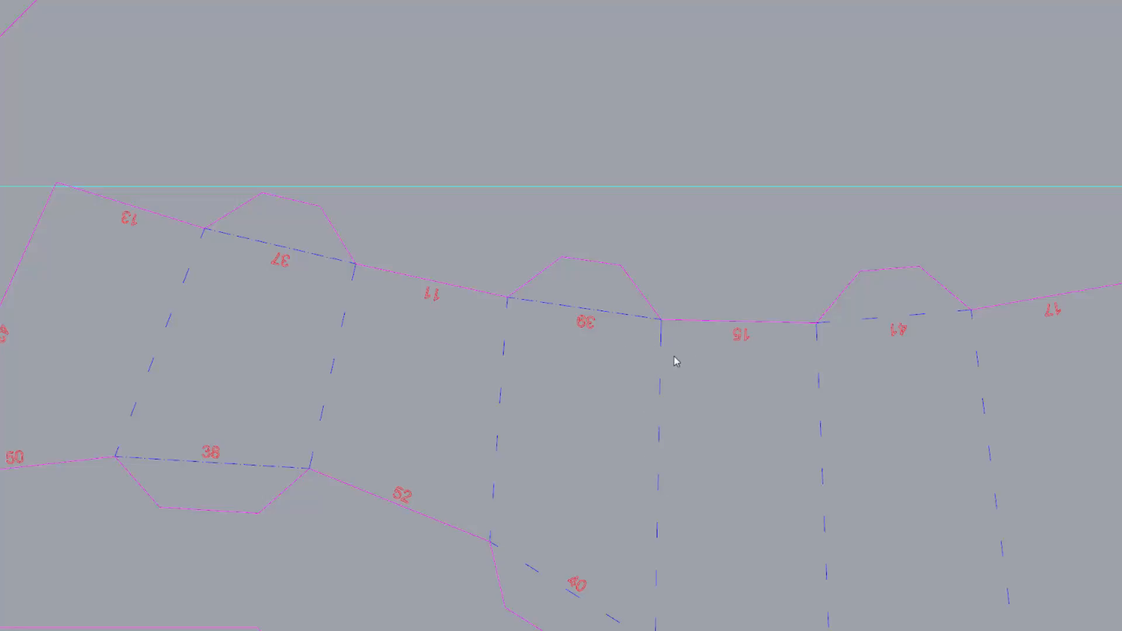
{"action": "mouse_move", "coordinate": [612, 312]}
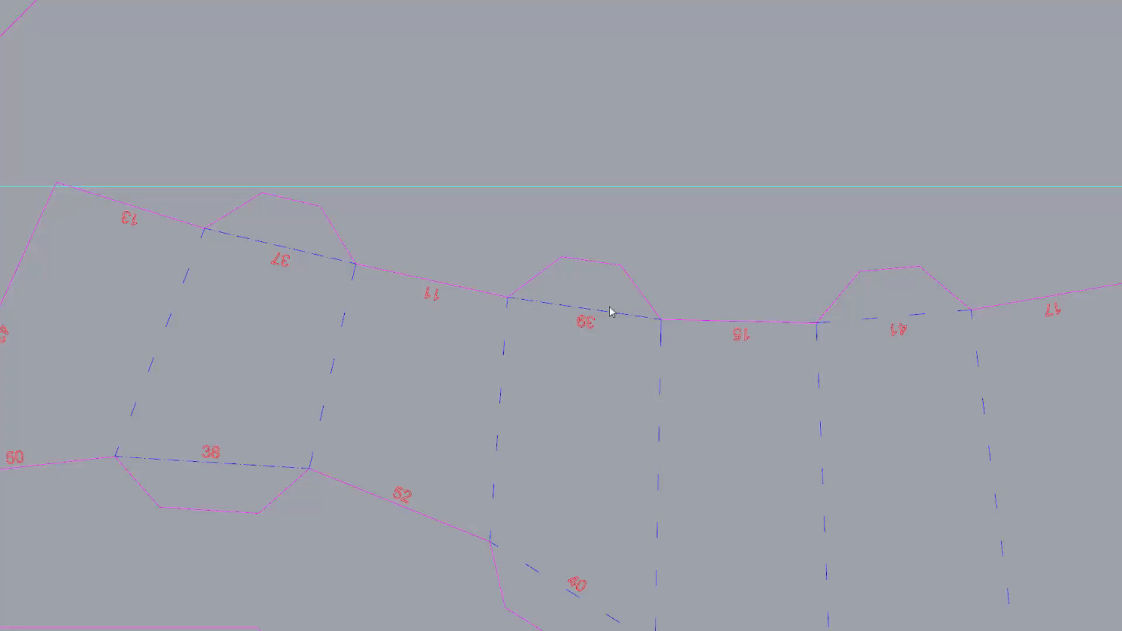
{"action": "mouse_move", "coordinate": [552, 316]}
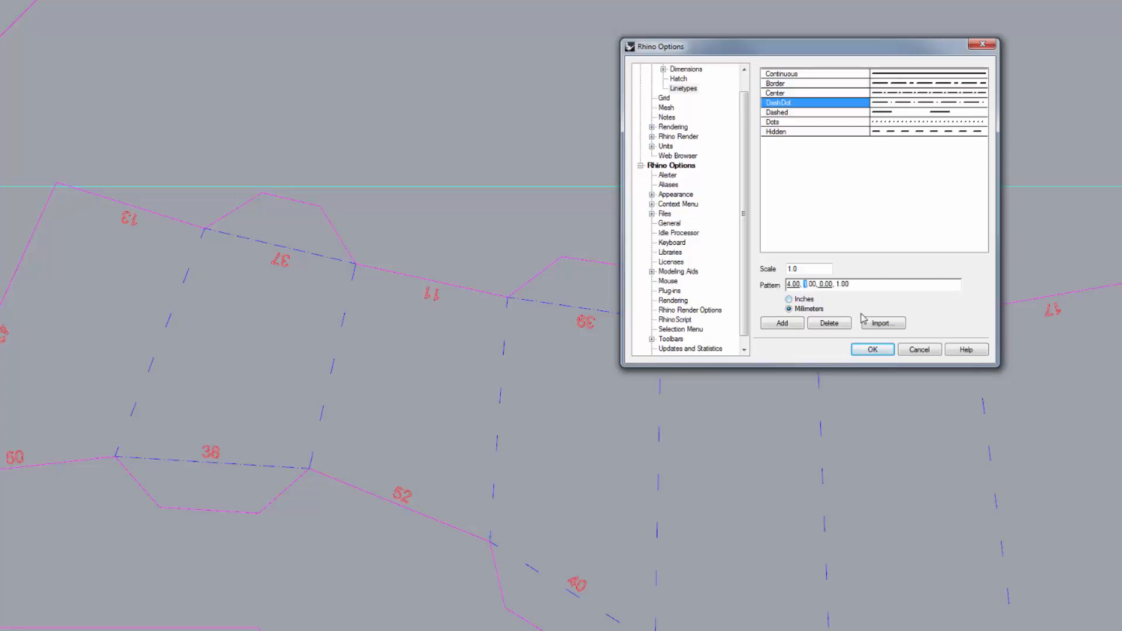
Step: Change the DashDot linetype pattern to 4.00, 4.00, 0.00, 4.00 millimetres
{"action": "type", "text": "4.00, 4.00, 0.00, 1.00"}
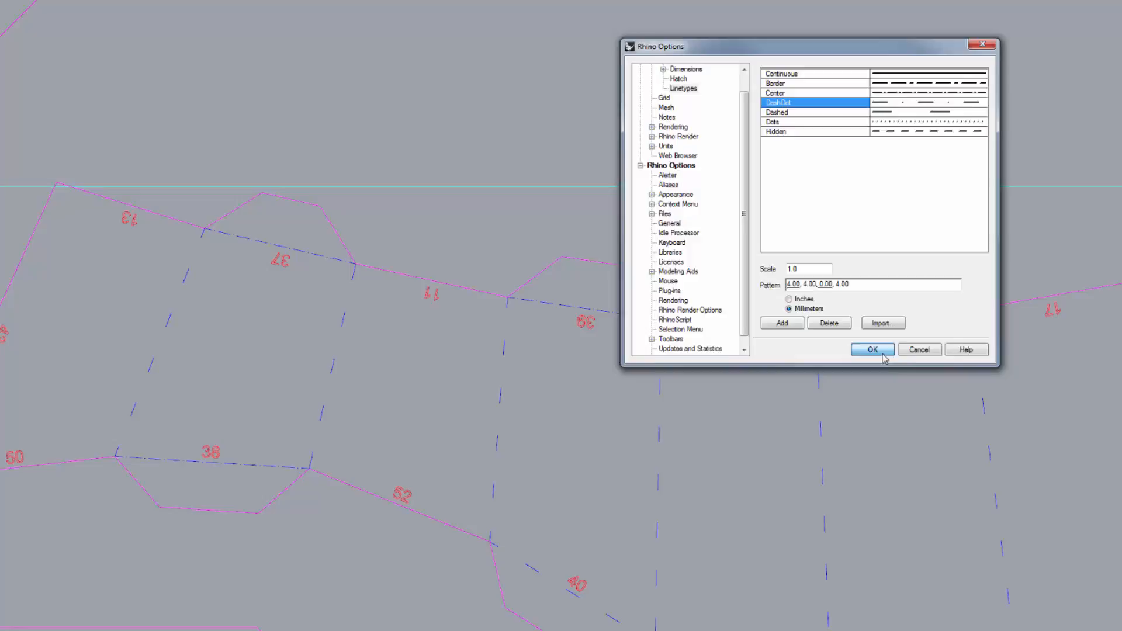
{"action": "left_click", "coordinate": [872, 350]}
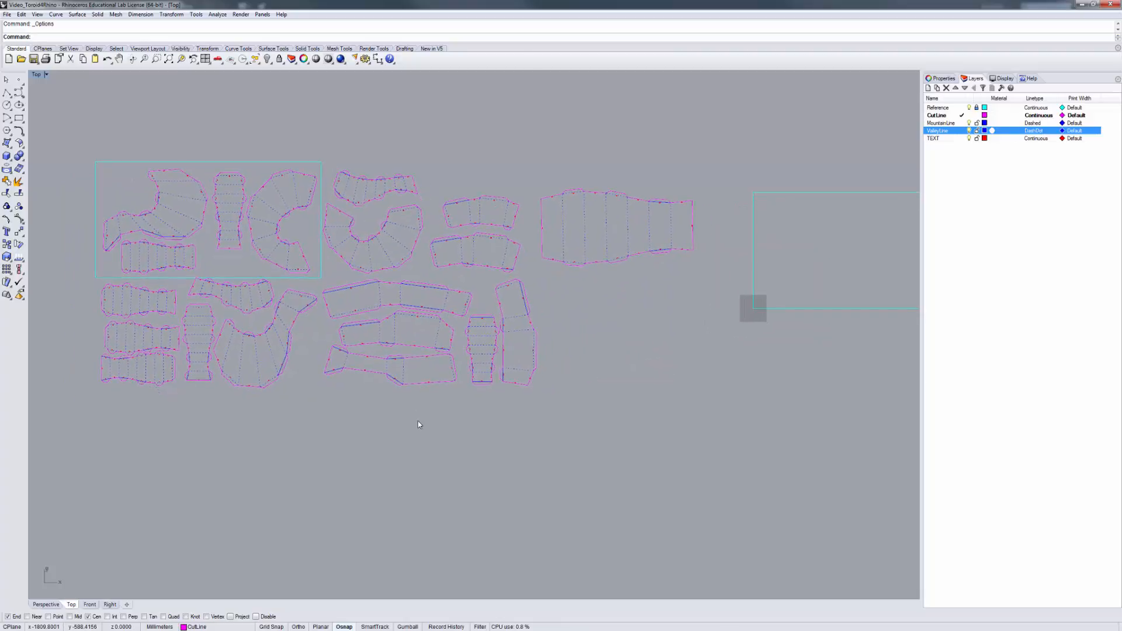
Step: Add a 'myname and contact' text object beside the lower row of unfolded pieces
{"action": "left_click_drag", "start_coordinate": [419, 424], "coordinate": [432, 415]}
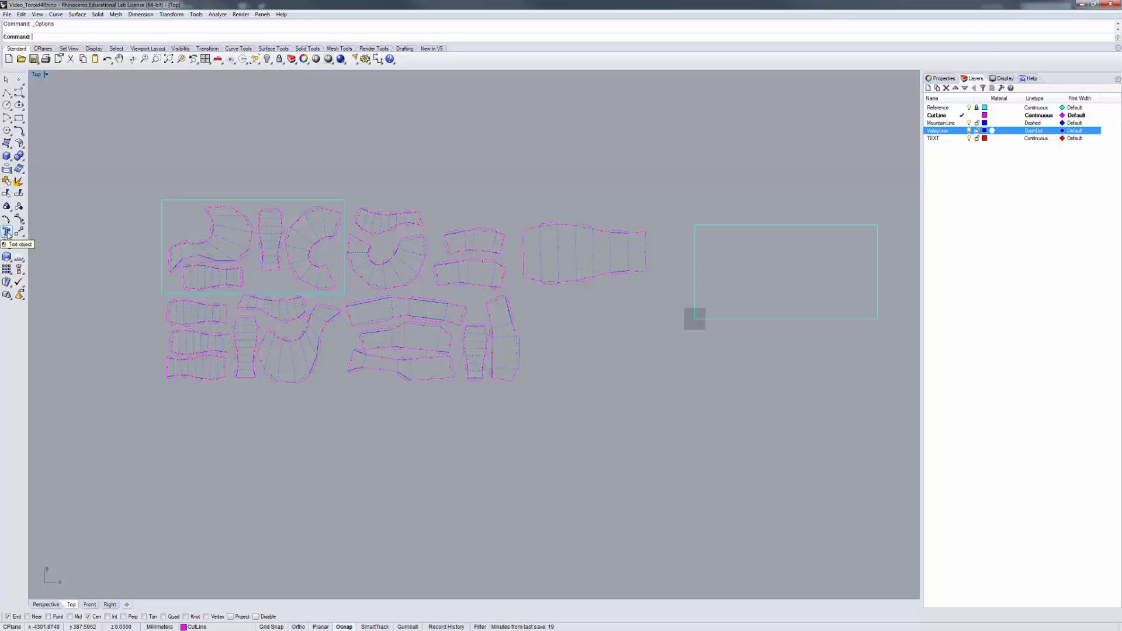
{"action": "left_click", "coordinate": [7, 232]}
{"action": "type", "text": "m"}
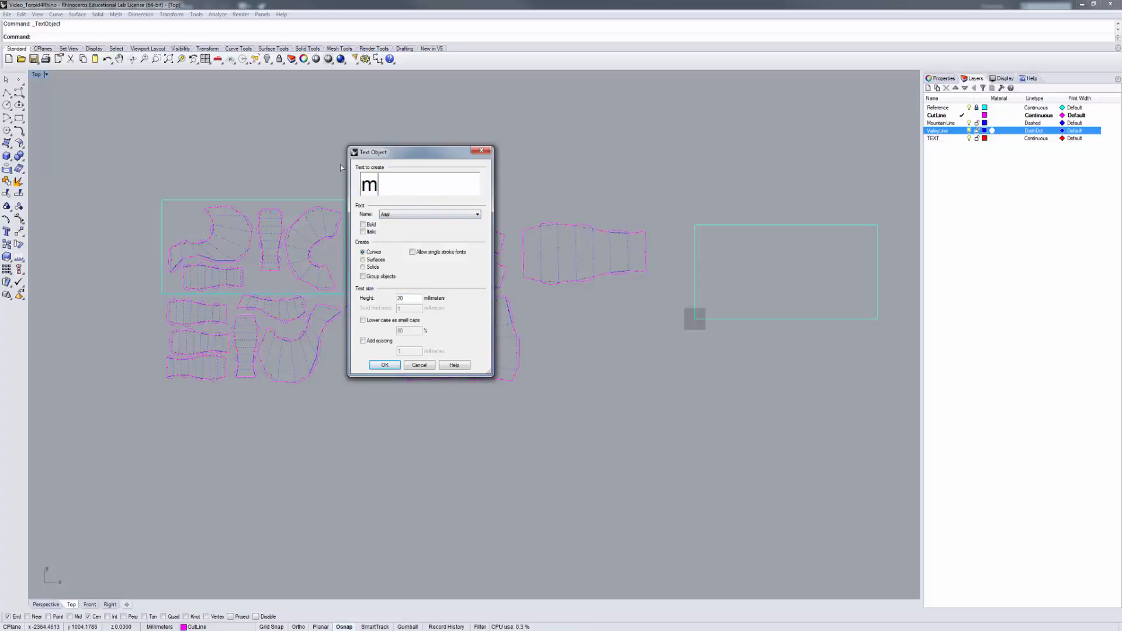
{"action": "type", "text": "yname"}
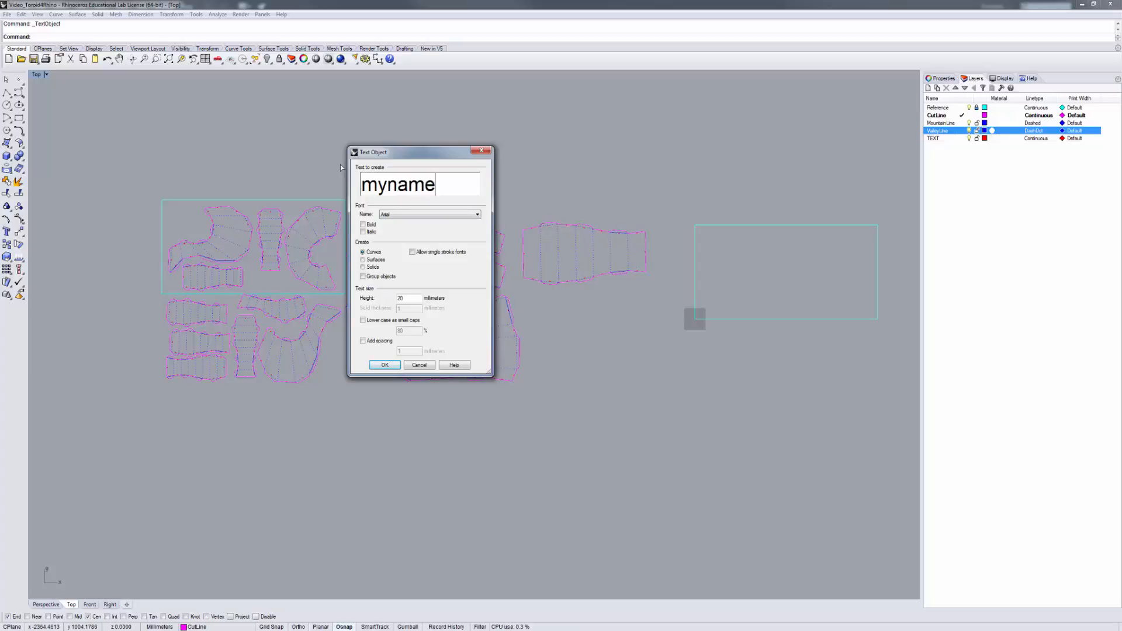
{"action": "type", "text": "and contqact"}
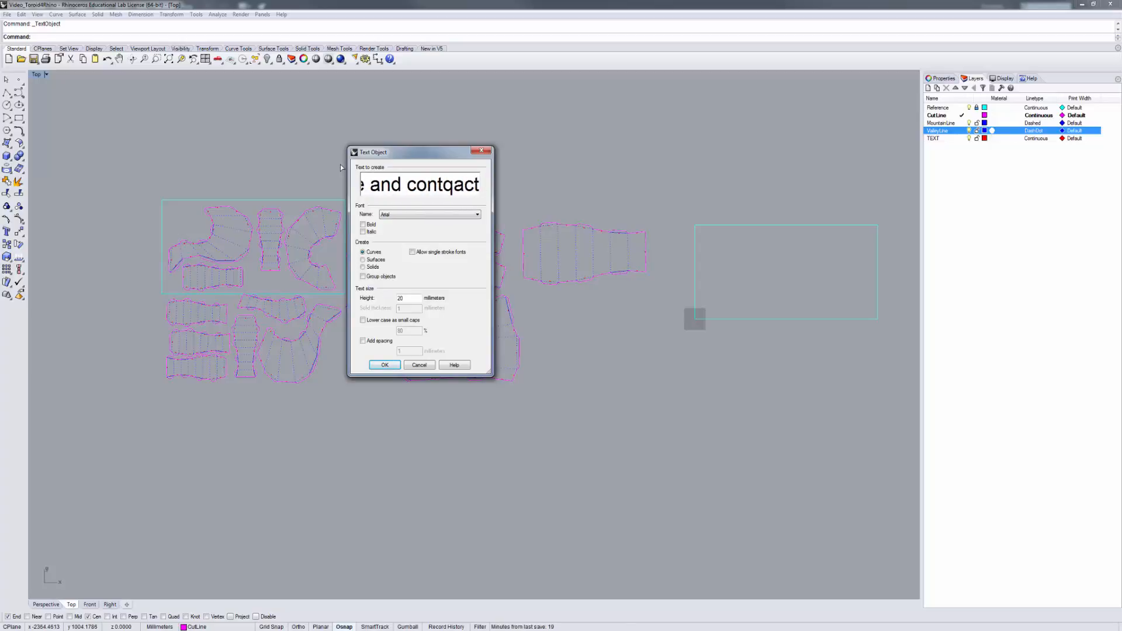
{"action": "key", "text": "BackSpace"}
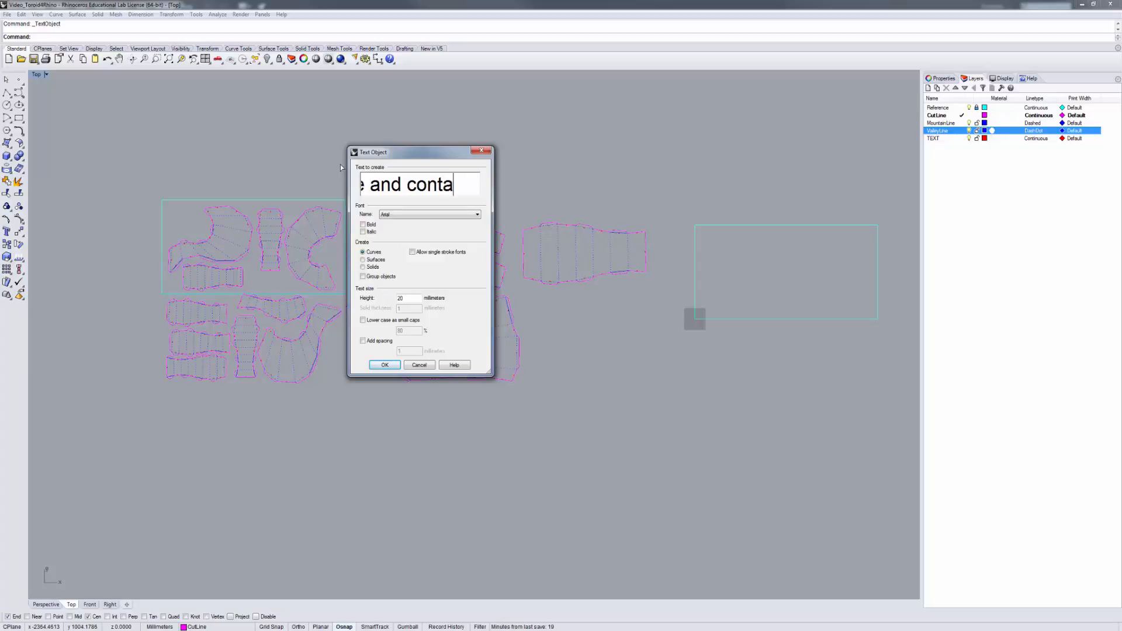
{"action": "type", "text": "ct"}
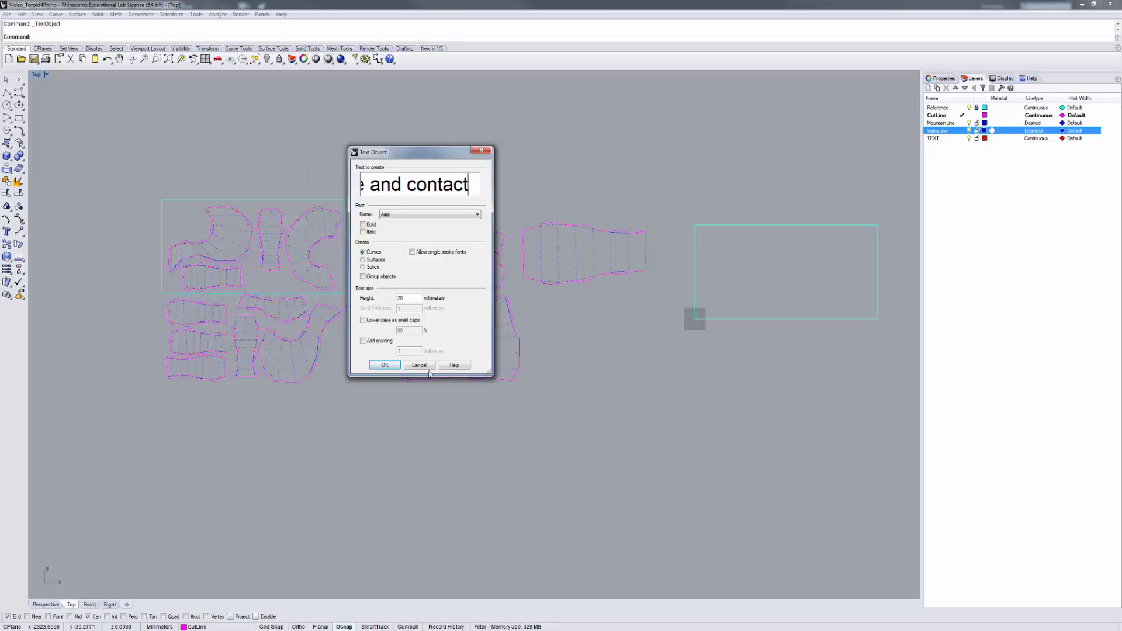
{"action": "left_click", "coordinate": [385, 365]}
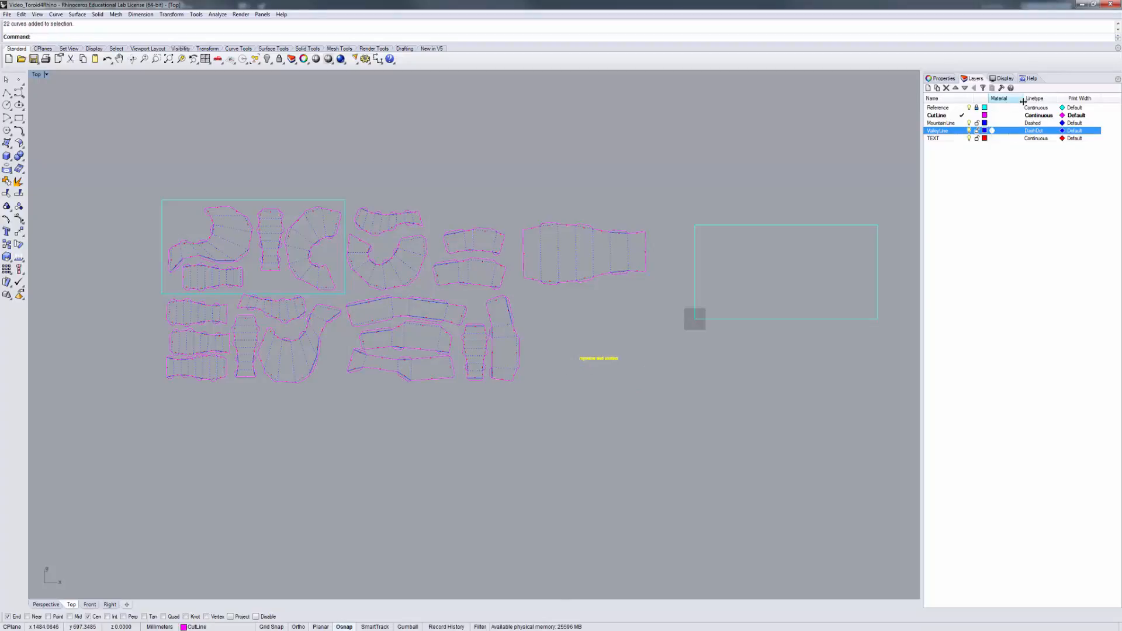
Step: Move the 22 name-and-contact text curves onto the cyan Reference layer
{"action": "right_click", "coordinate": [938, 107]}
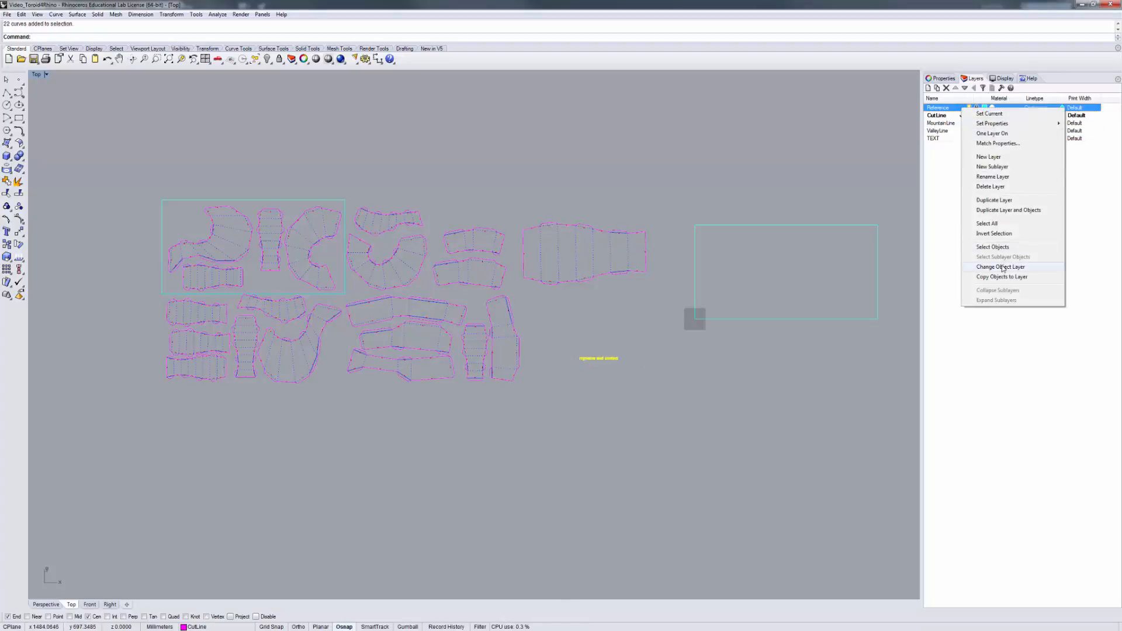
{"action": "left_click", "coordinate": [1001, 267]}
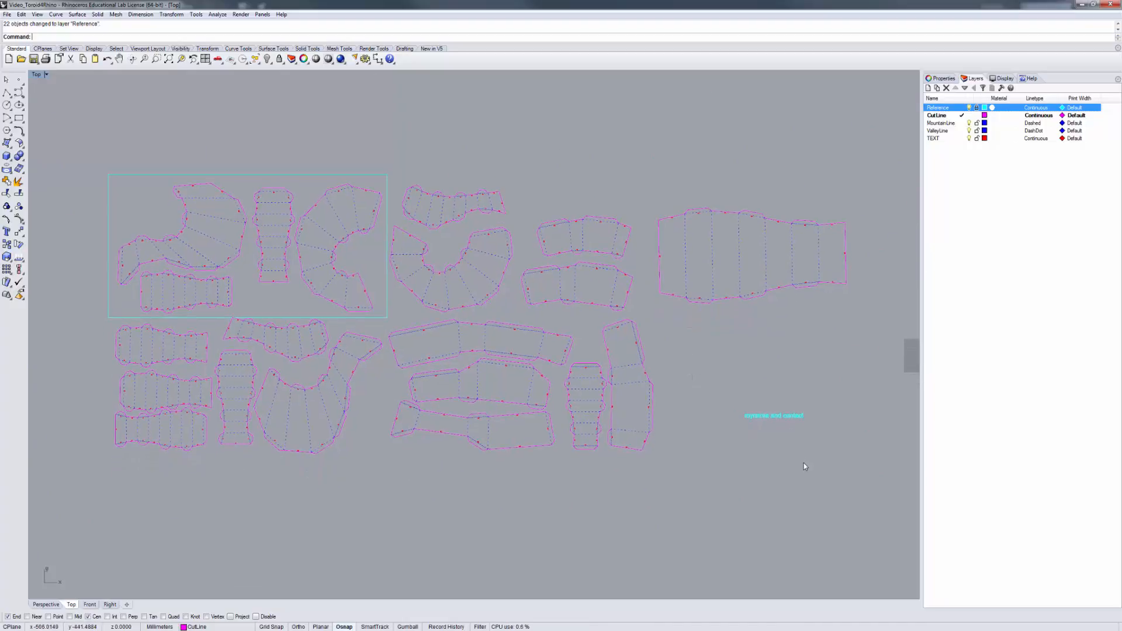
{"action": "mouse_move", "coordinate": [804, 457]}
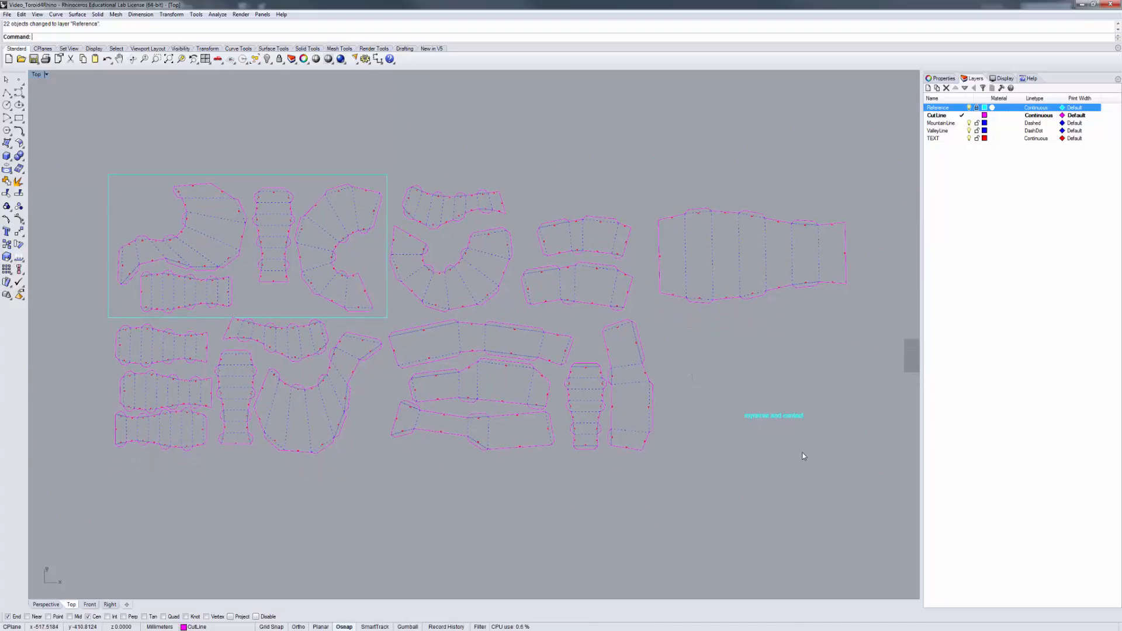